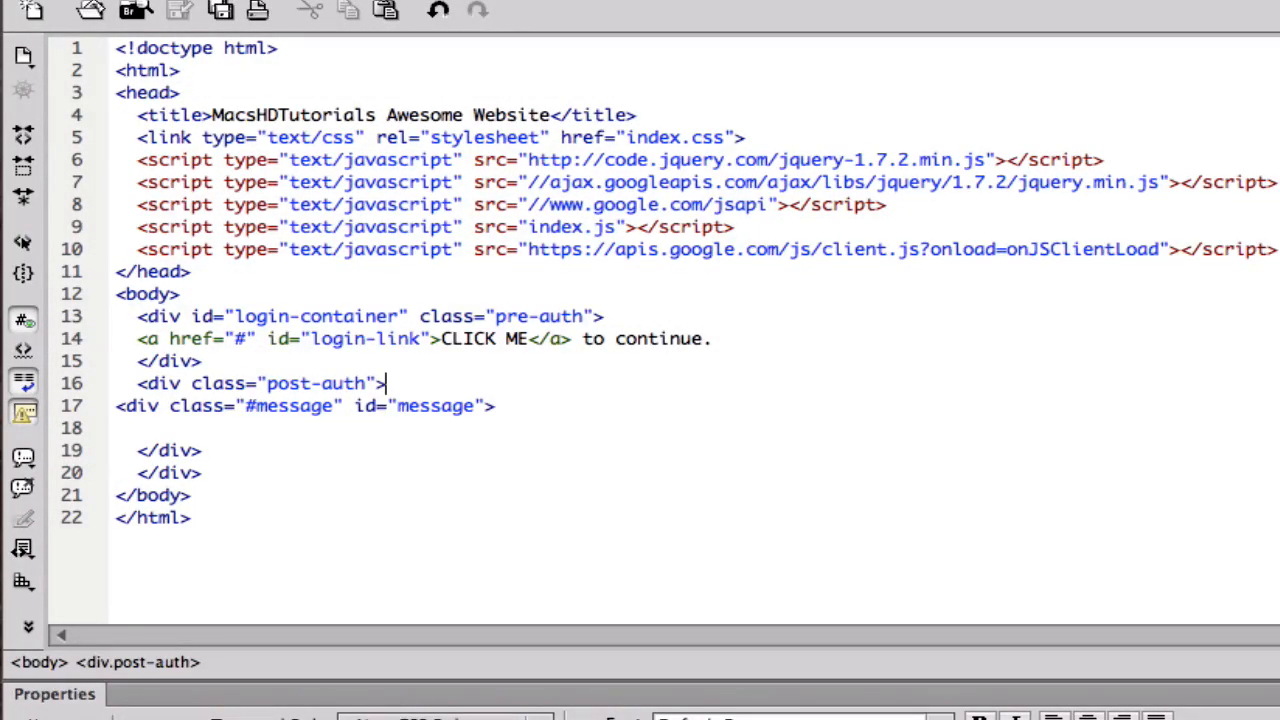
mouse_move(636, 264)
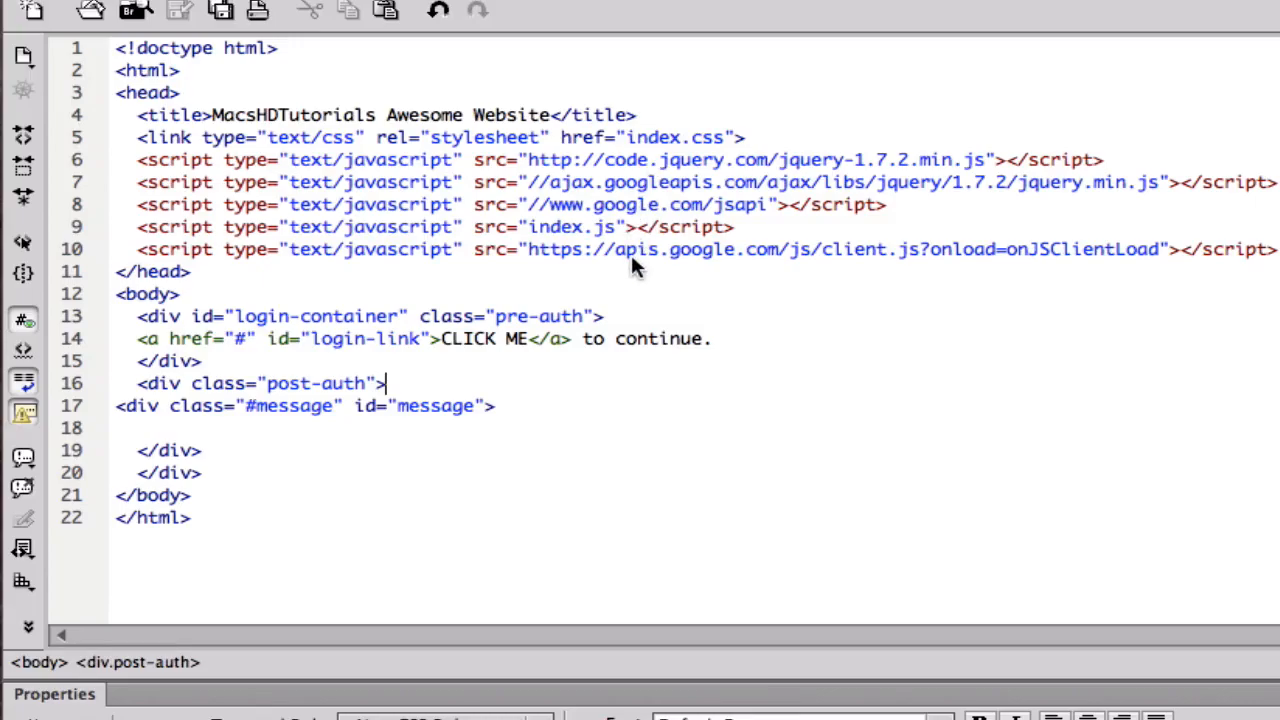
mouse_move(624, 278)
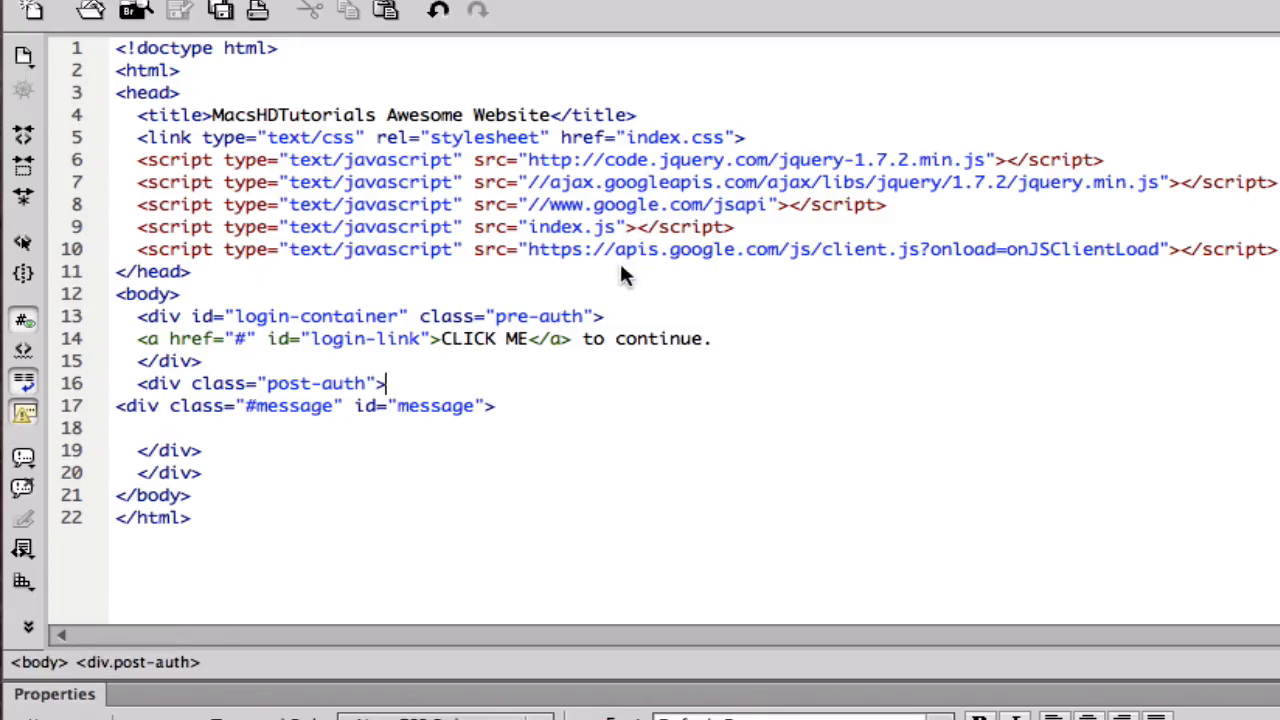
Write <a href="#" id="logout-link">Logout</a> on a new line inside the post-auth div
key(Return)
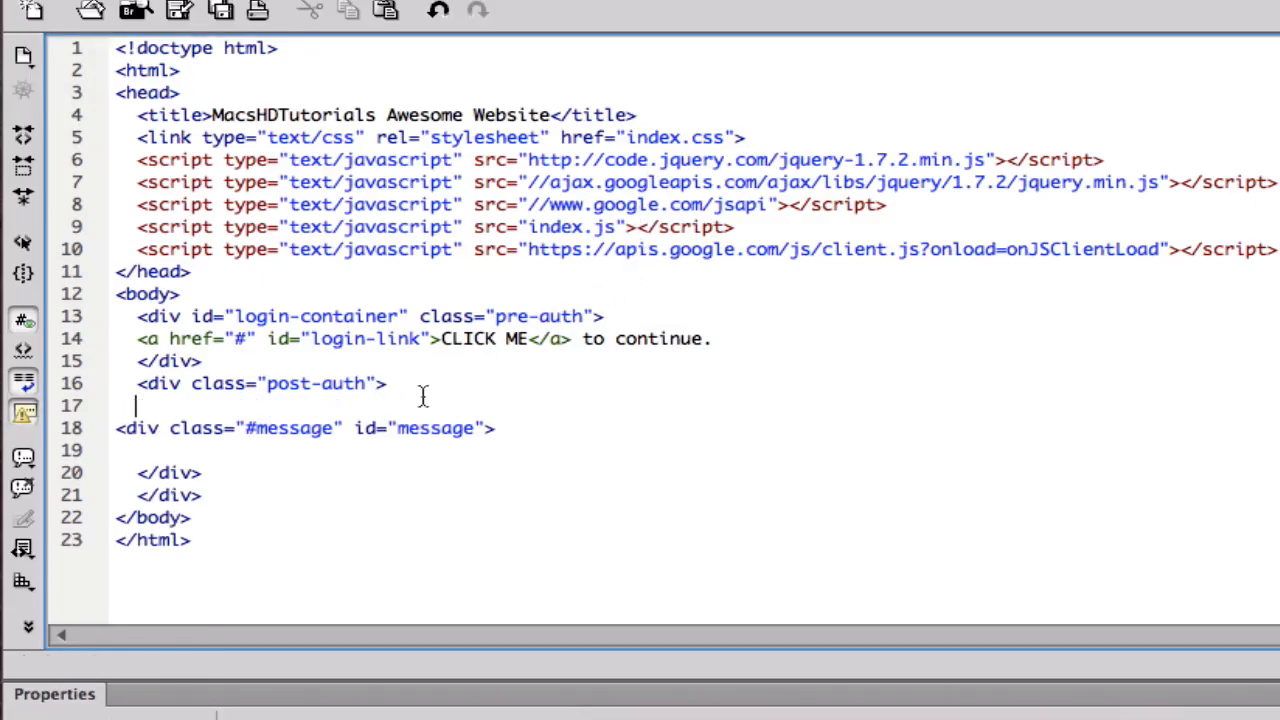
text(<a ht)
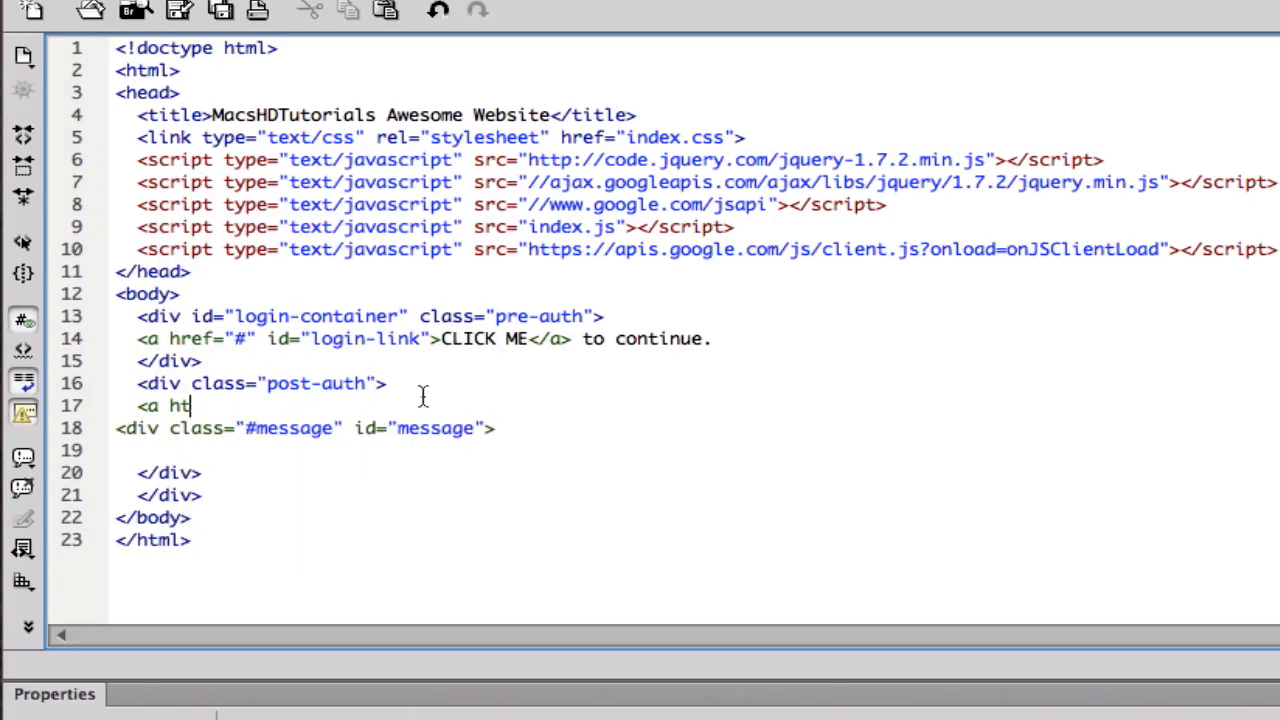
text(ref="#" id="logout-link">)
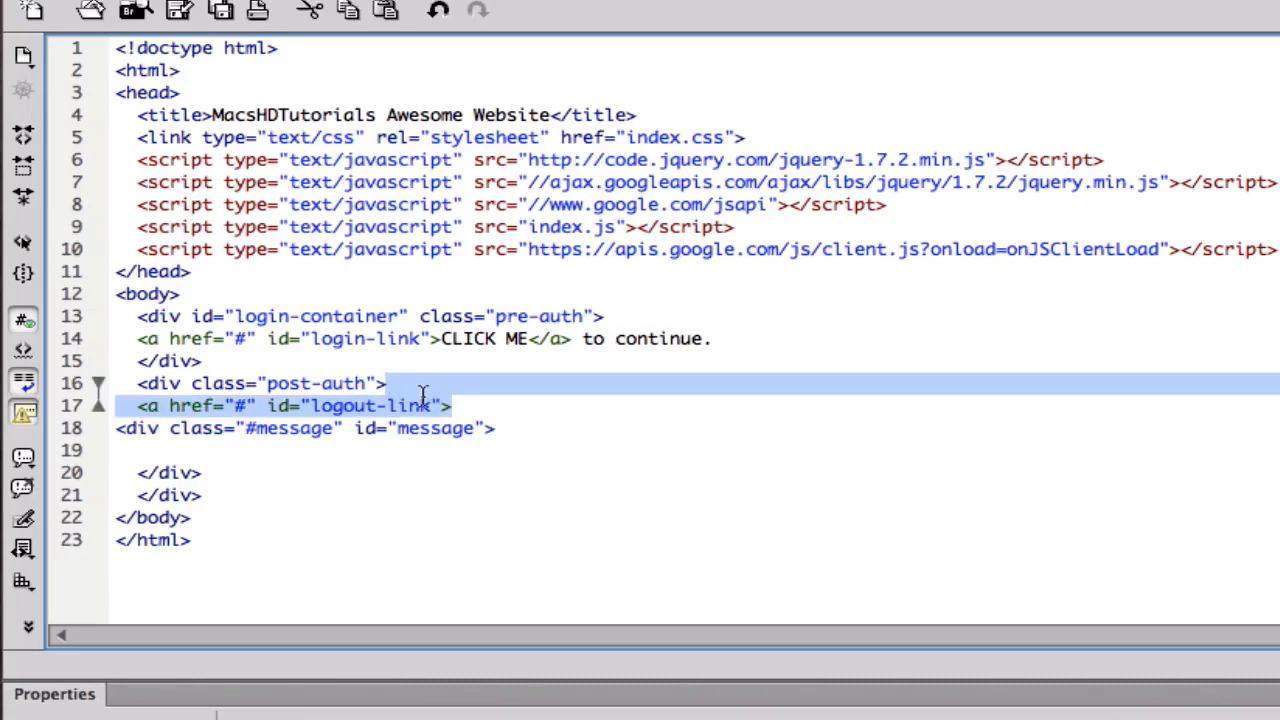
click(490, 412)
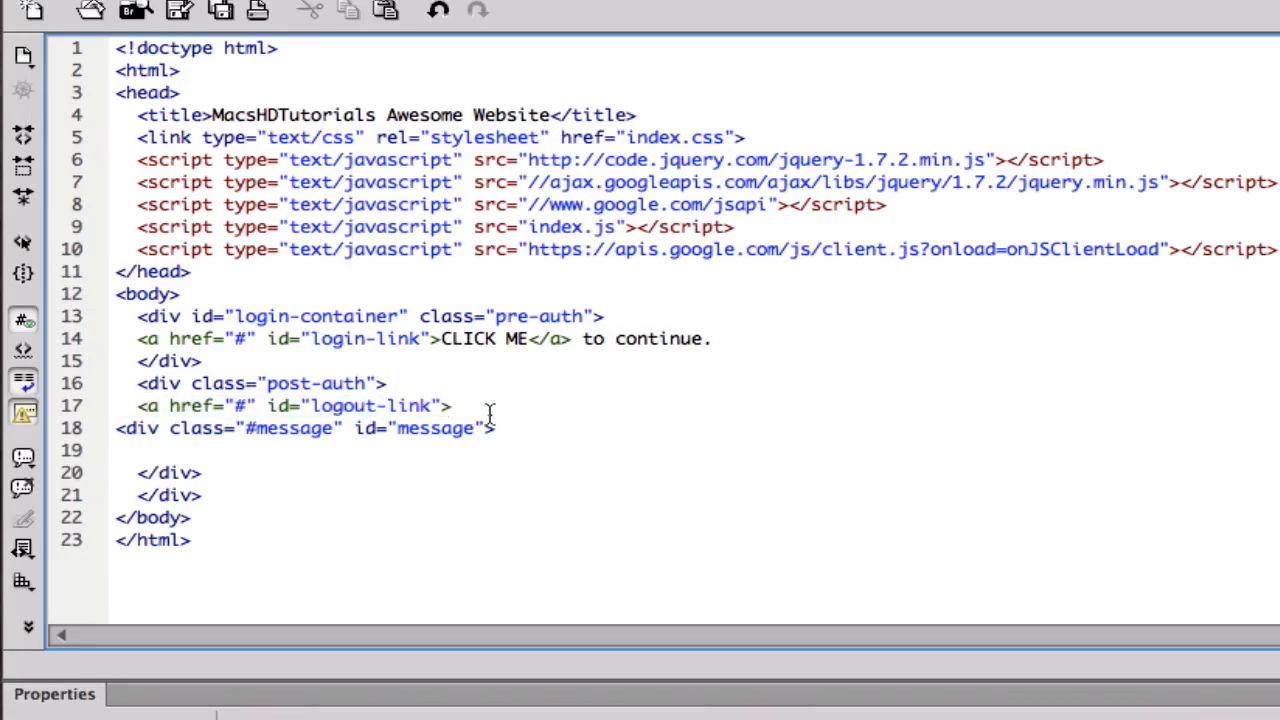
text(Logout)
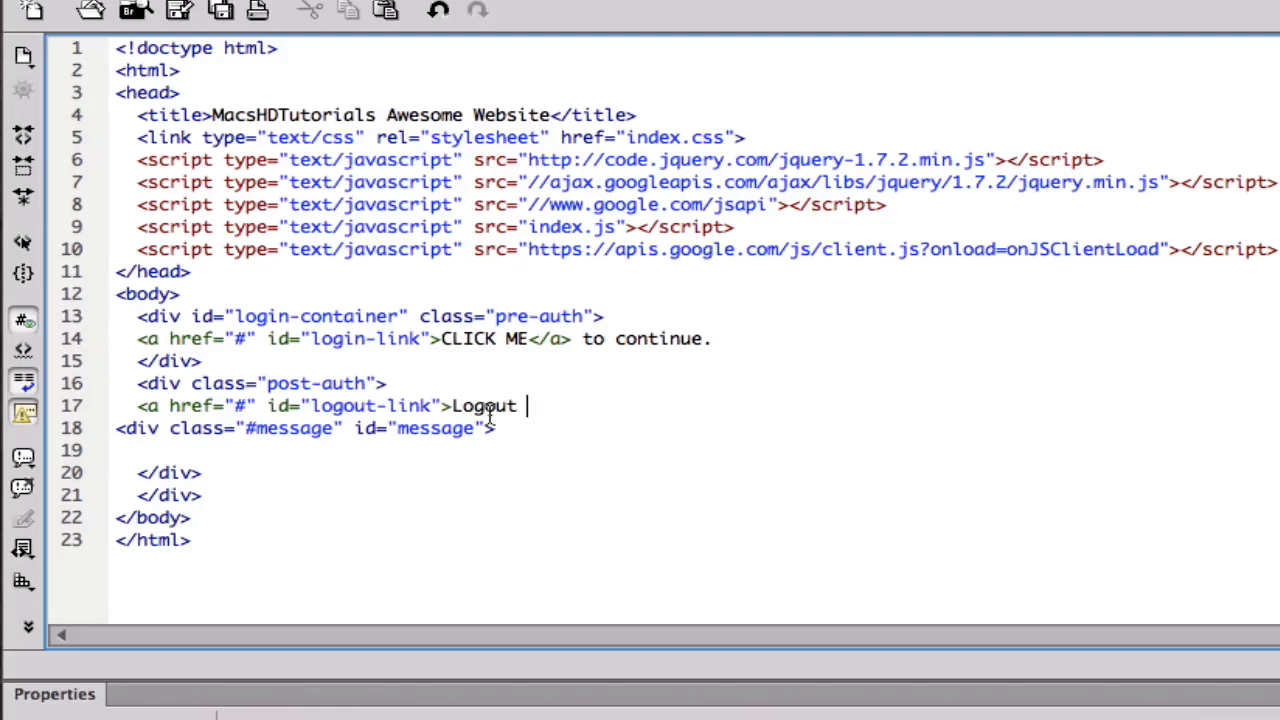
text(</a>)
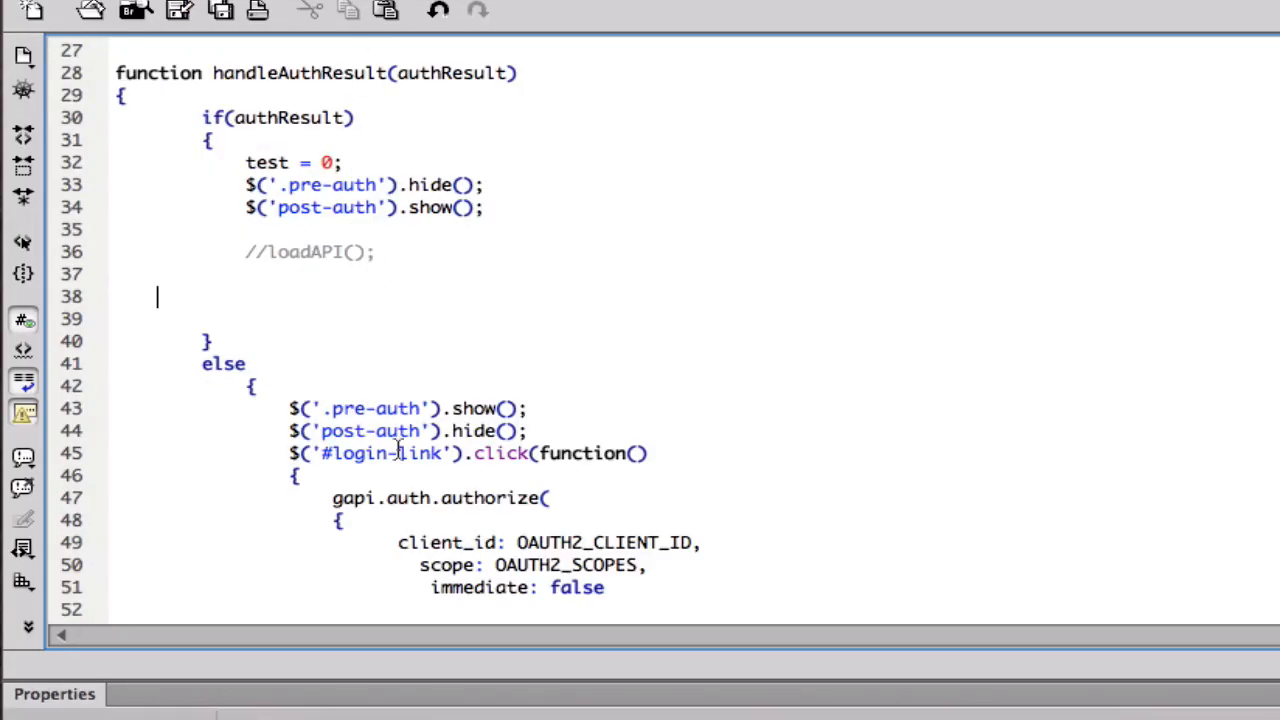
Comment out the loadAPI() call in handleAuthResult with // and review down to getUserChannel
scroll(down, 3)
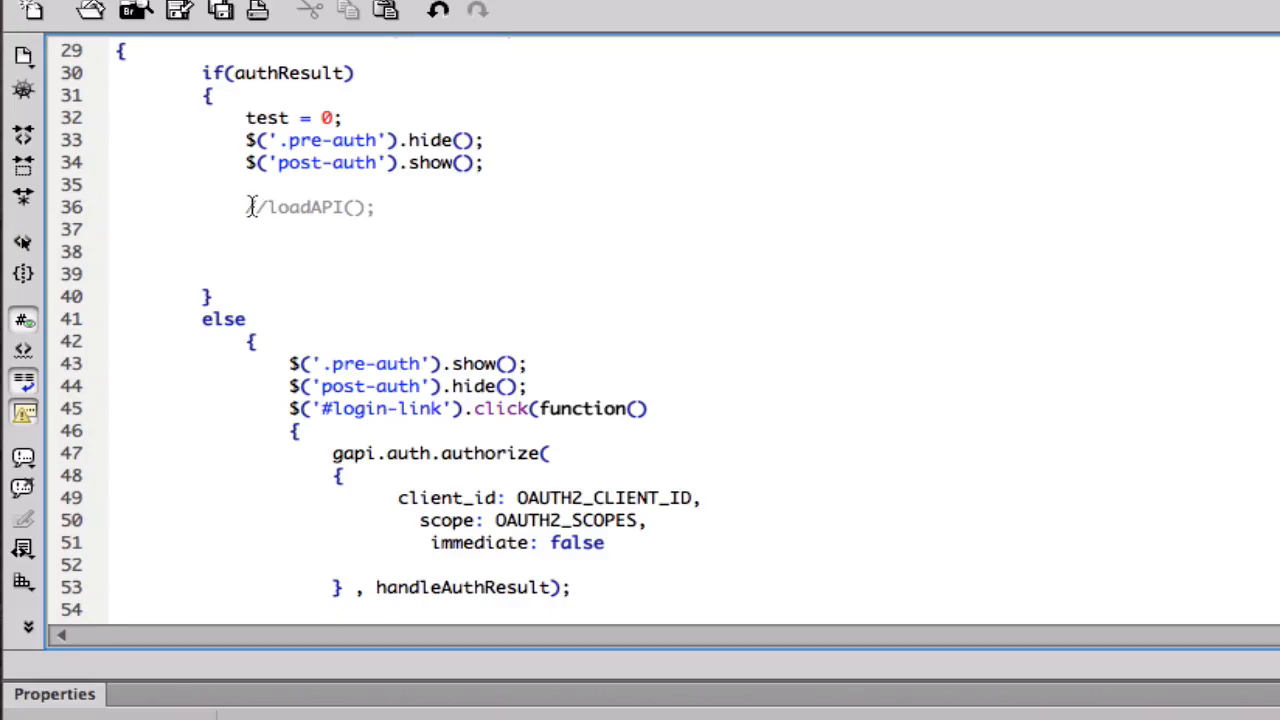
text(/)
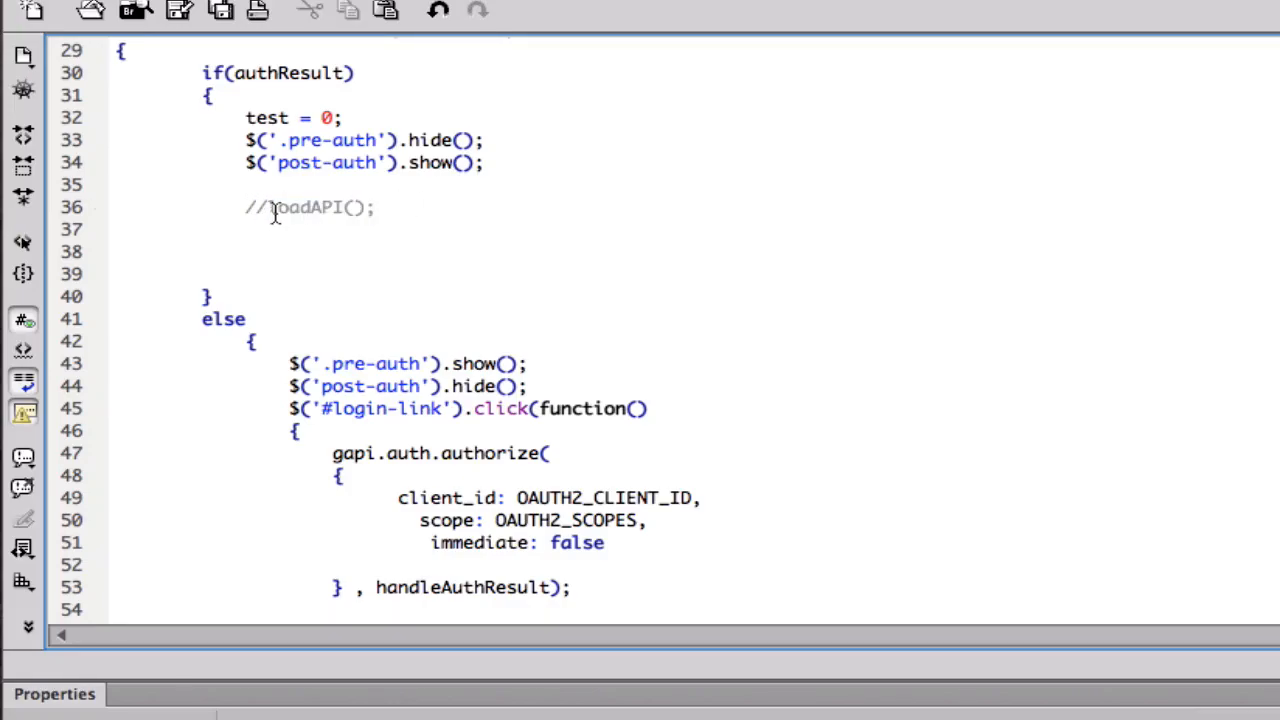
scroll(down, 3)
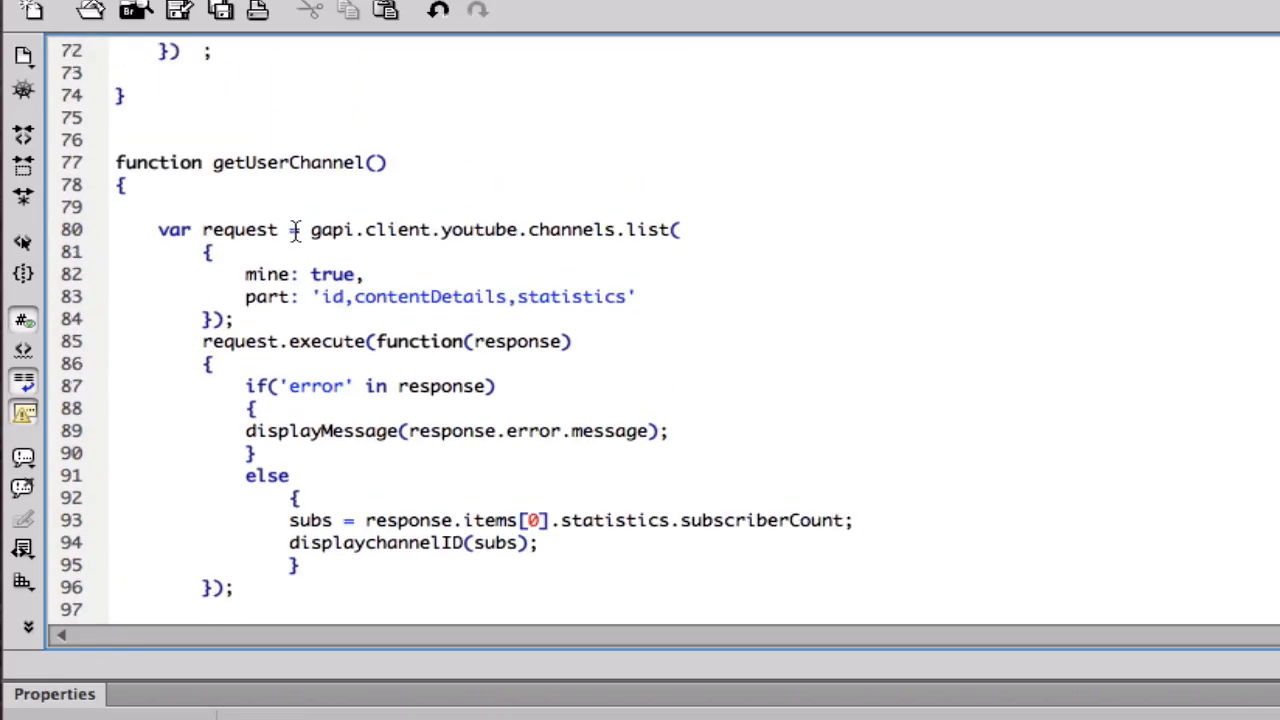
scroll(up, 3)
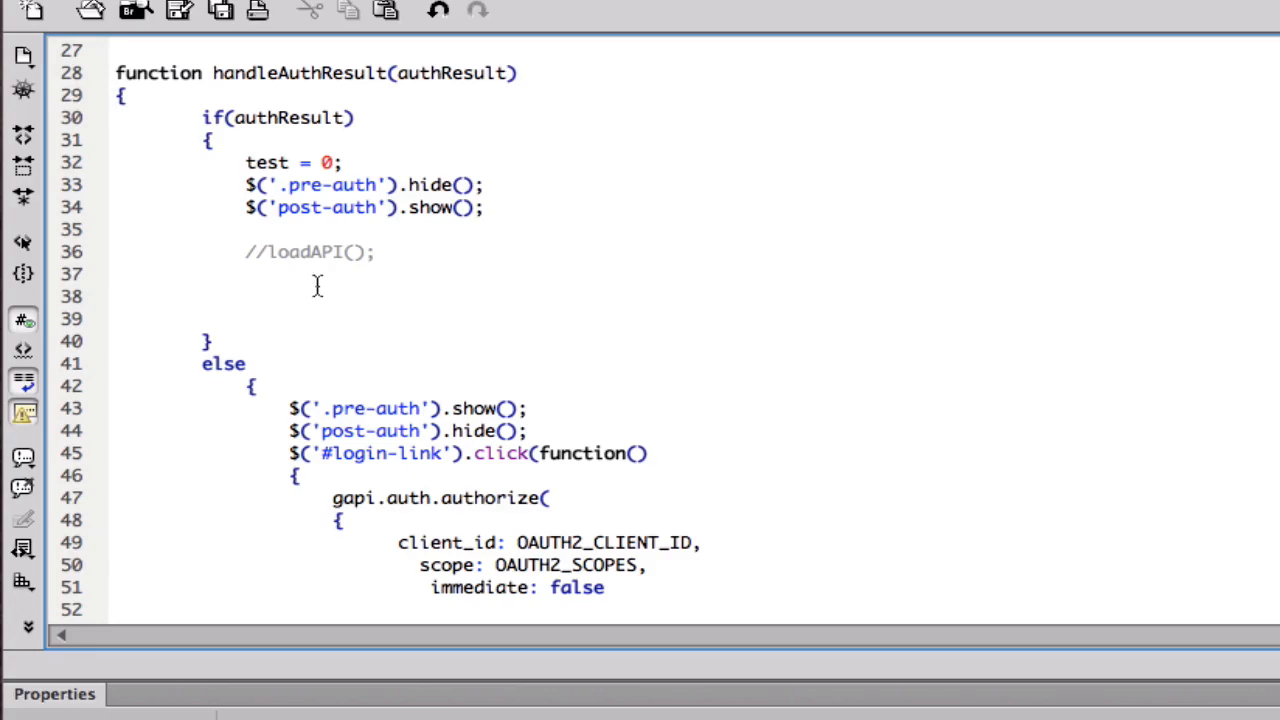
Write $("#logout-link").click(function() { }); below the commented loadAPI call
click(200, 274)
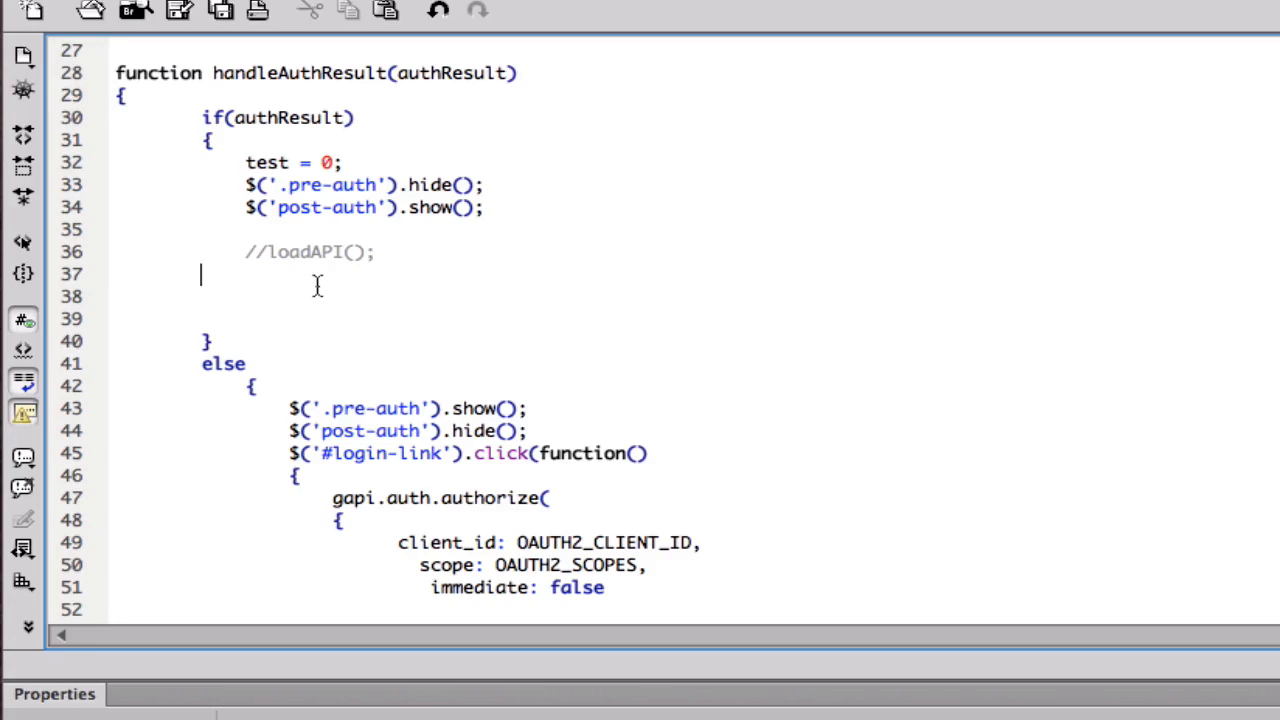
text($(""))
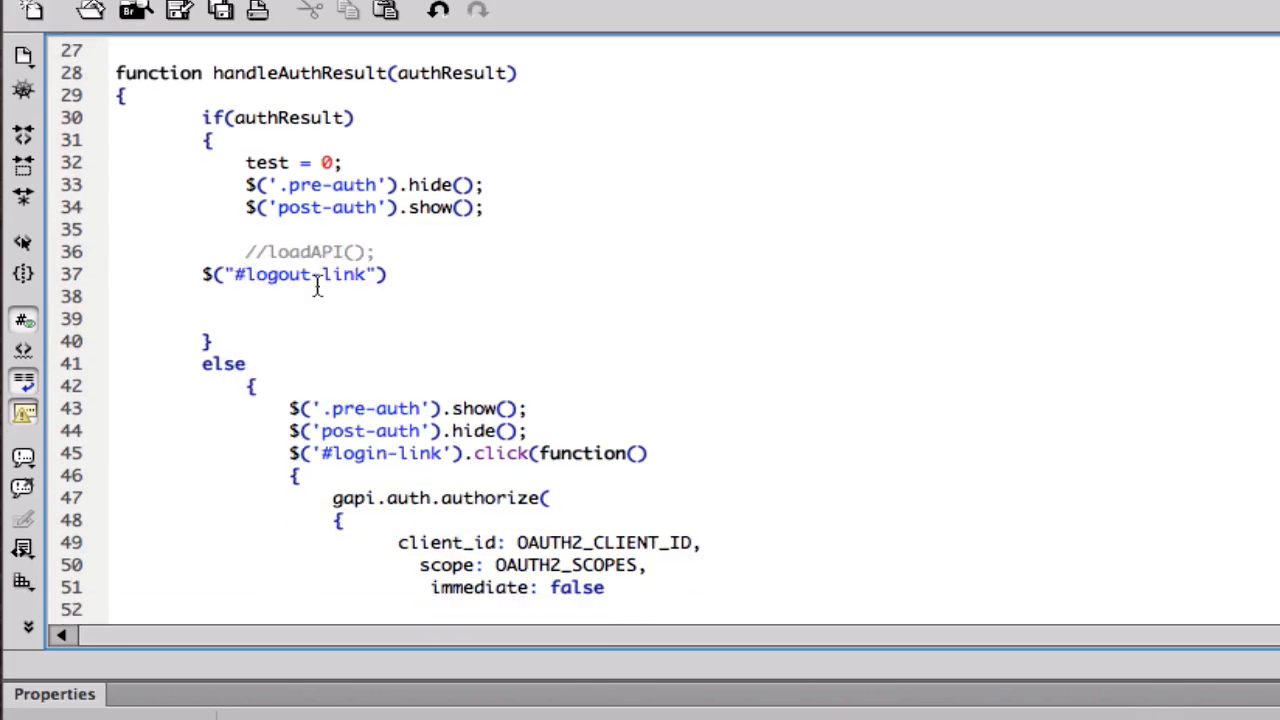
text(.c)
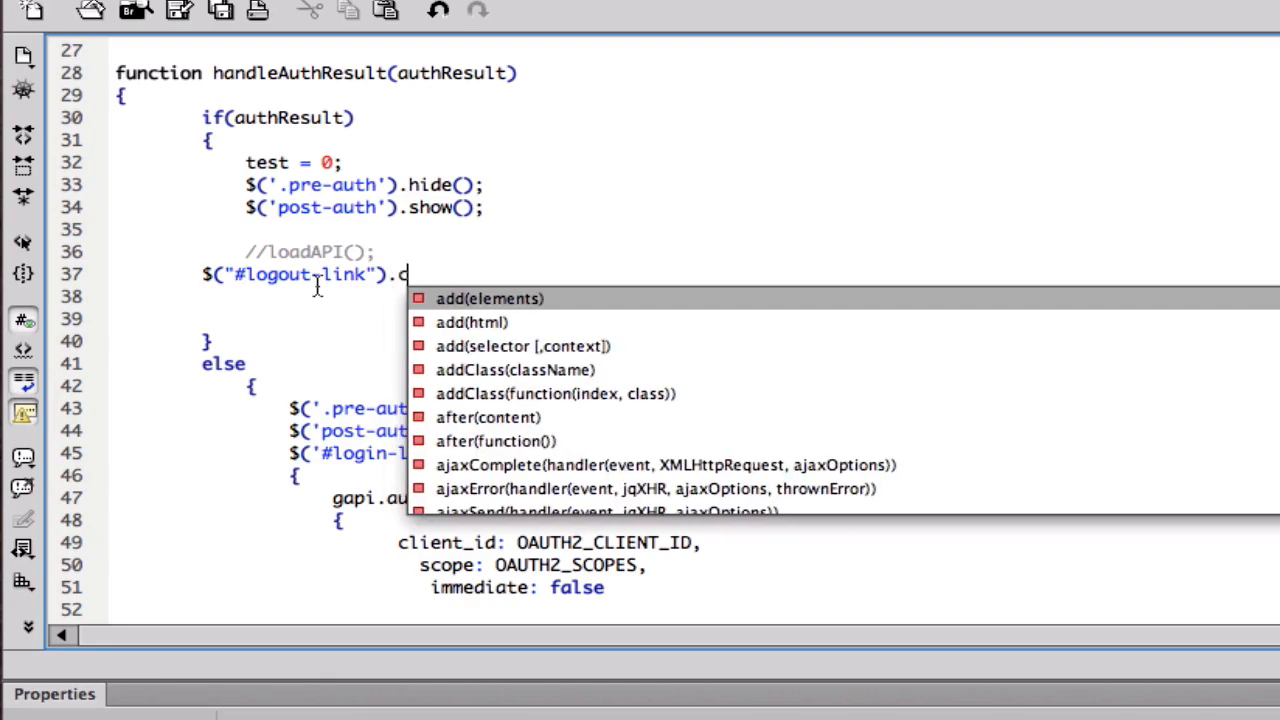
text(lick()
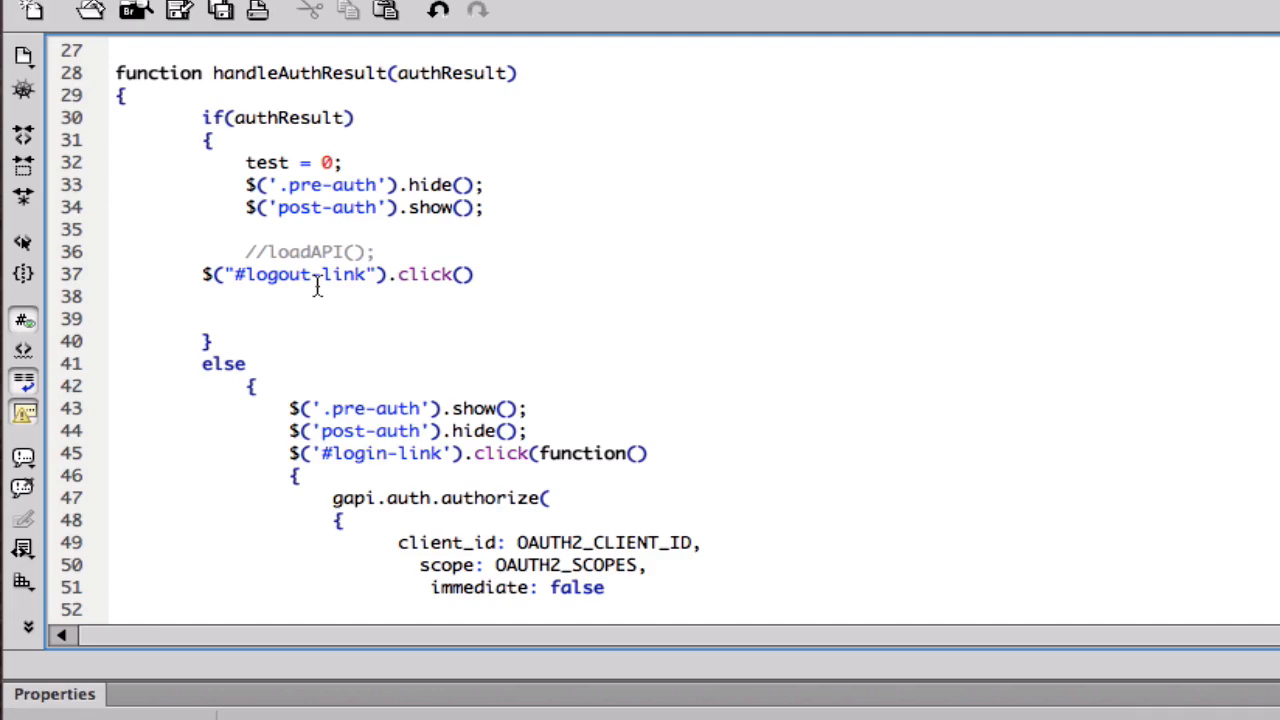
text(()
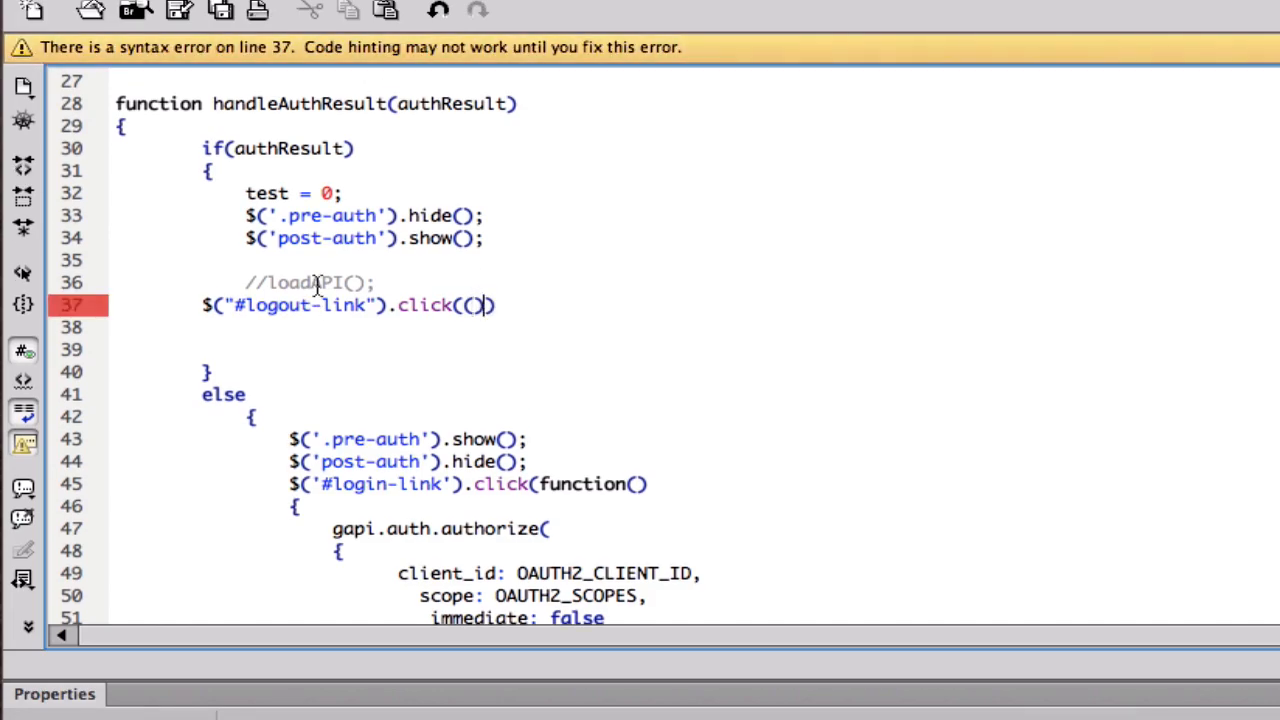
text(fir)
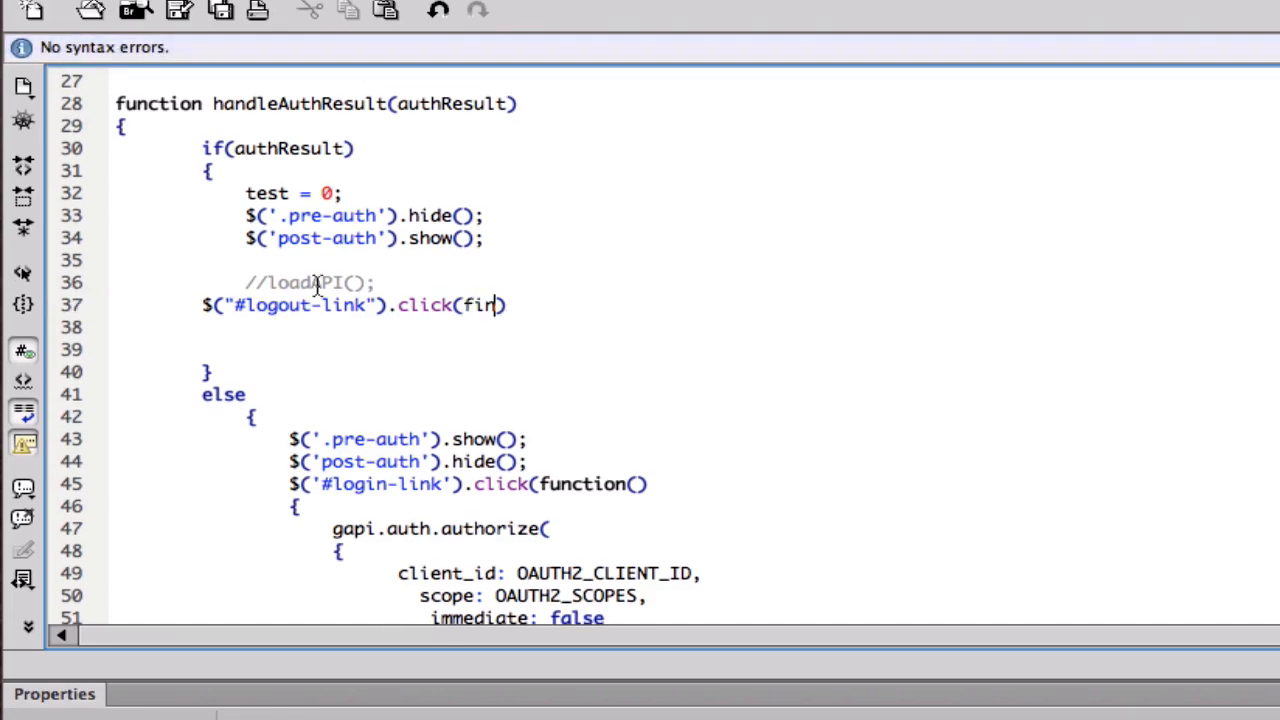
key(Backspace)
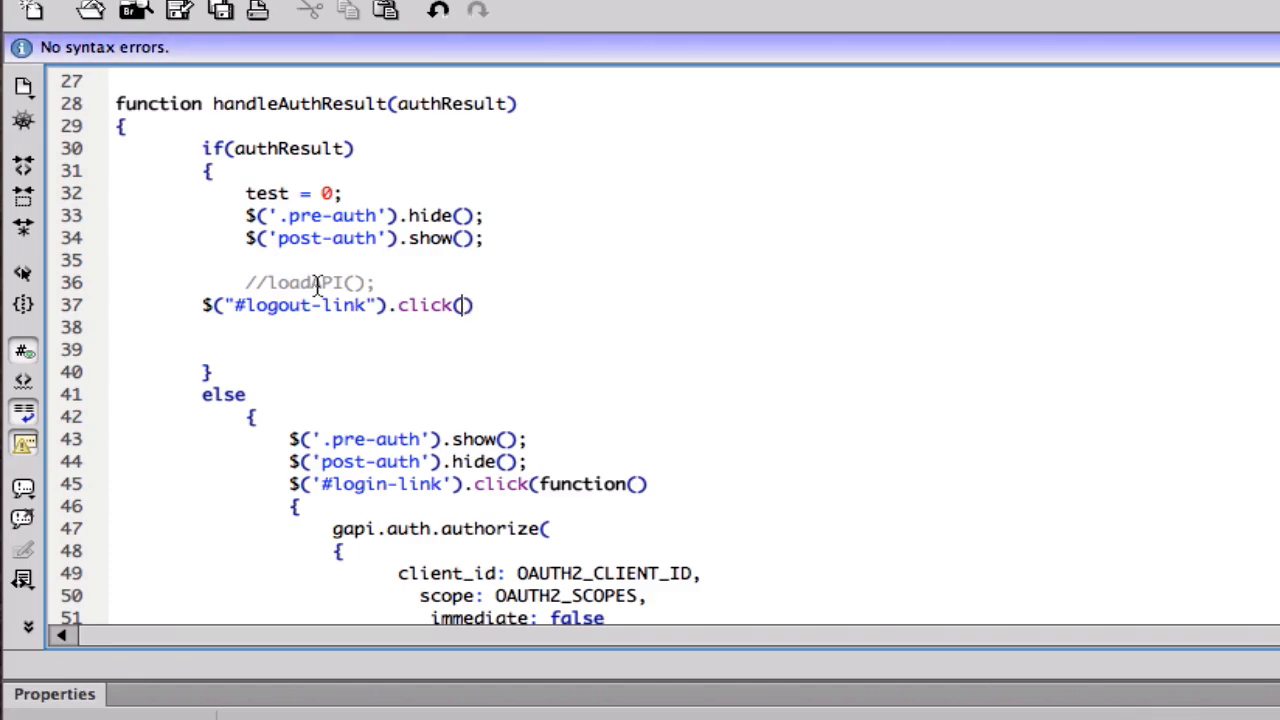
text(function()
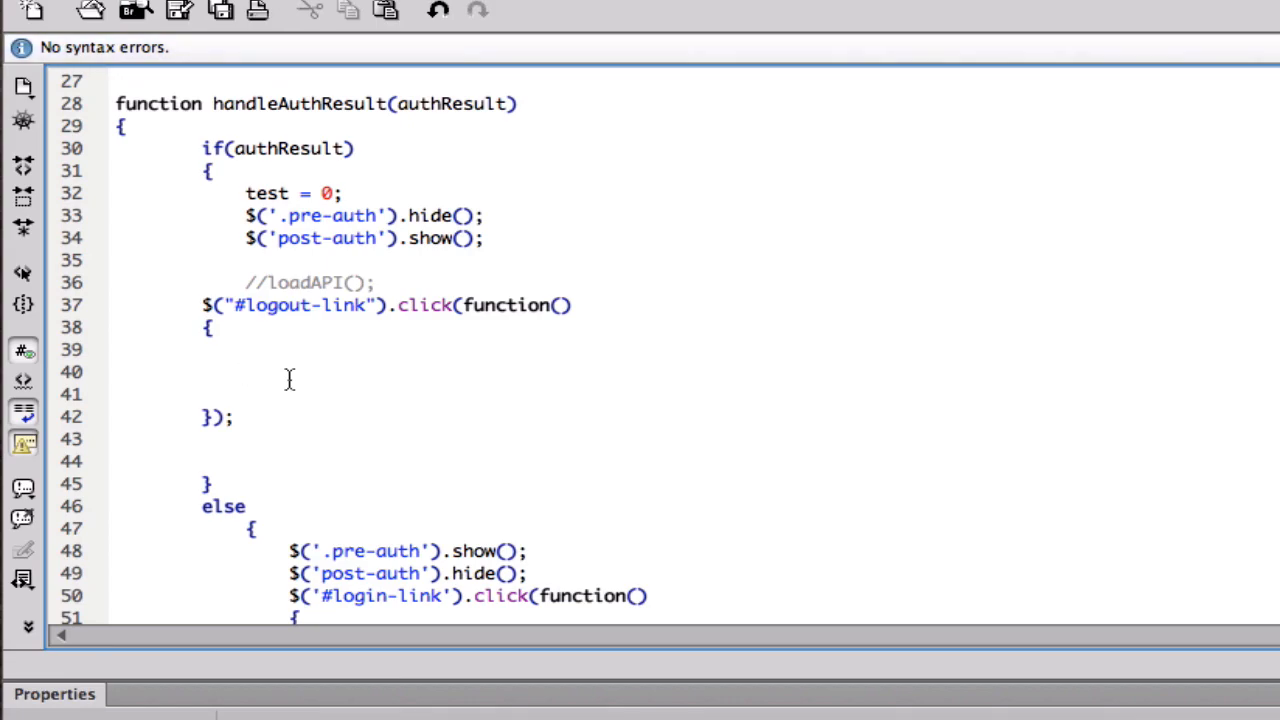
scroll(down, 3)
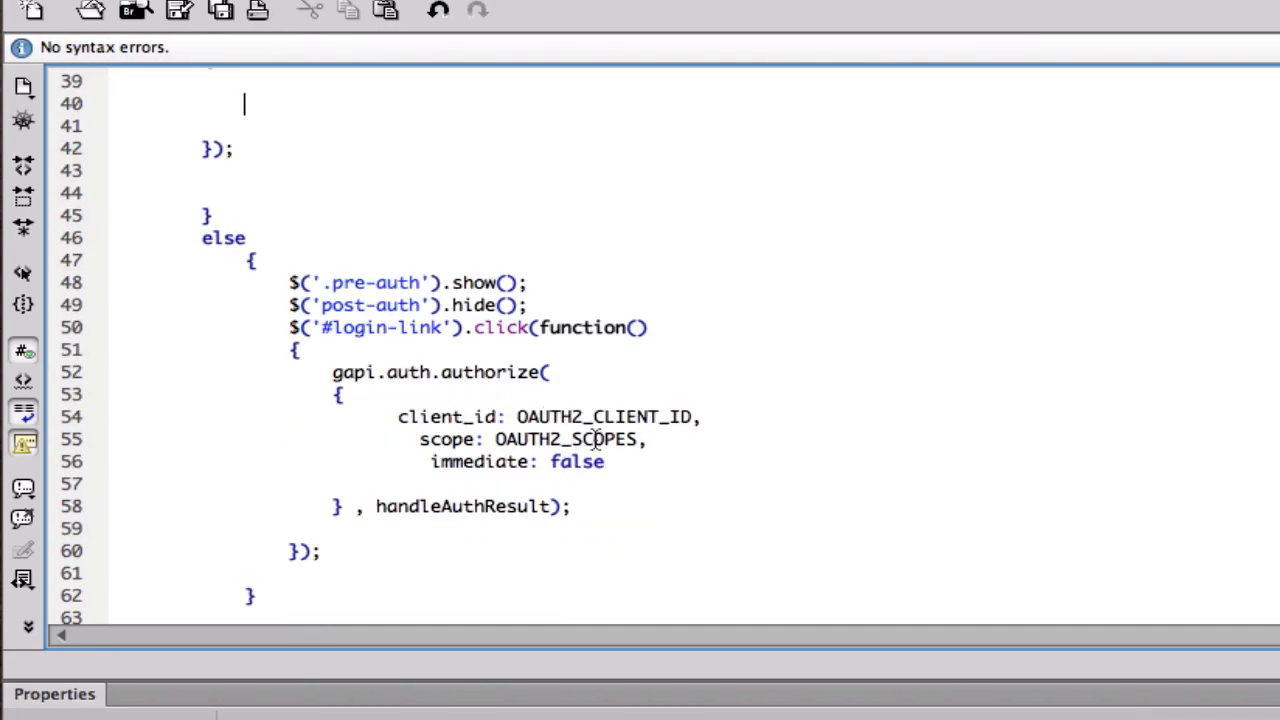
scroll(down, 3)
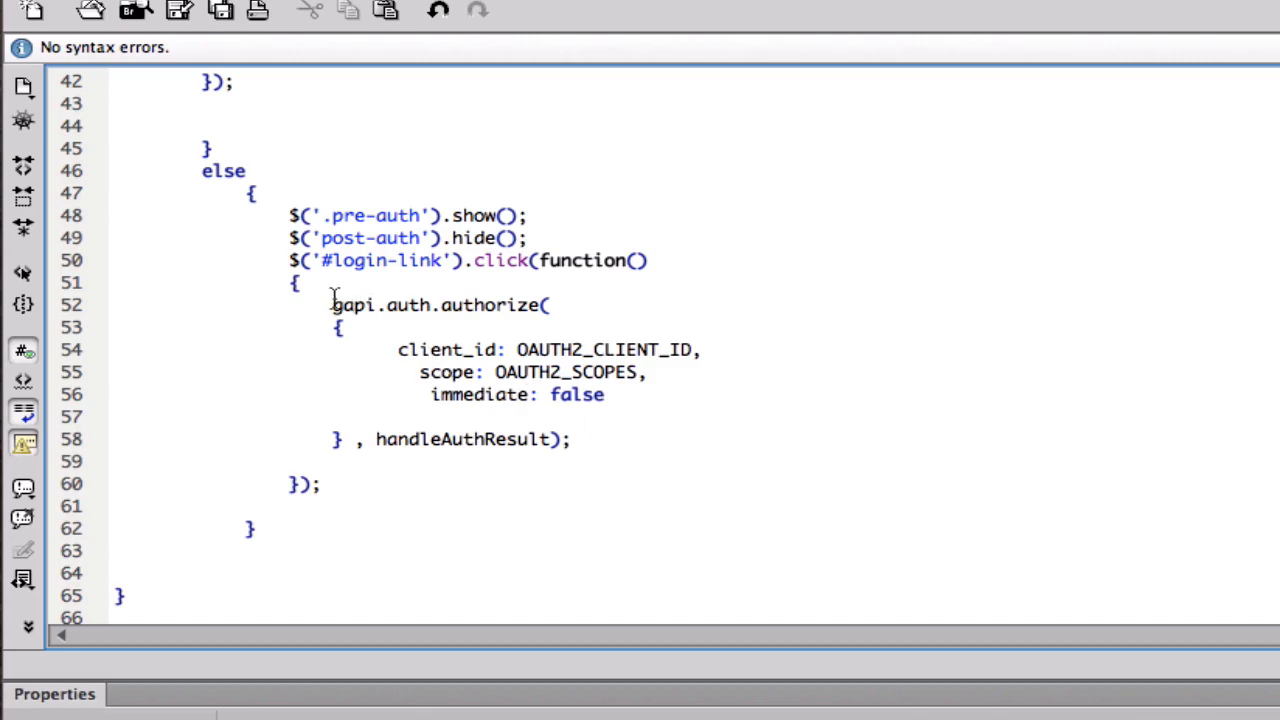
drag(334, 304, 612, 440)
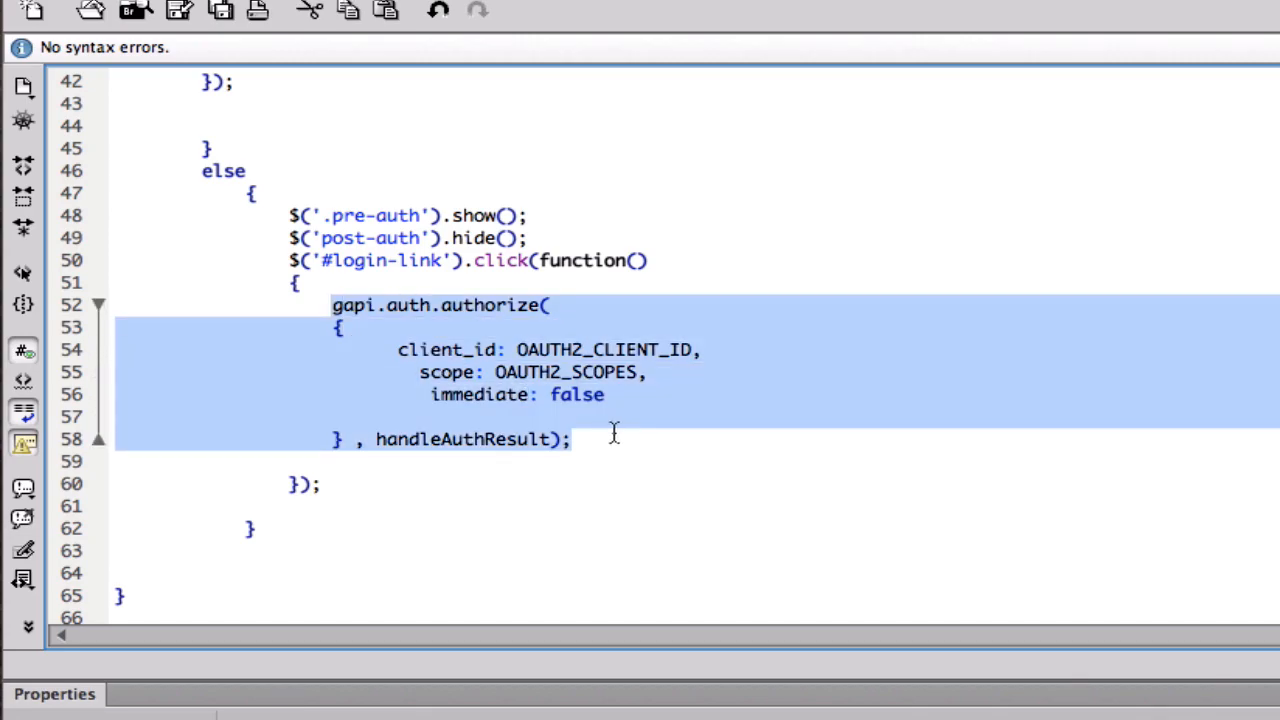
scroll(up, 3)
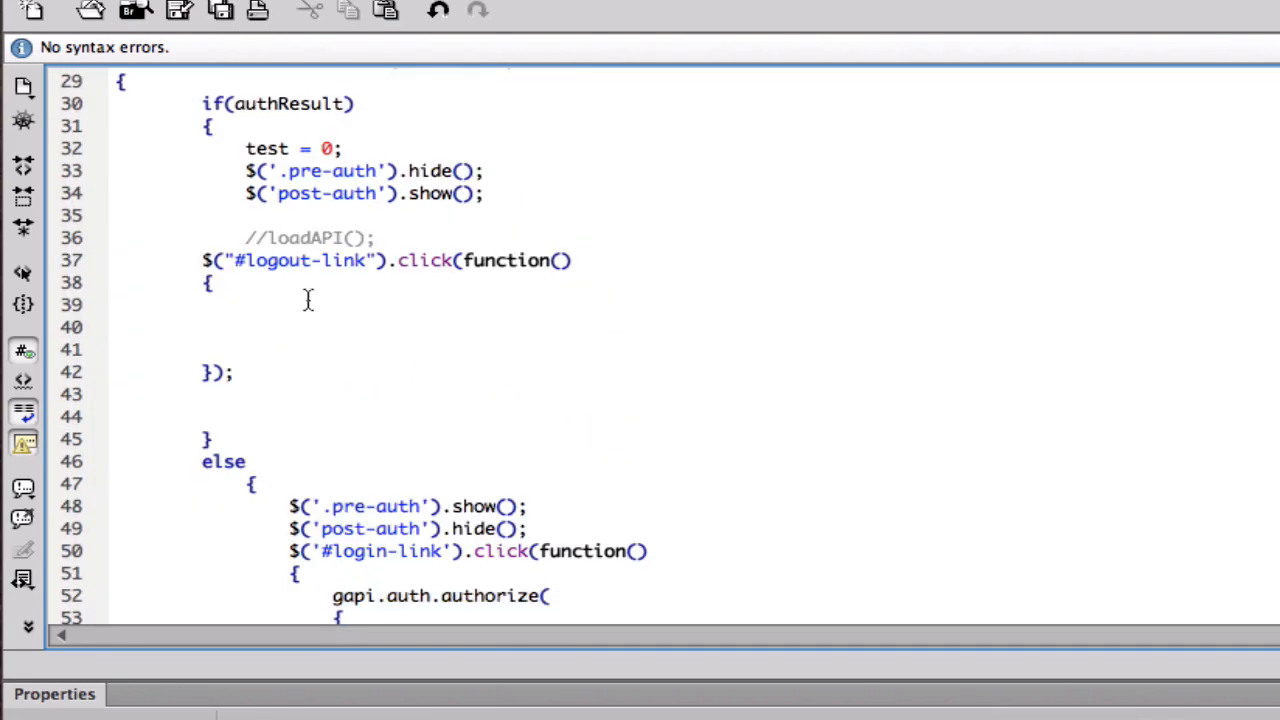
click(244, 304)
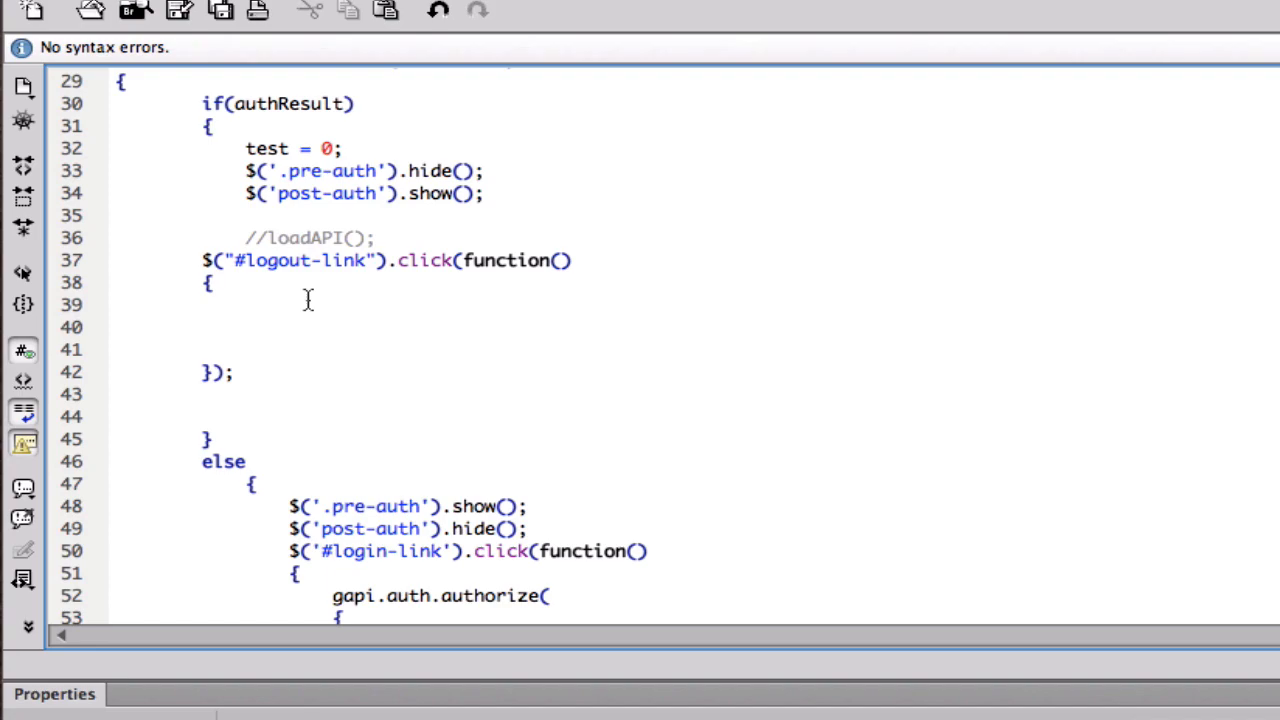
Declare var token = gapi.auth.getToken(); inside the logout click handler
text(var t)
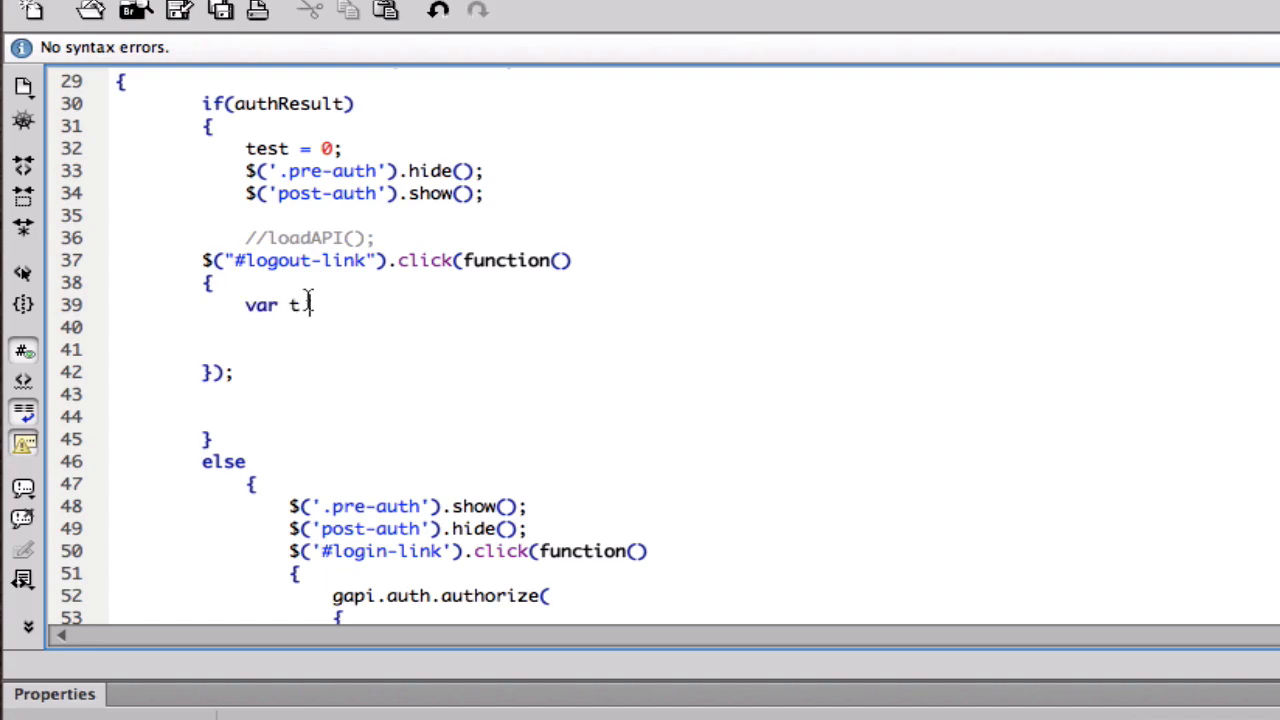
text(oknen)
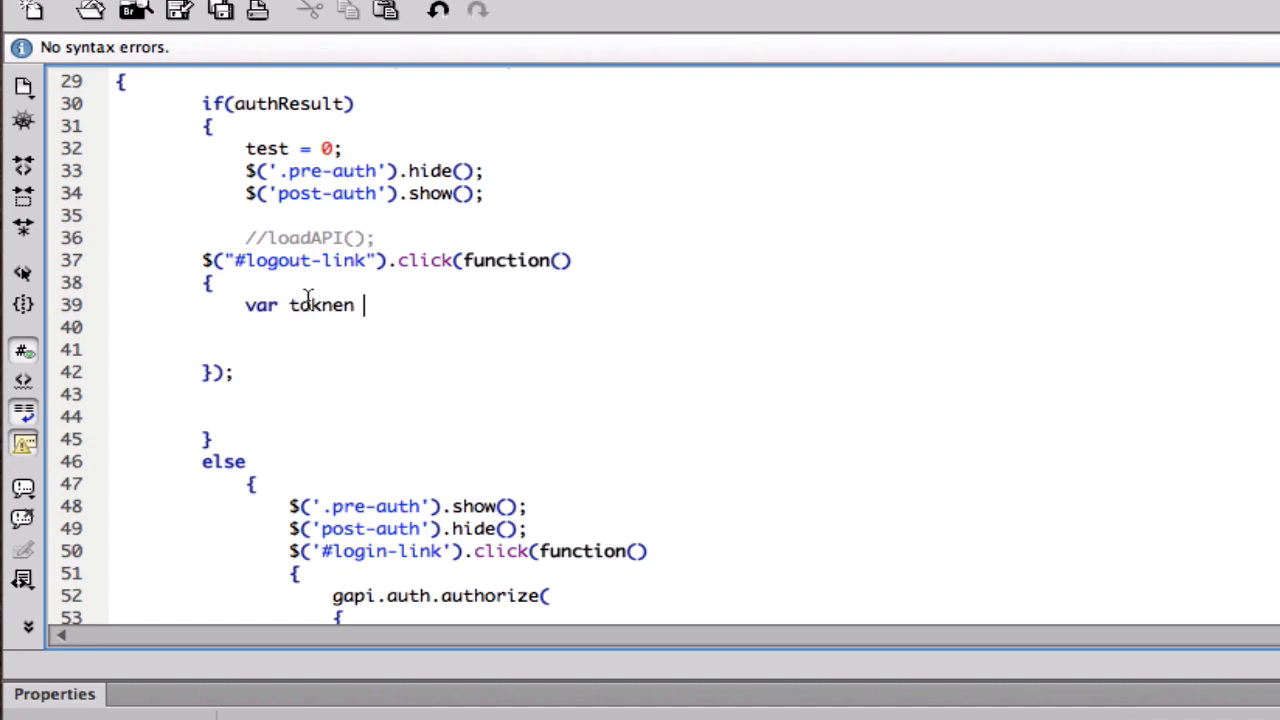
key(BackSpace)
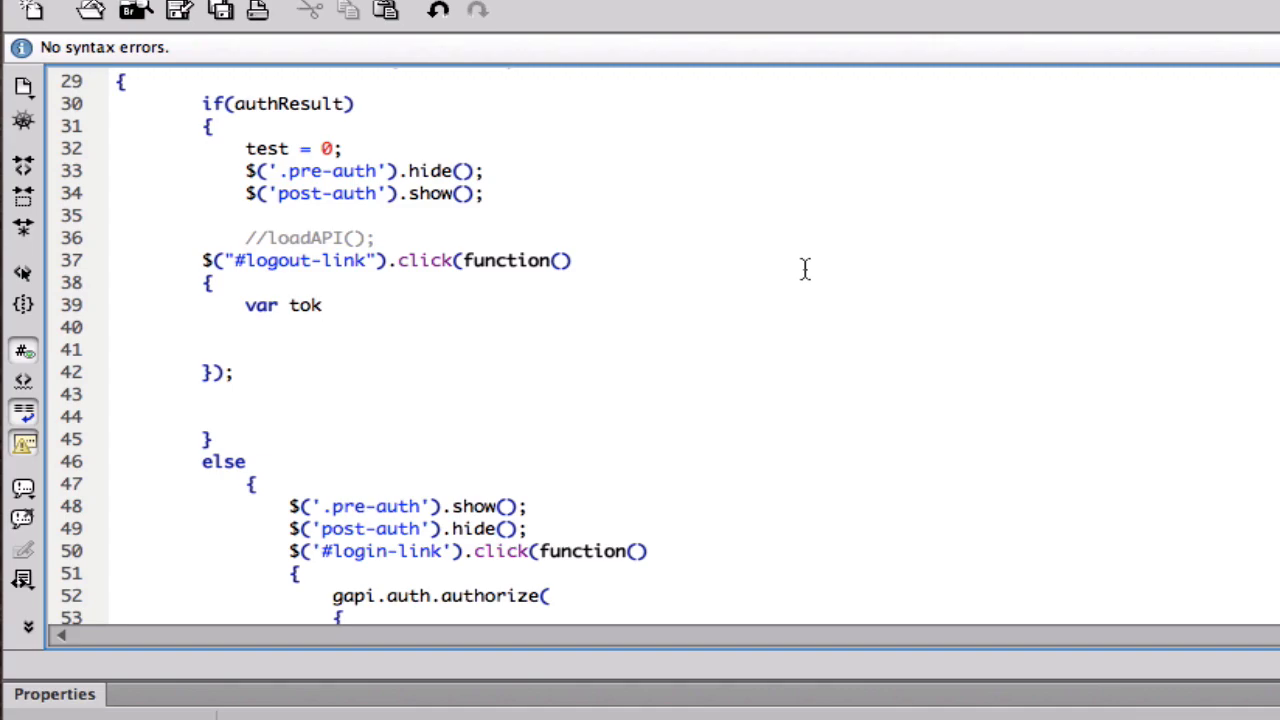
text(en =)
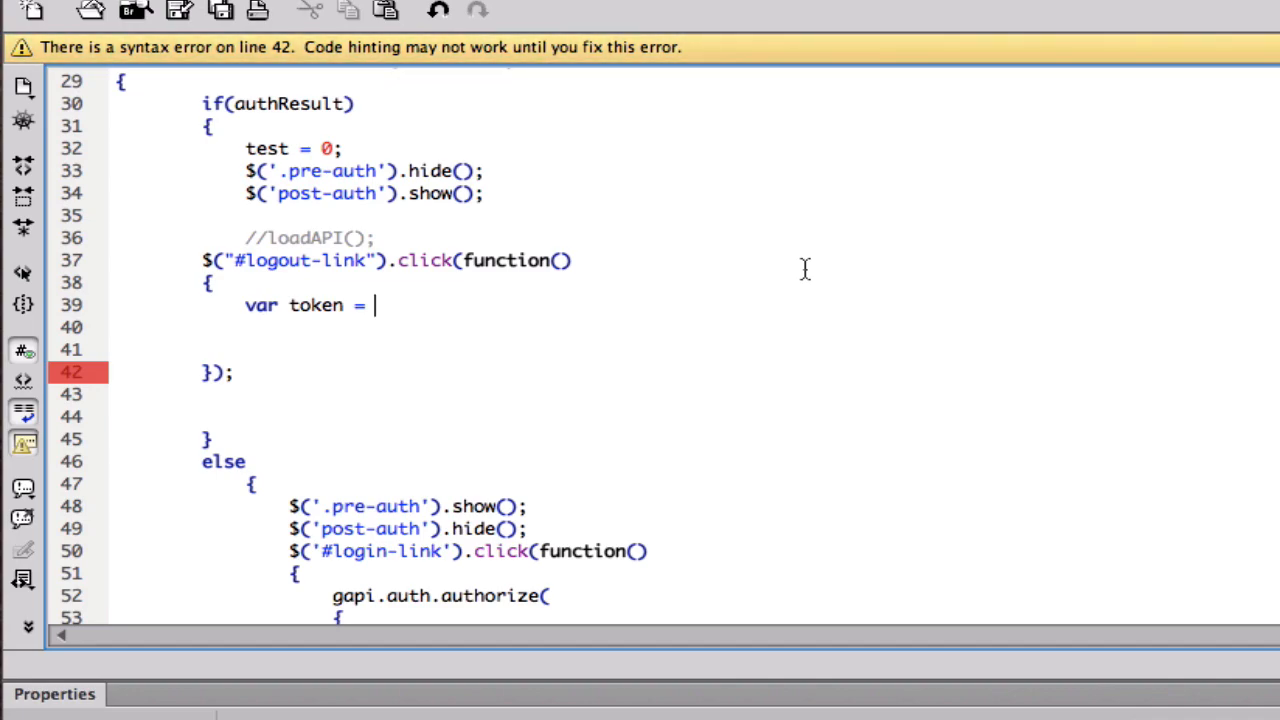
text(gapi)
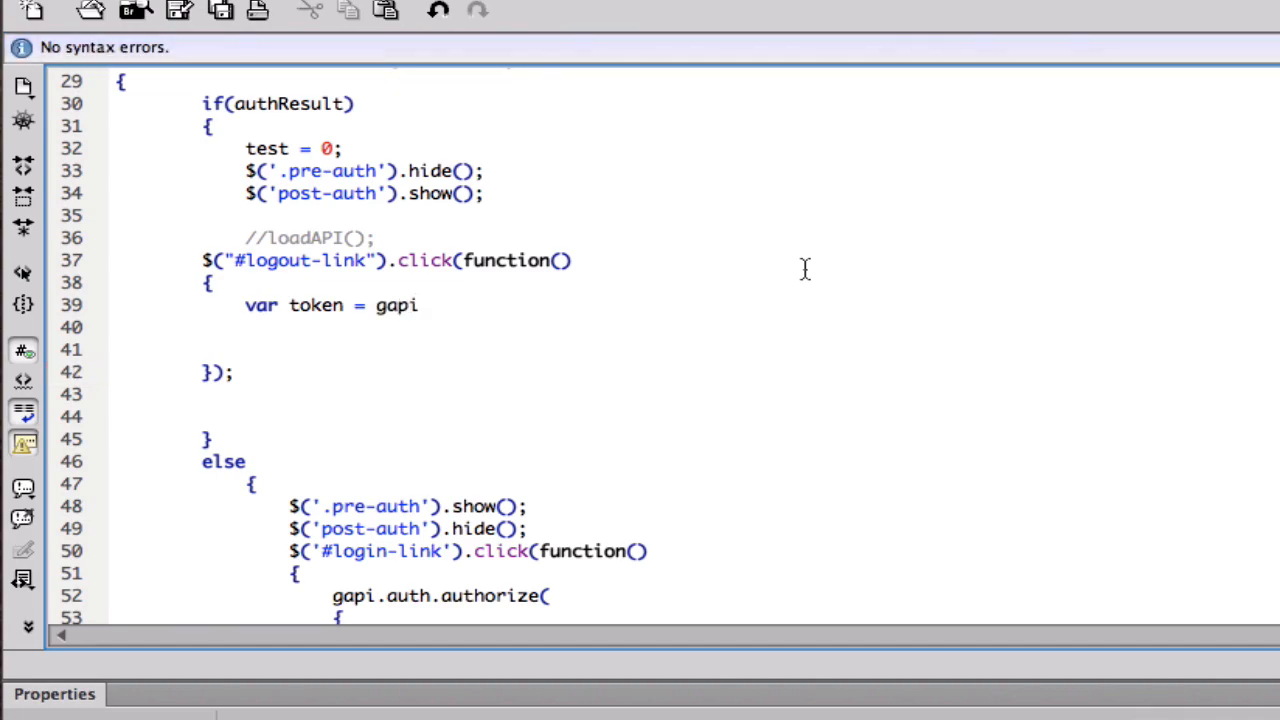
text(.auth.)
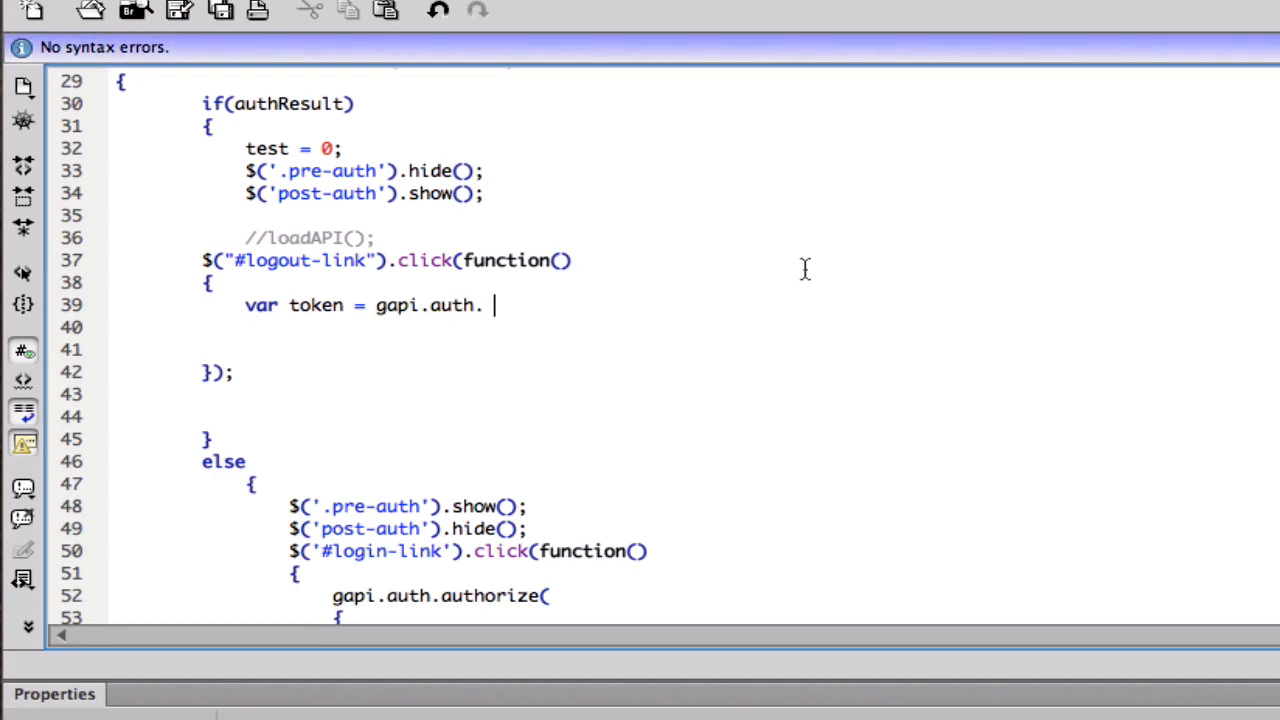
text(getToken()
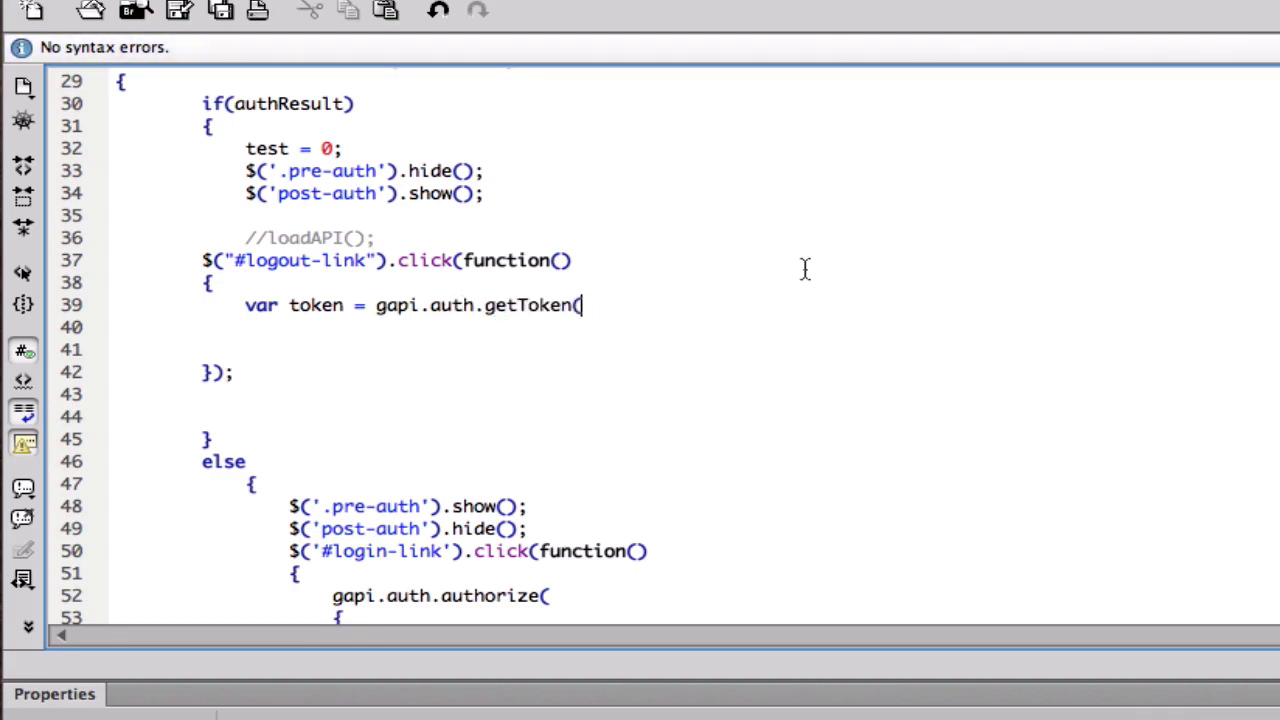
text();)
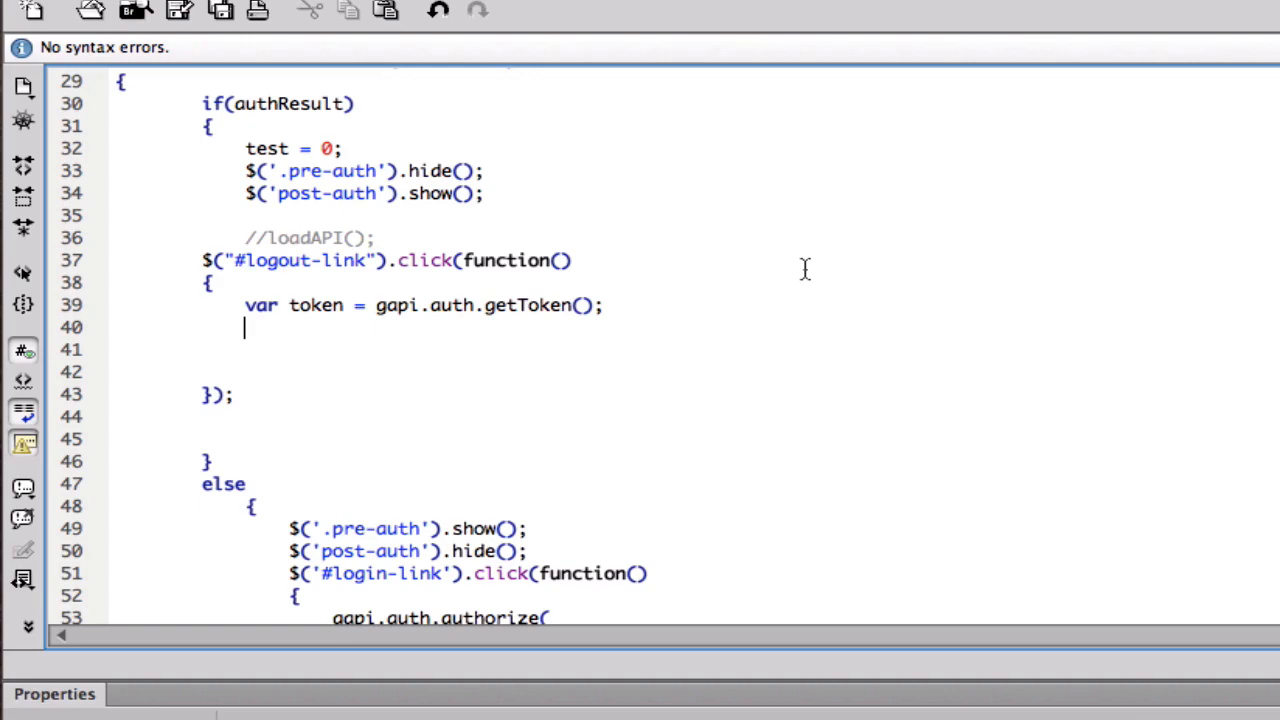
Add an if(token){ } block containing var script = document.createElement("script");
text(if())
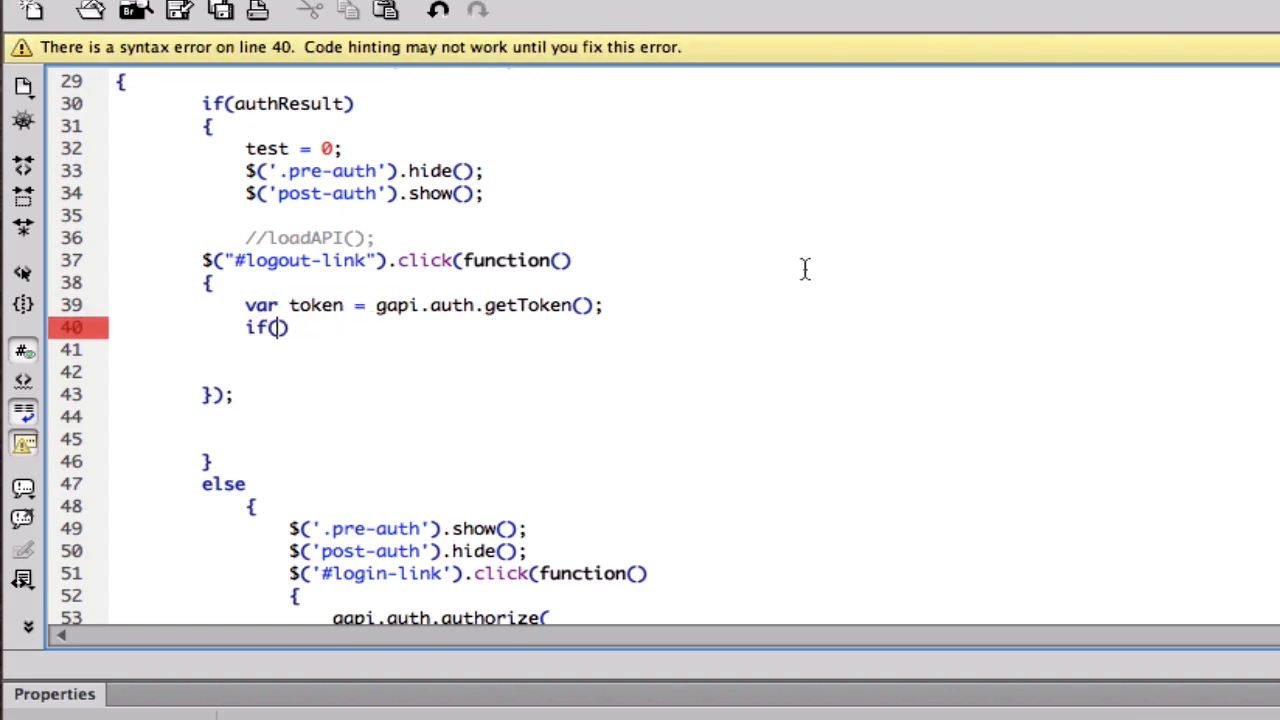
text(y)
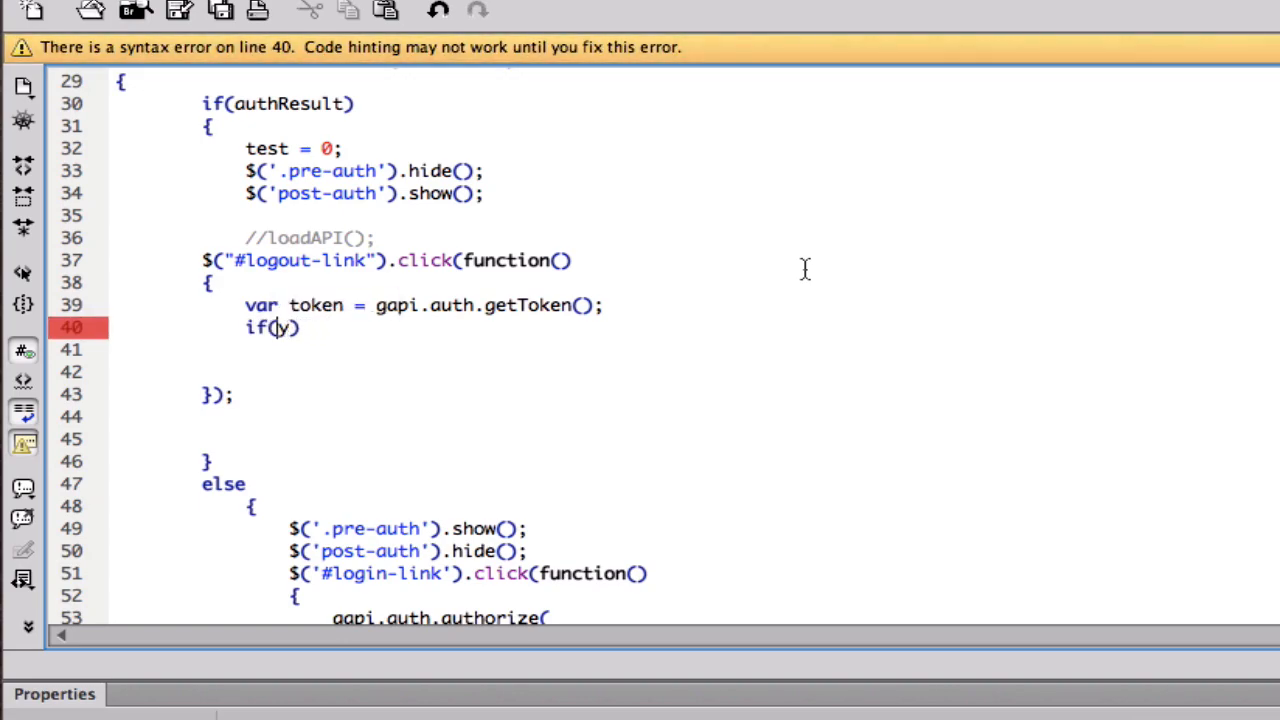
text(oken)
text({)
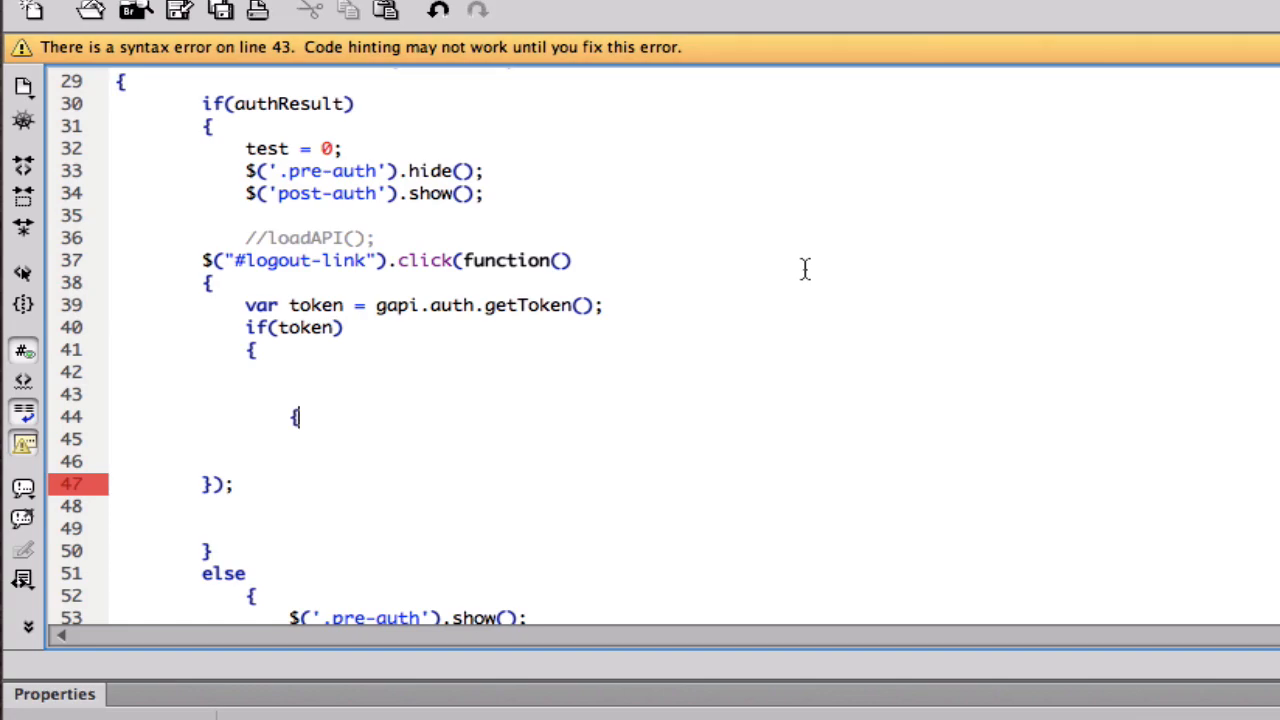
text(})
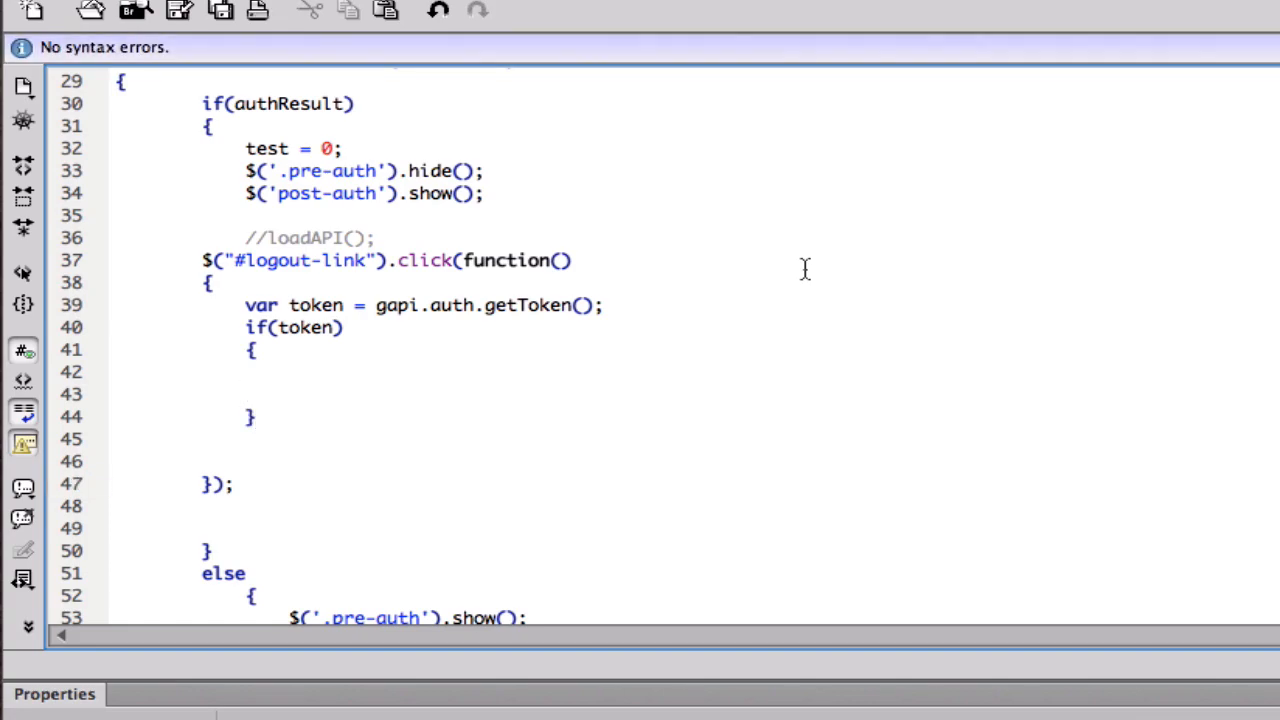
text(var sc)
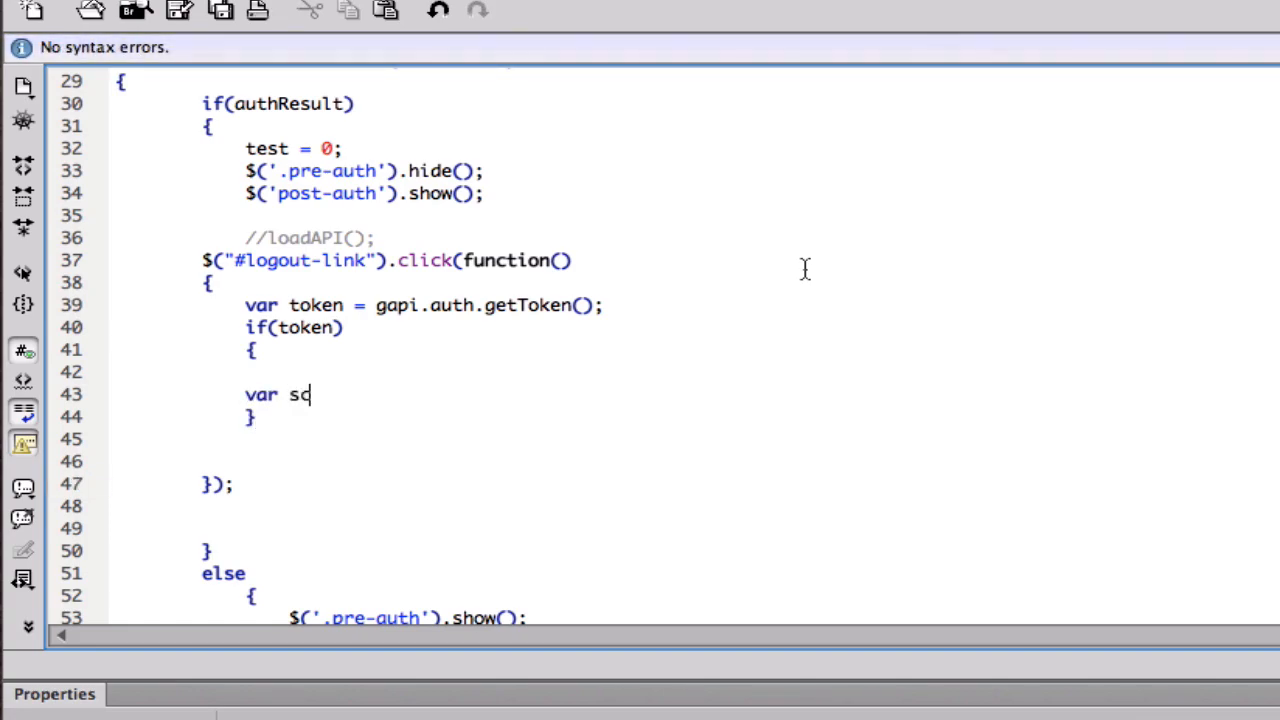
text(ript)
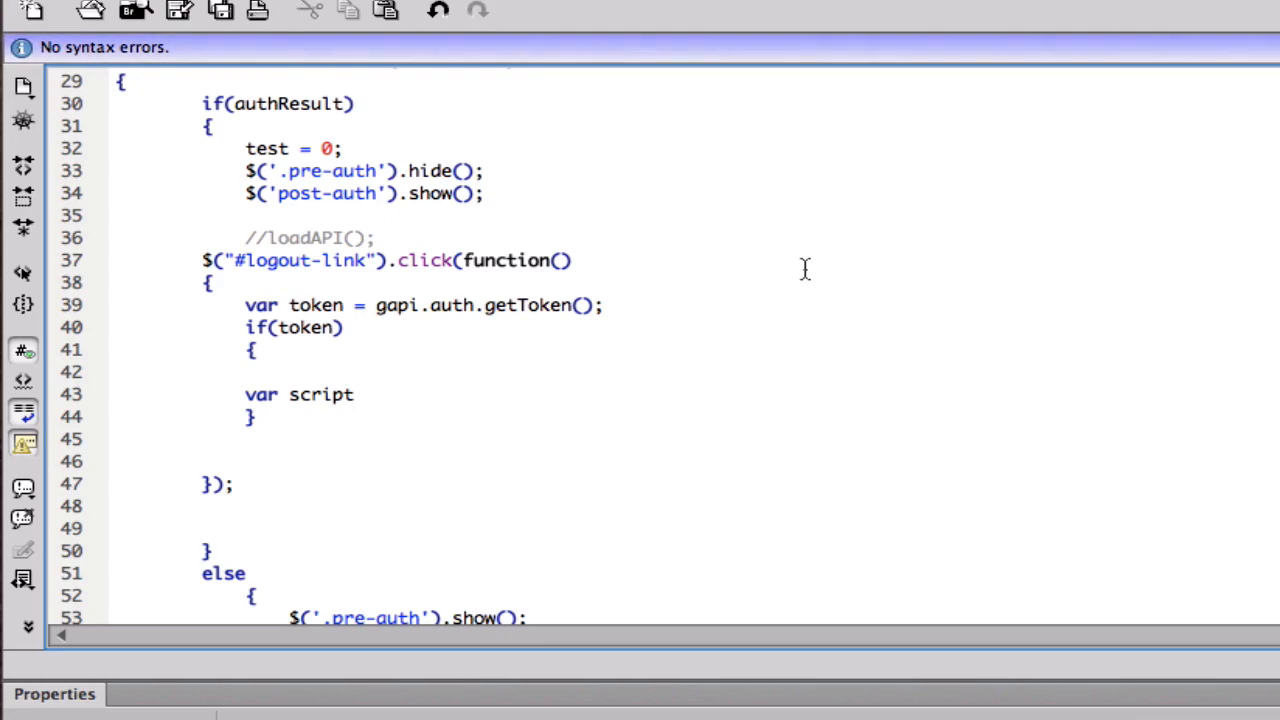
text(=)
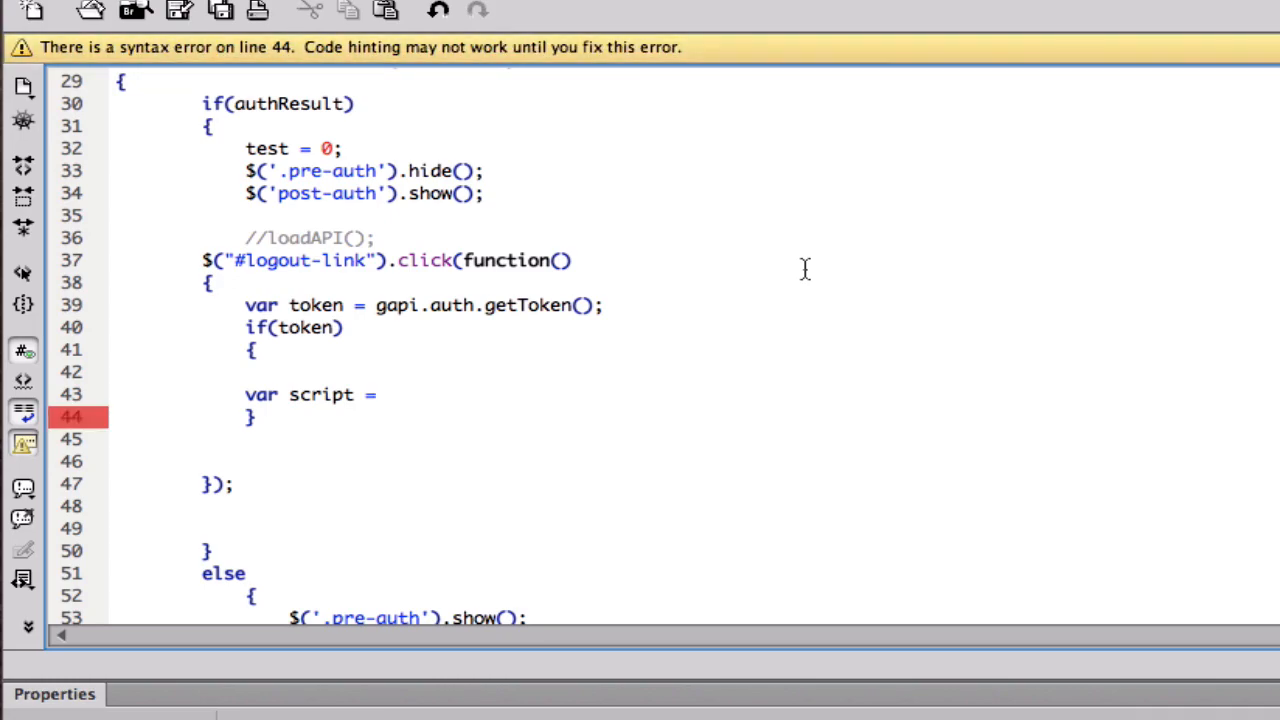
click(384, 394)
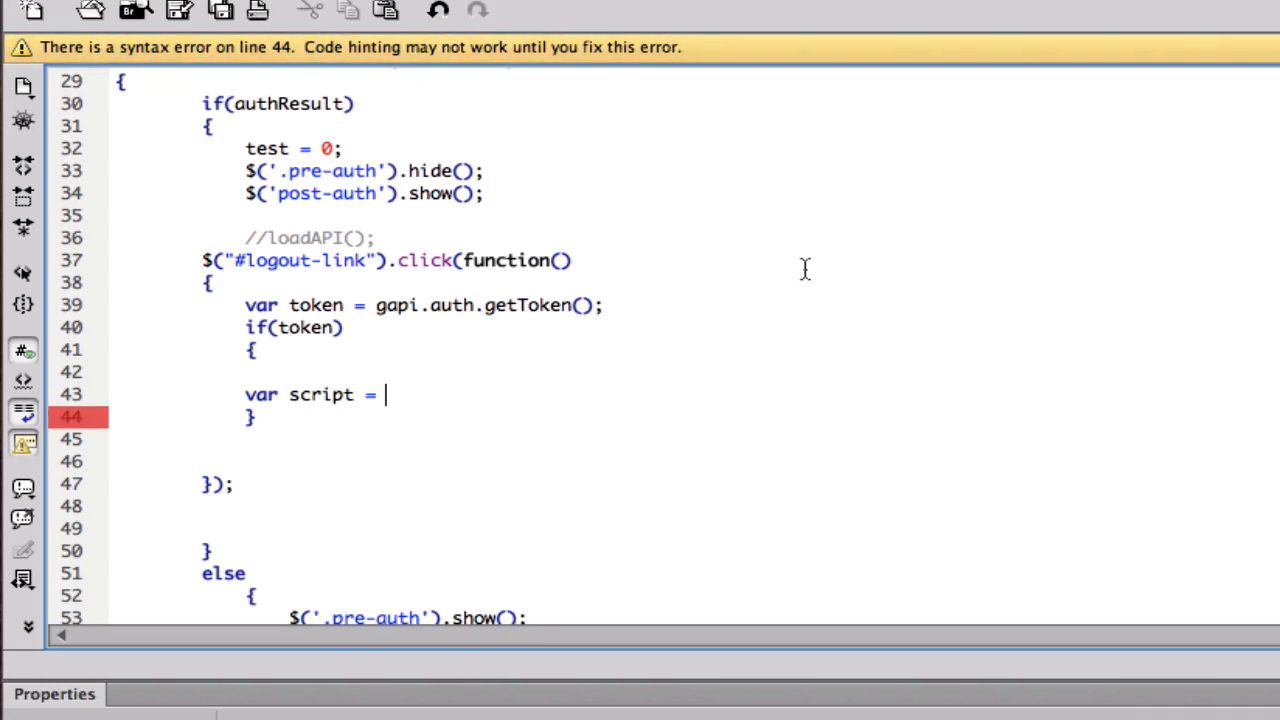
text(douc)
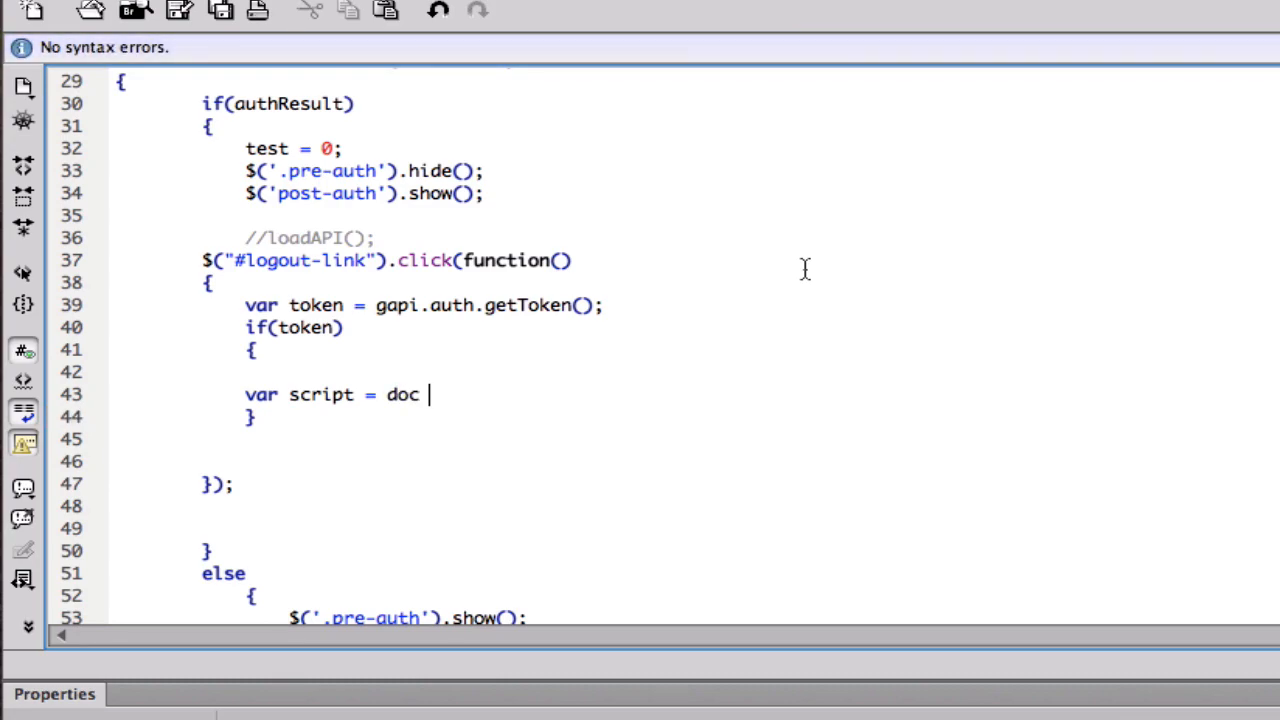
text(ument.w)
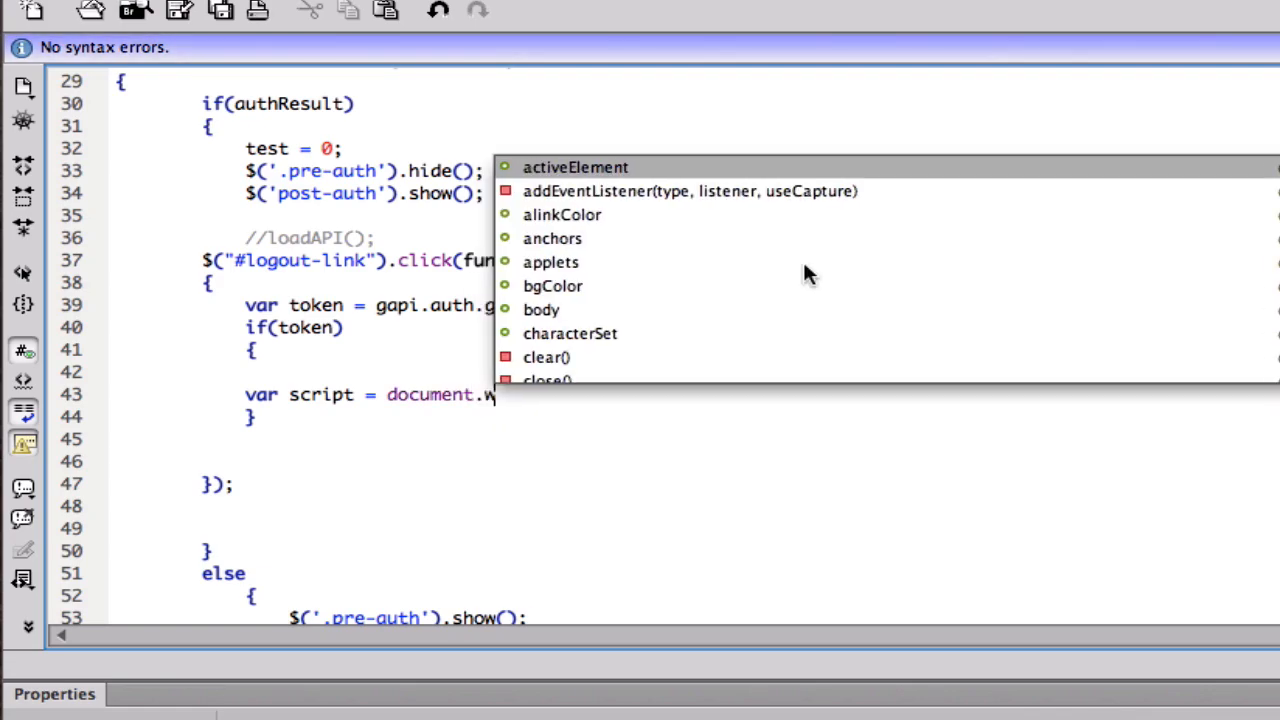
text(createElement();)
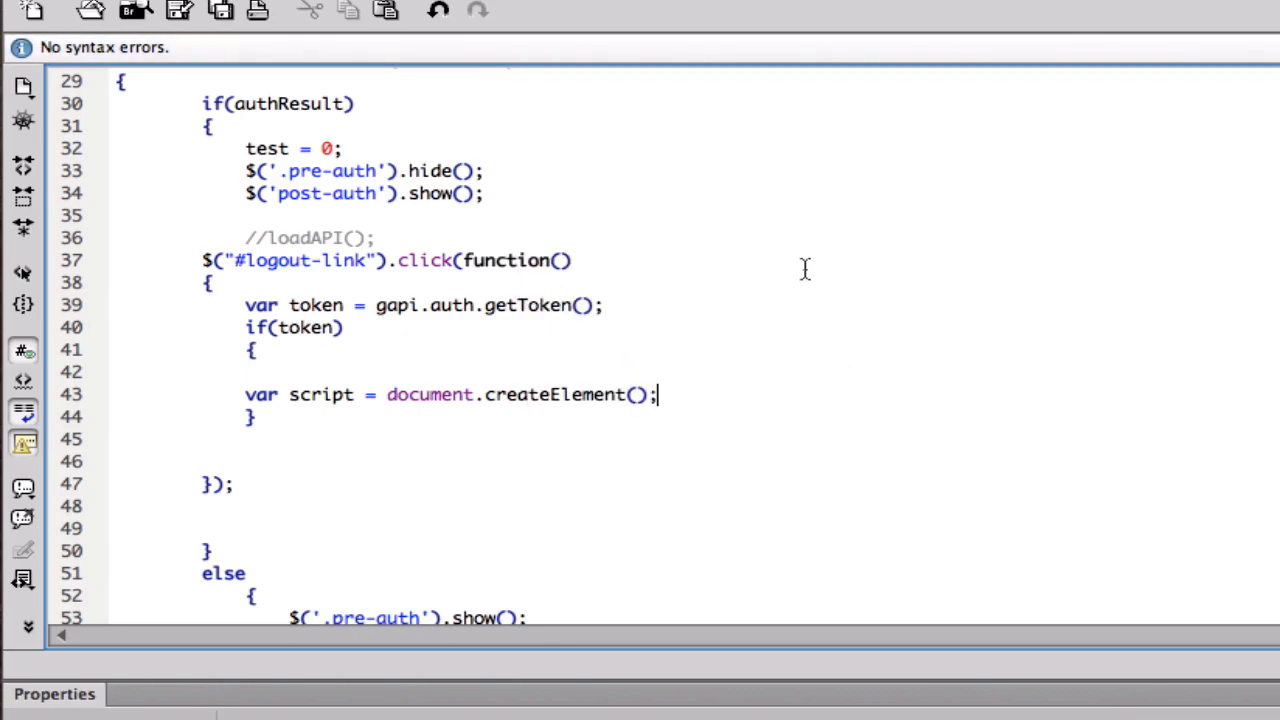
text("")
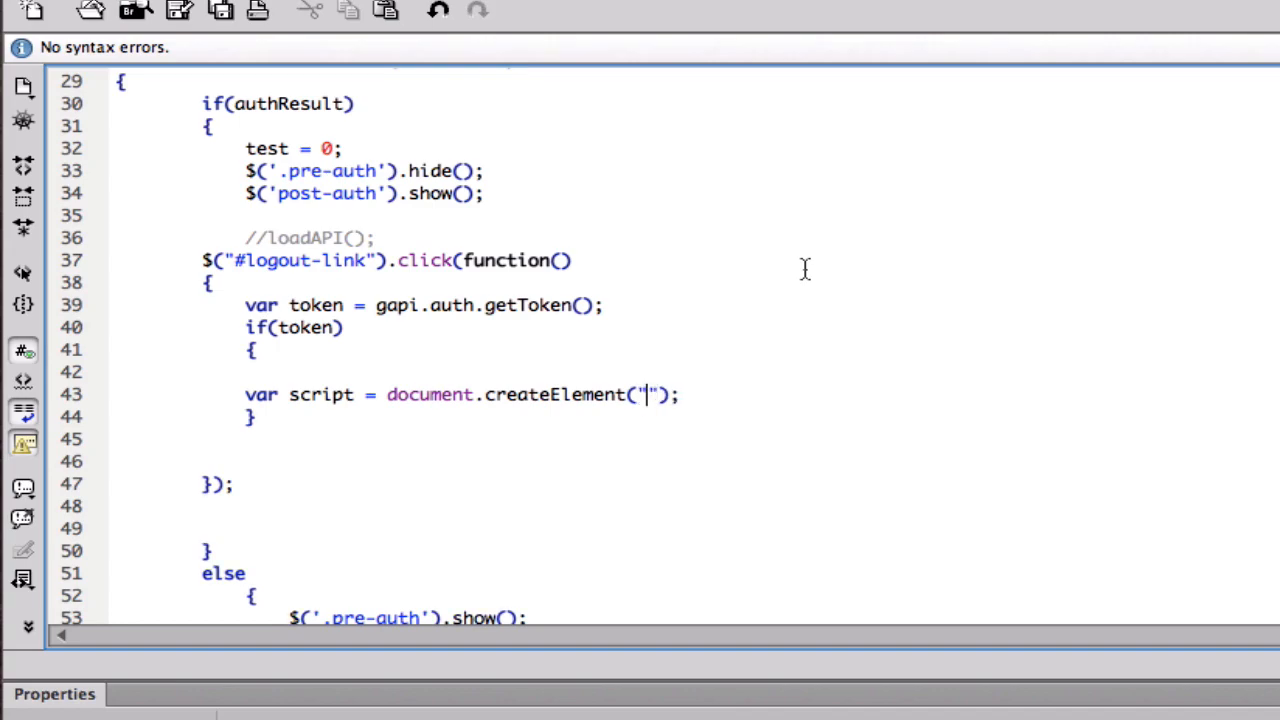
text(sc)
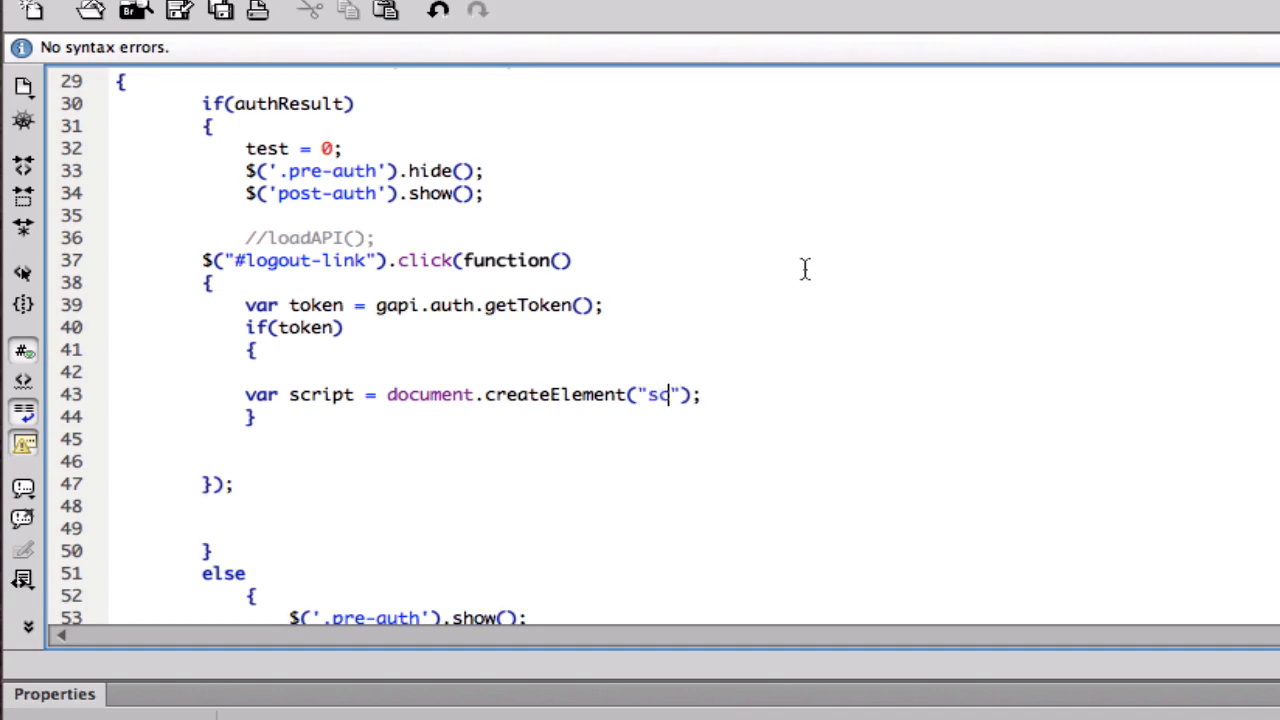
text(ript)
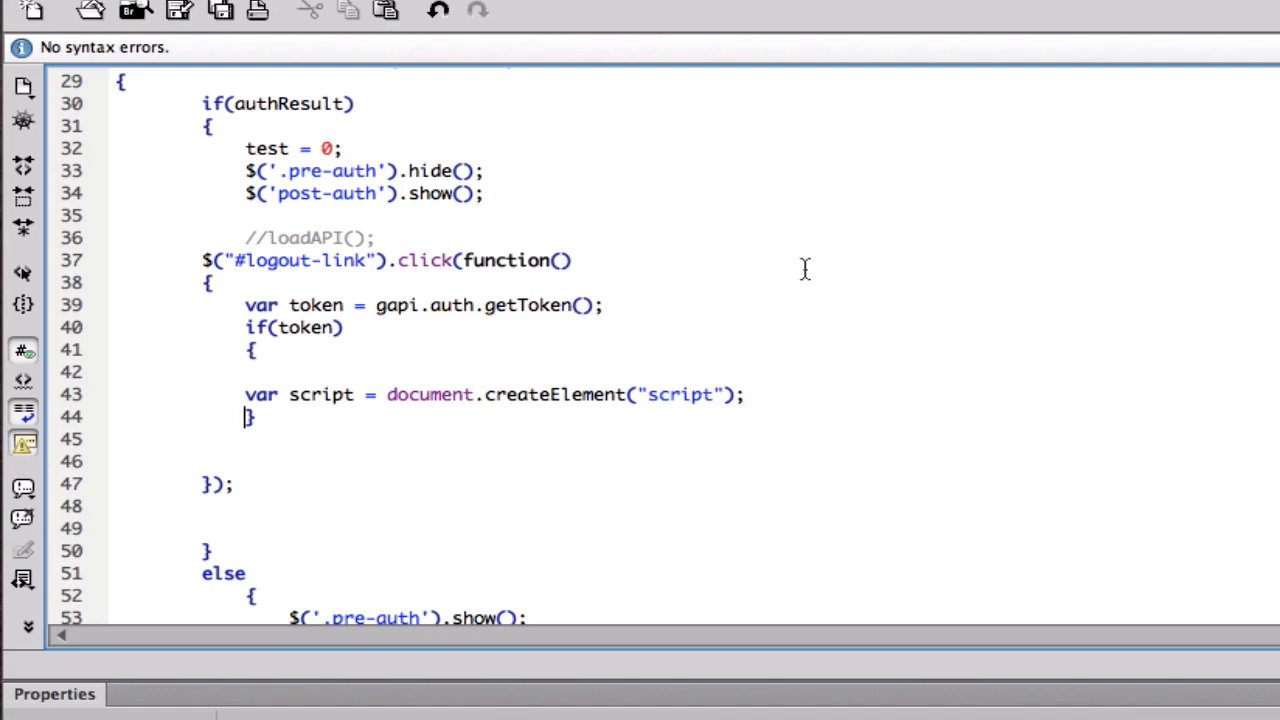
Start a script.src statement on a new line in the if block and dismiss the Skype pop-up
key(Return)
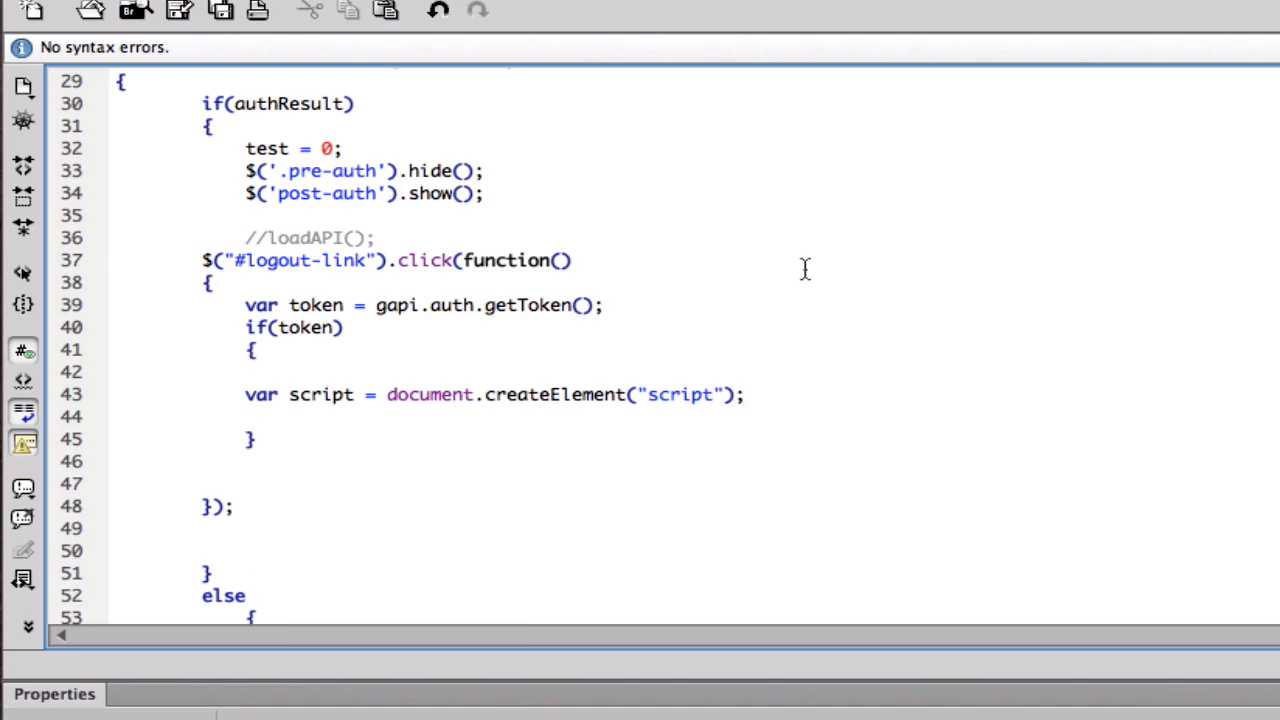
text(doucment)
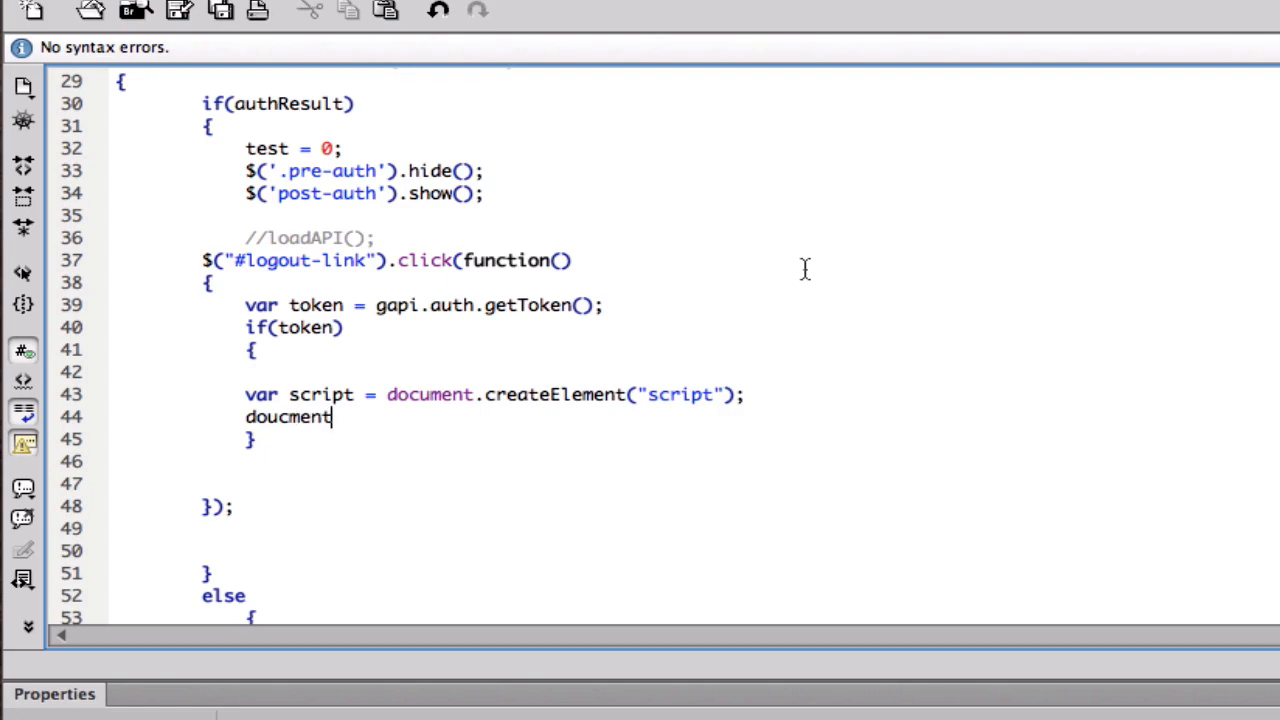
key(BackSpace)
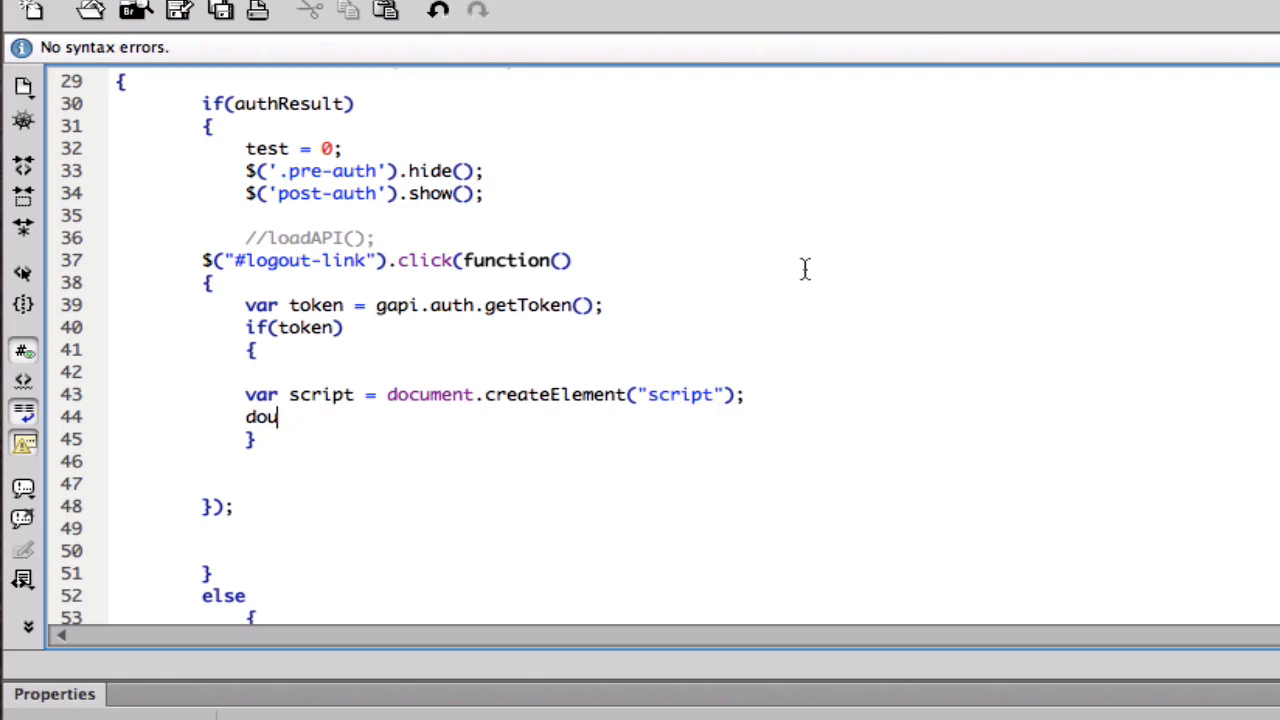
key(Backspace)
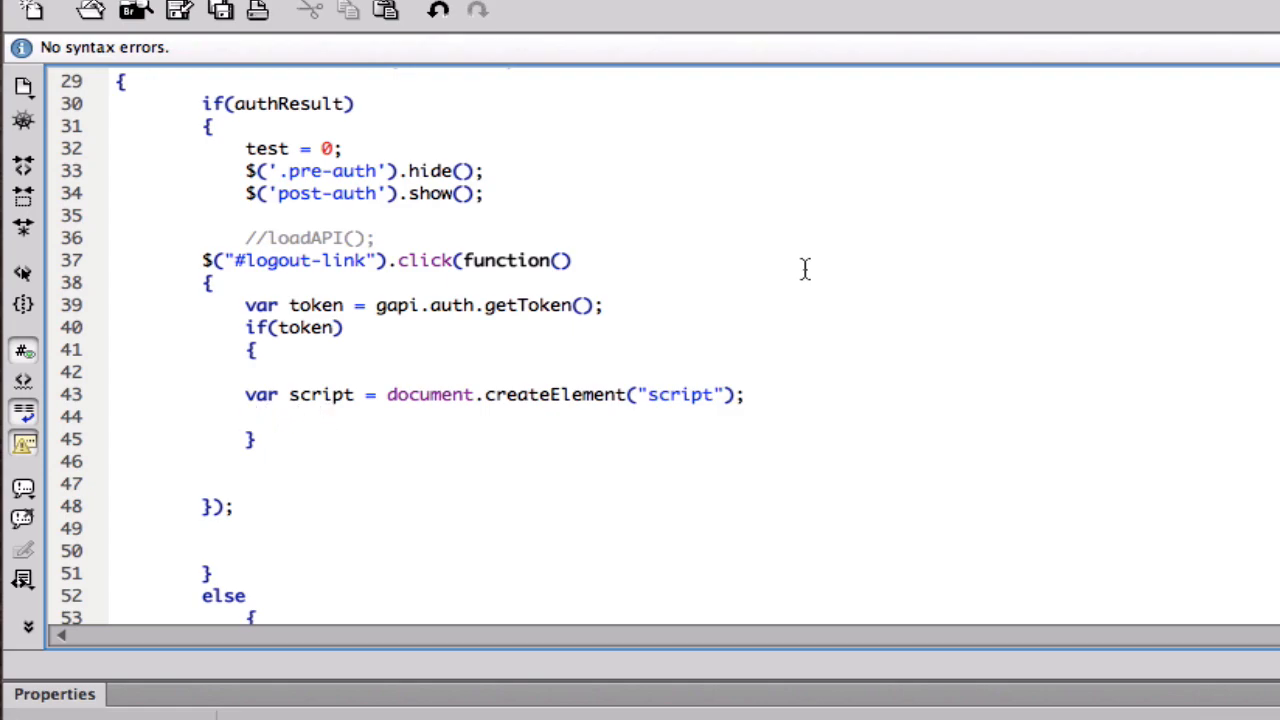
text(script.scr)
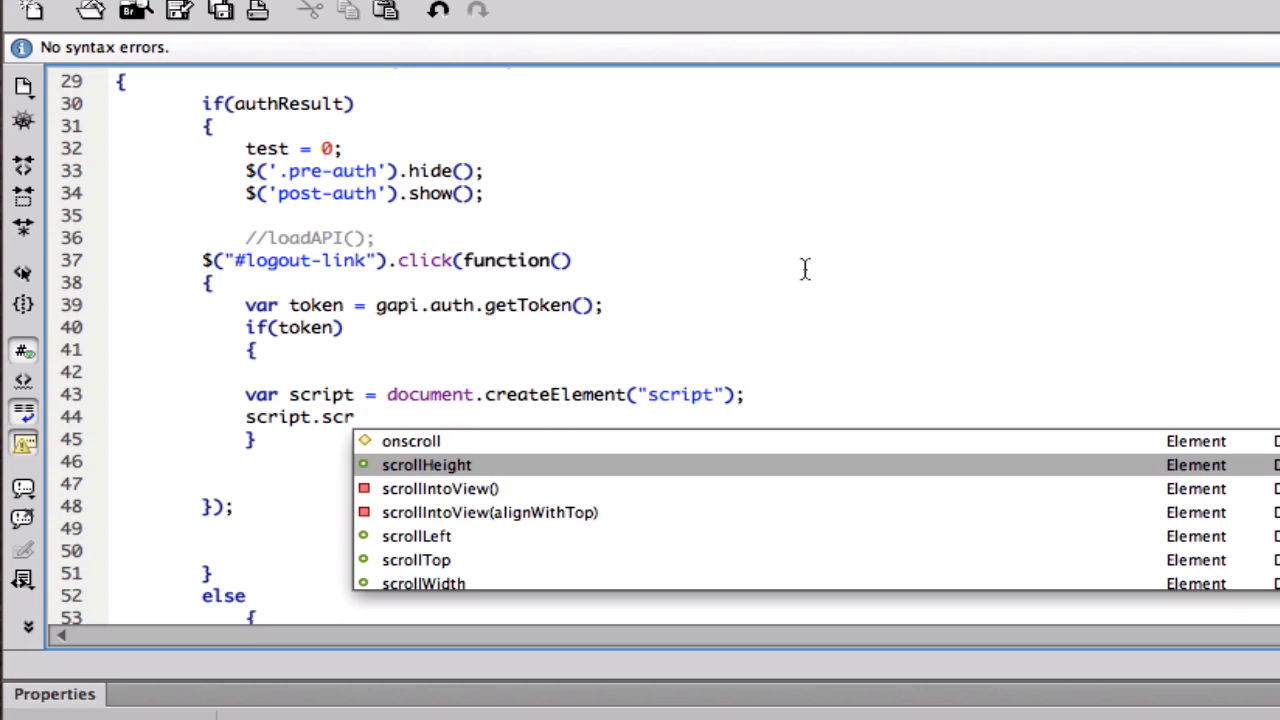
key(Escape)
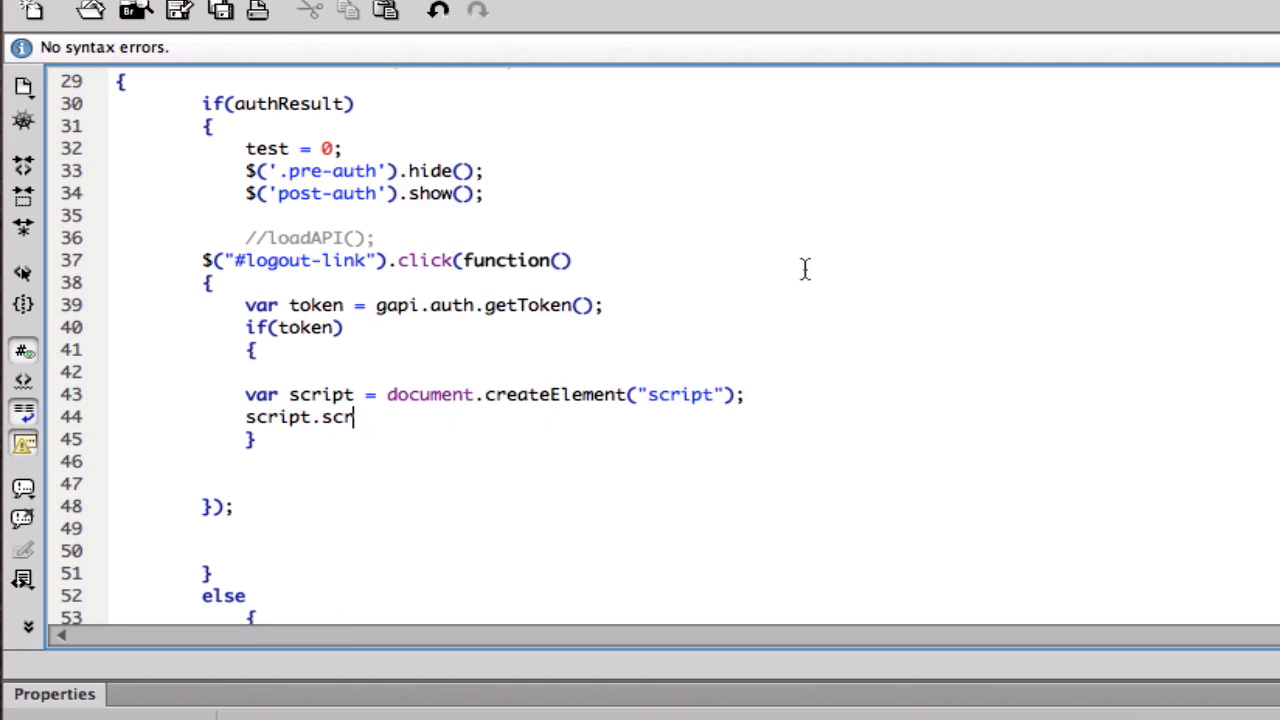
text(c)
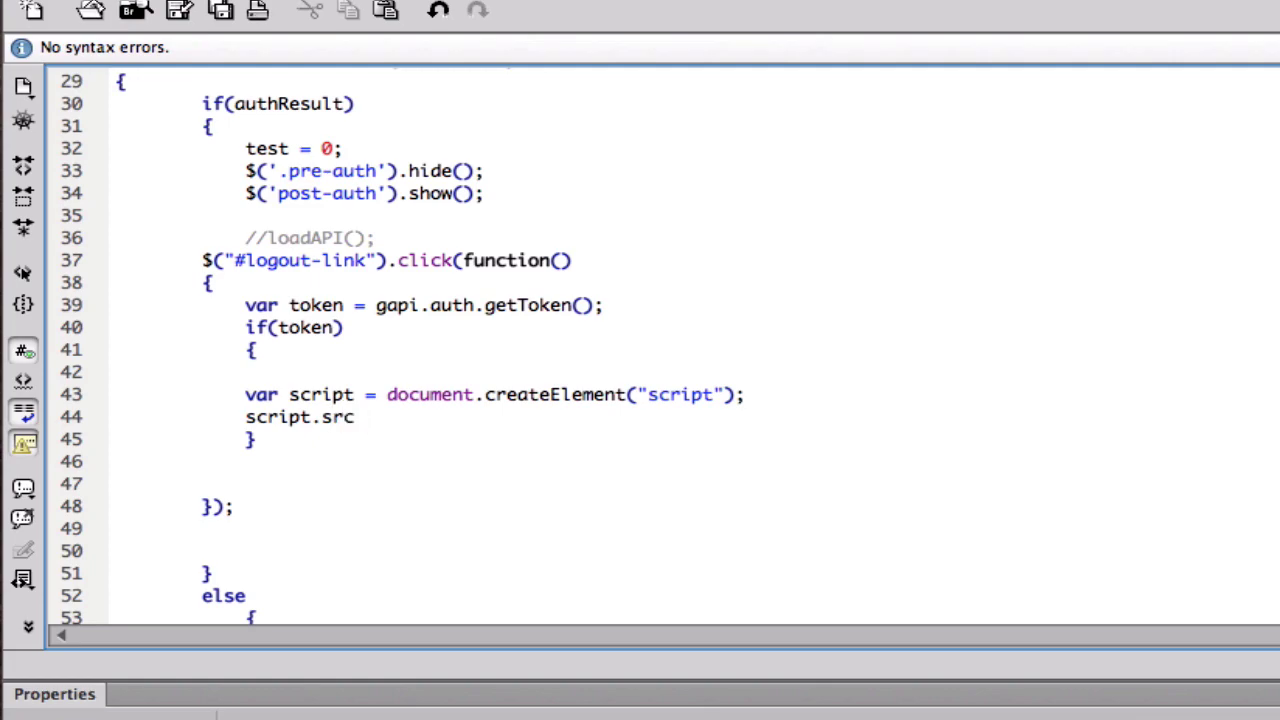
click(374, 418)
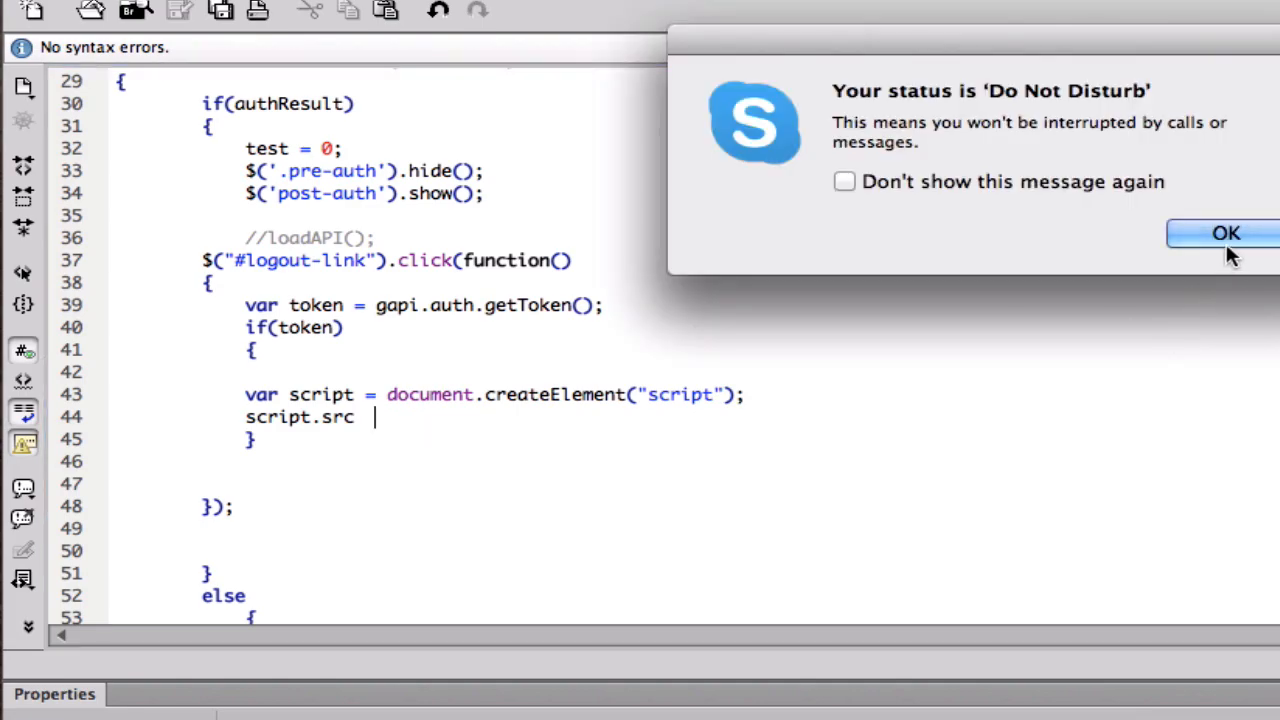
click(1224, 232)
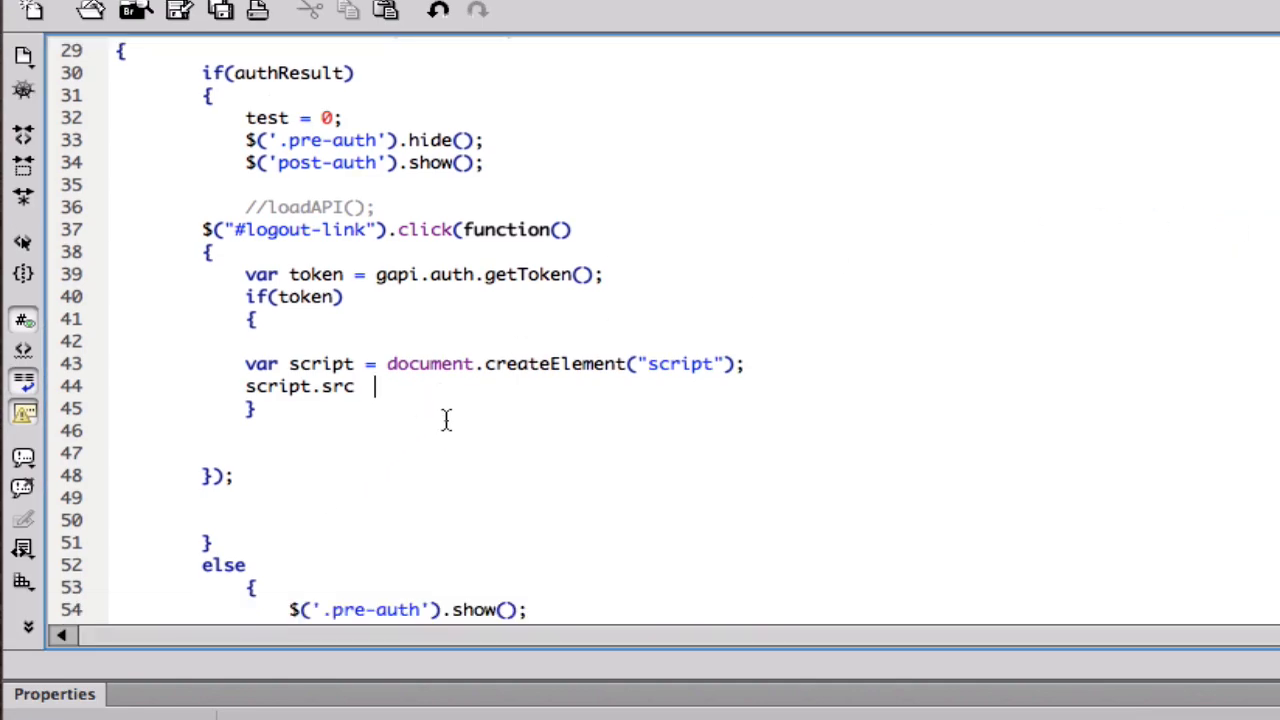
text(= "")
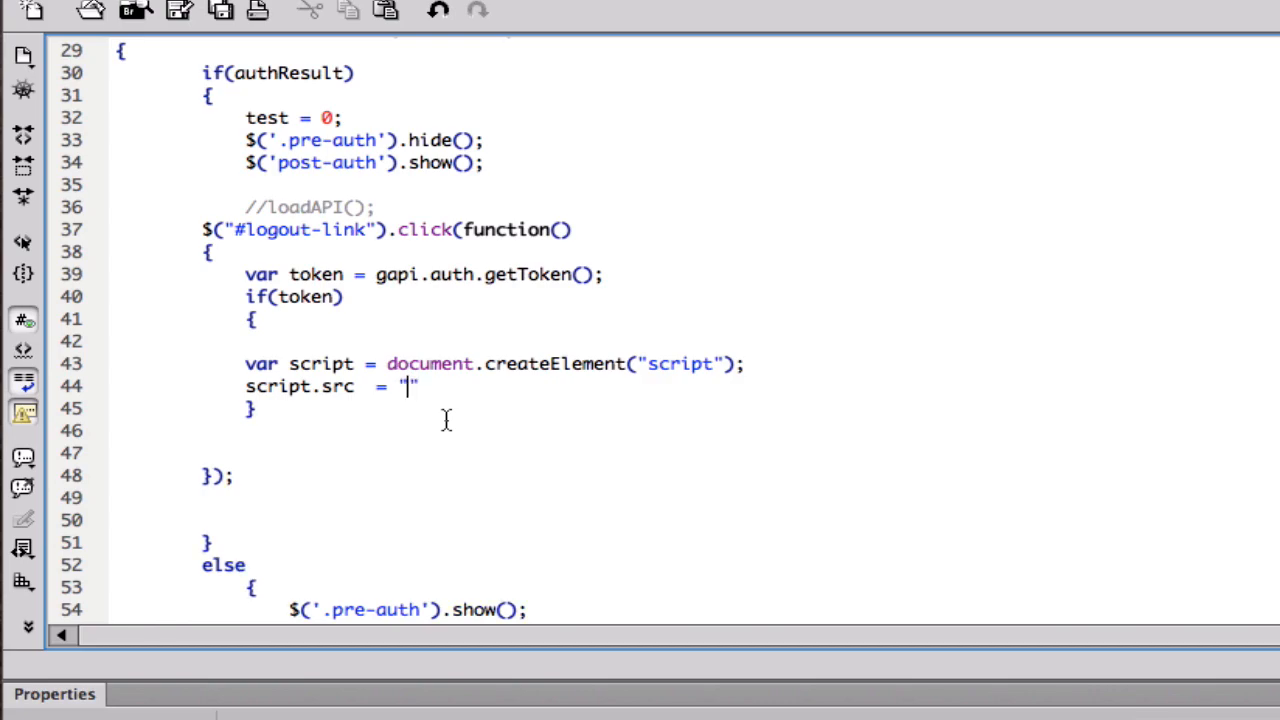
text(https://a)
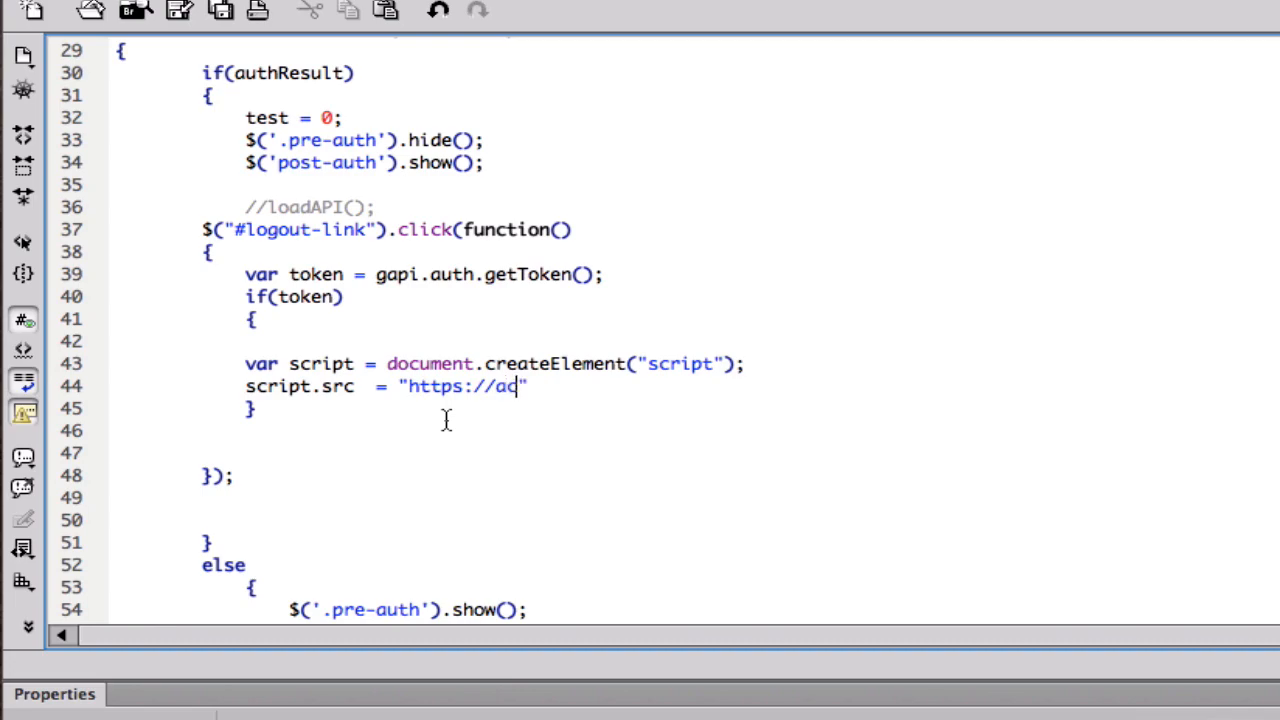
text(counts.g)
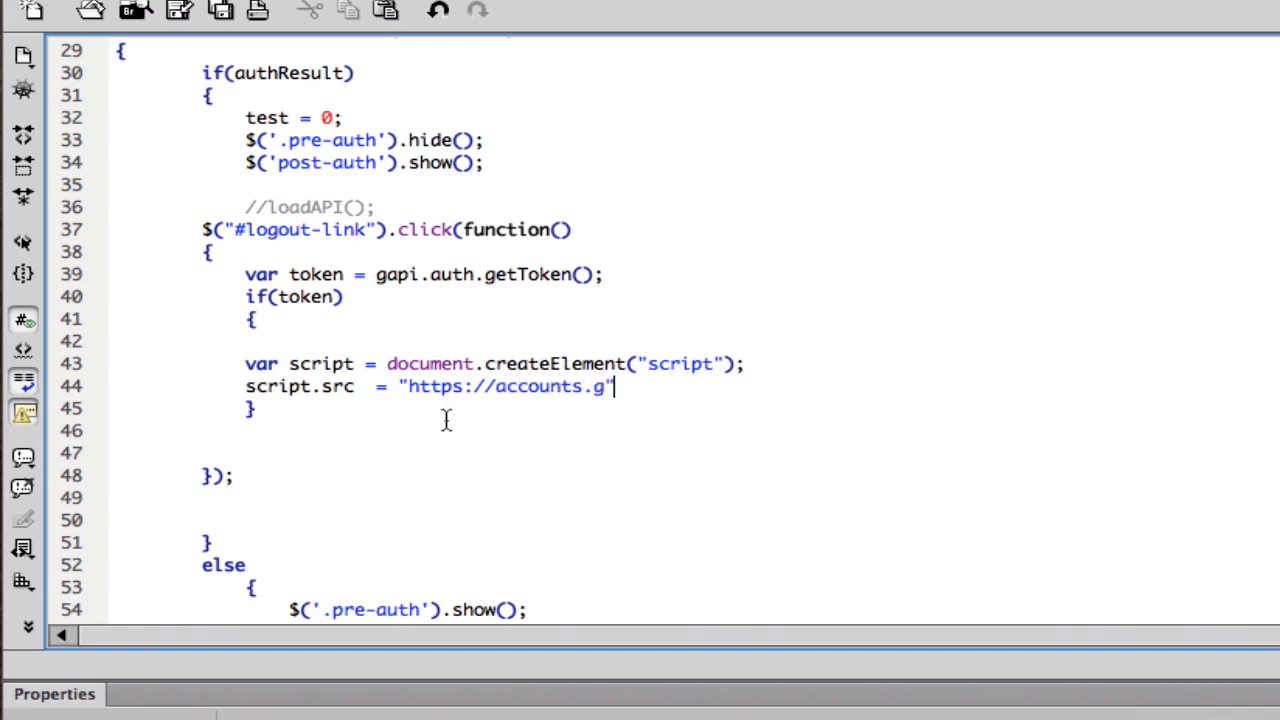
text(oogle.)
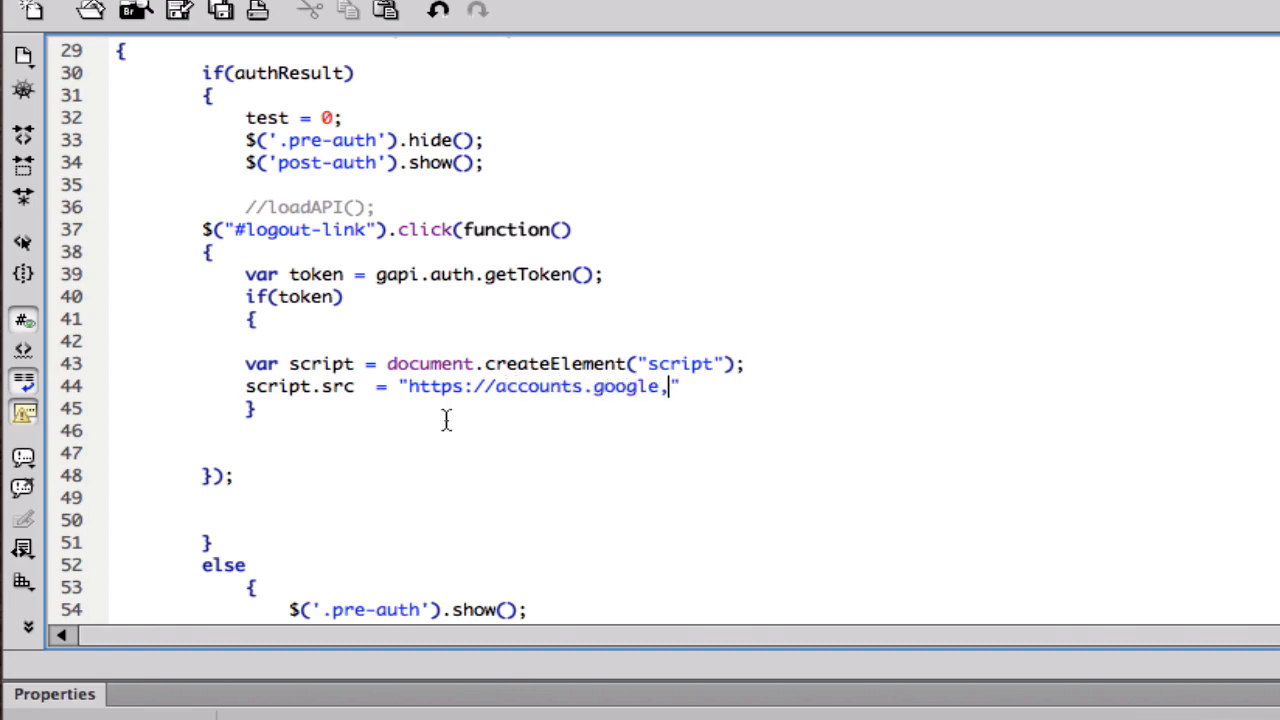
key(Backspace)
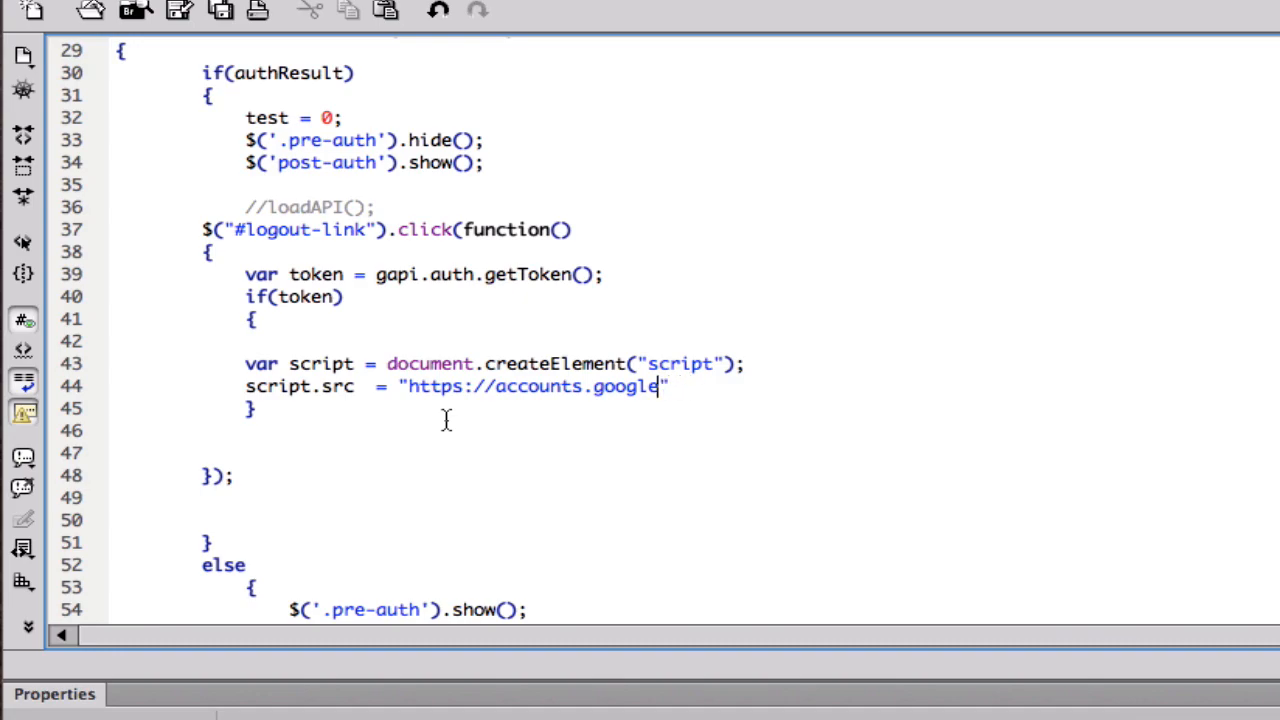
text(.com/")
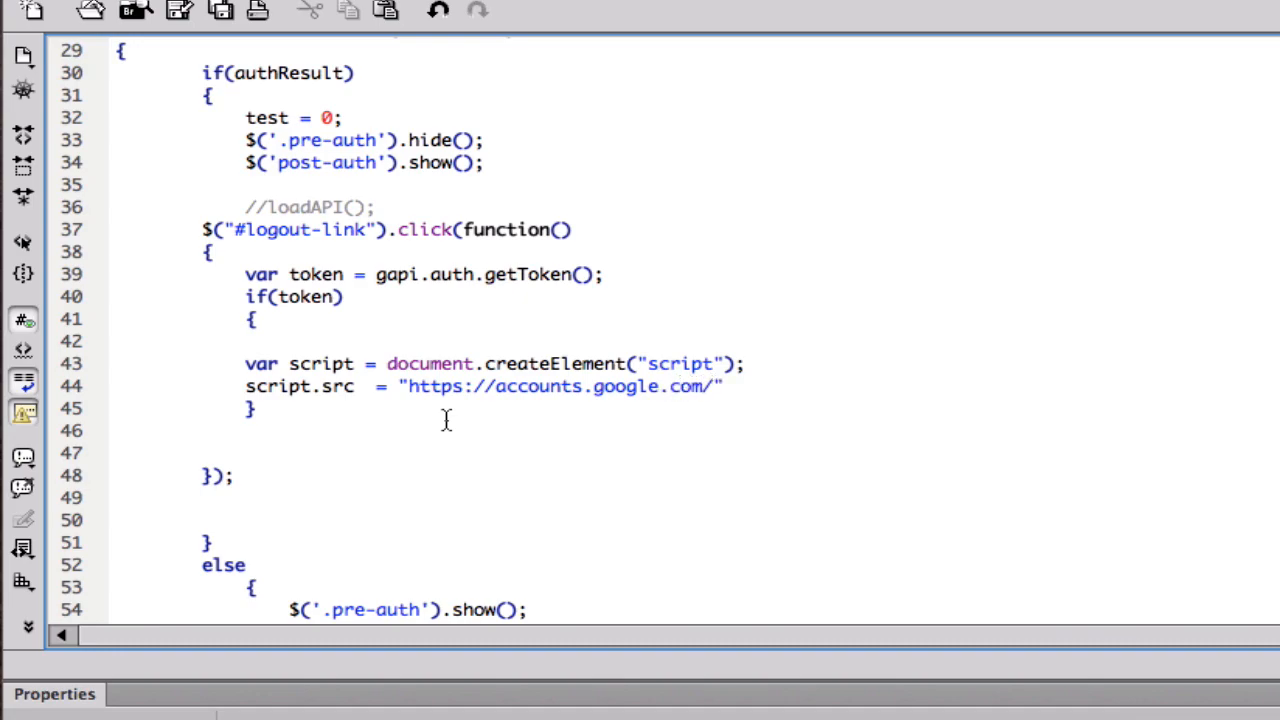
text(o/)
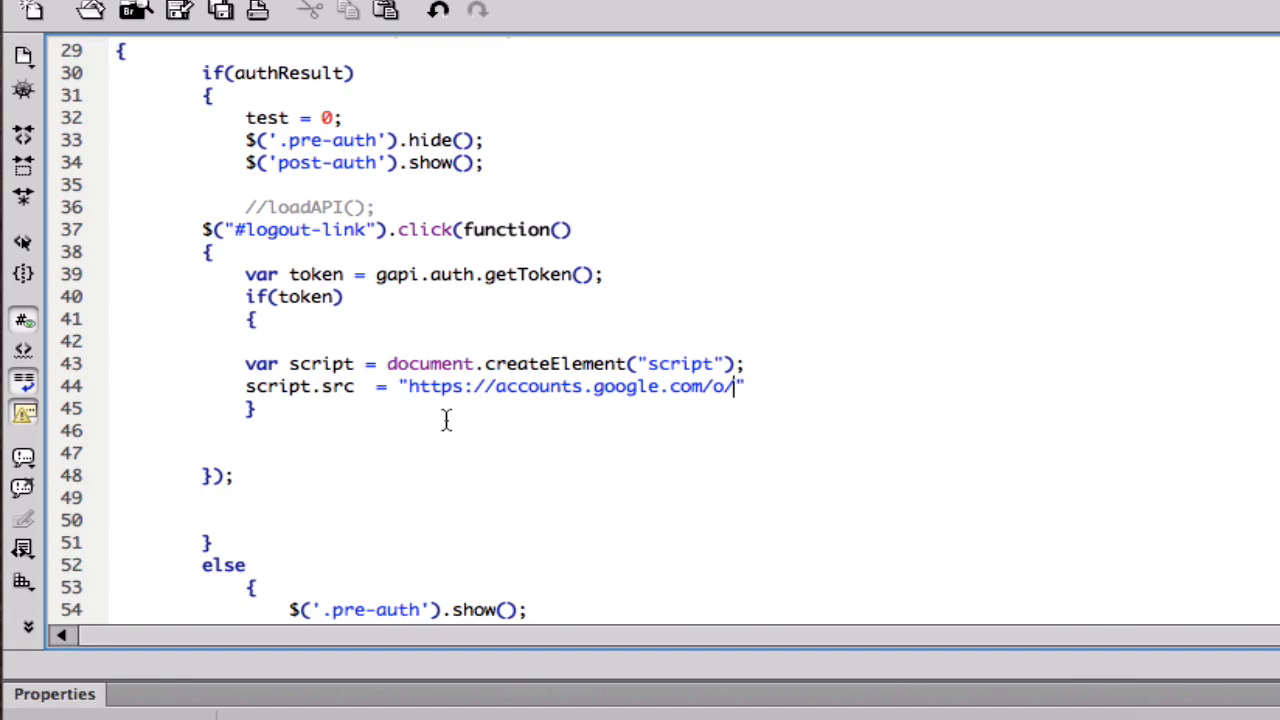
text(oauth)
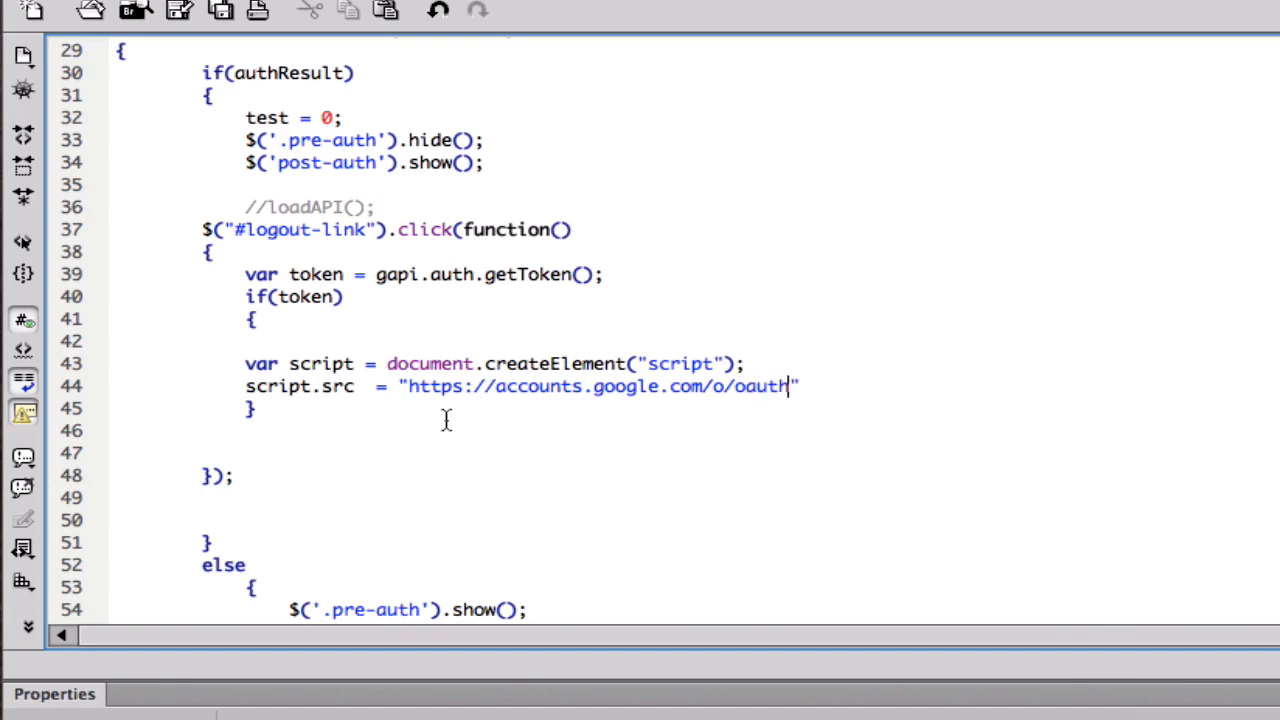
text(2)
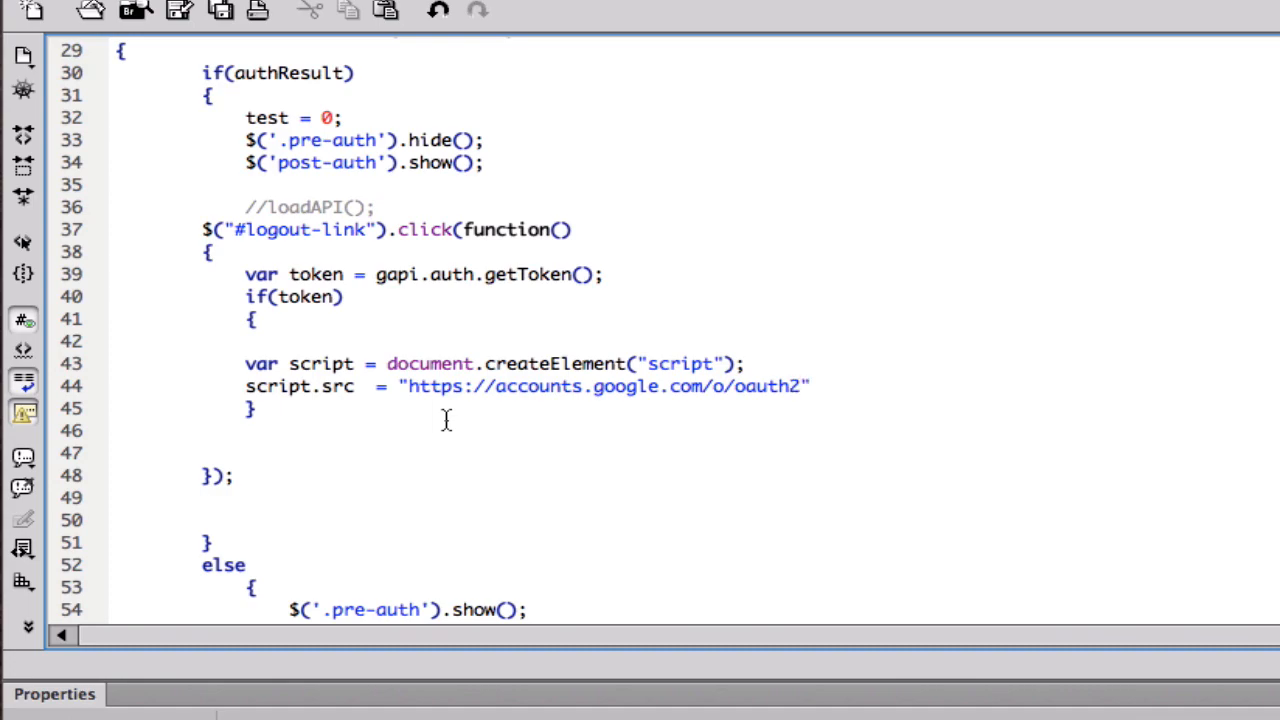
text(revoke?token)
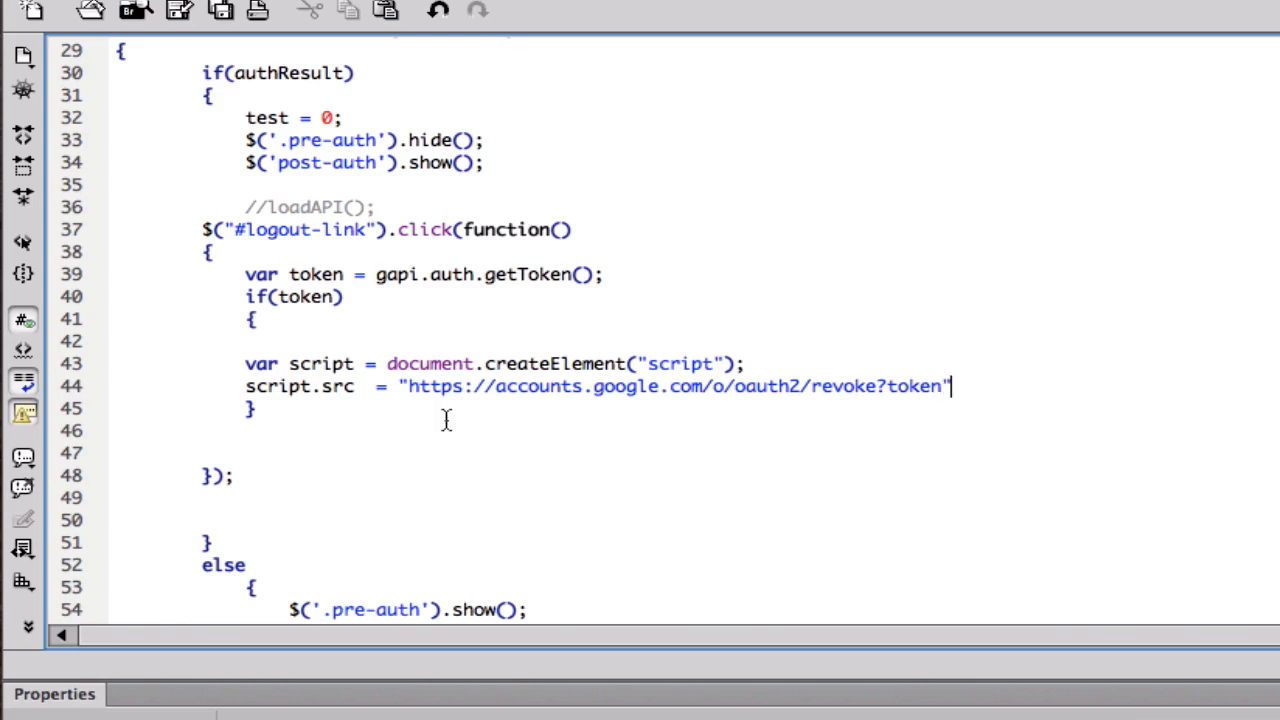
Append + token.access_token; to complete the revoke URL assignment
text(=)
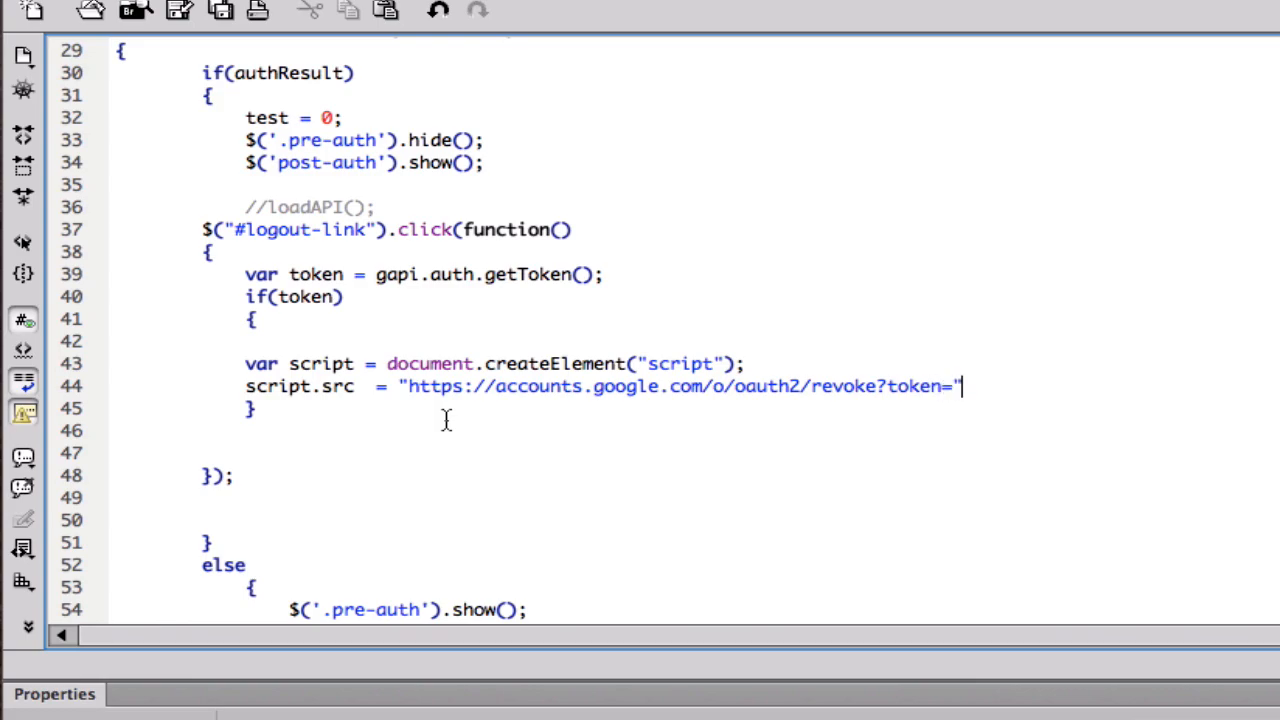
text(+)
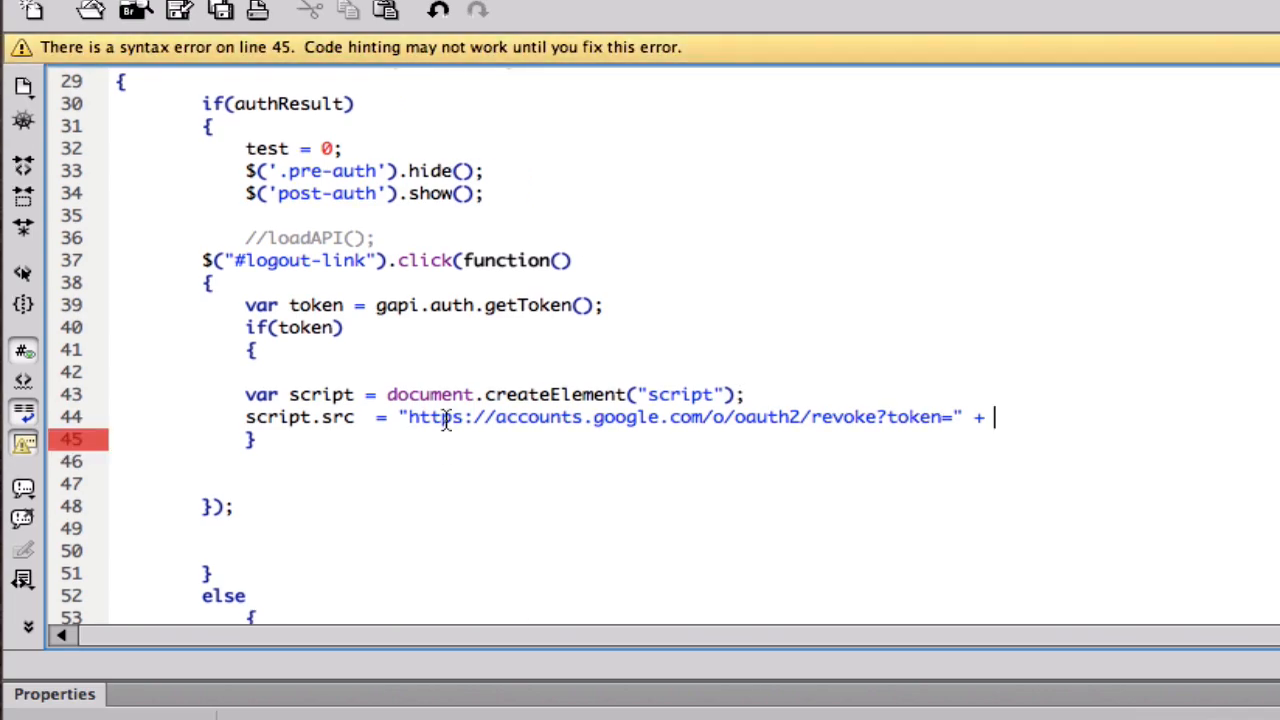
text(token.)
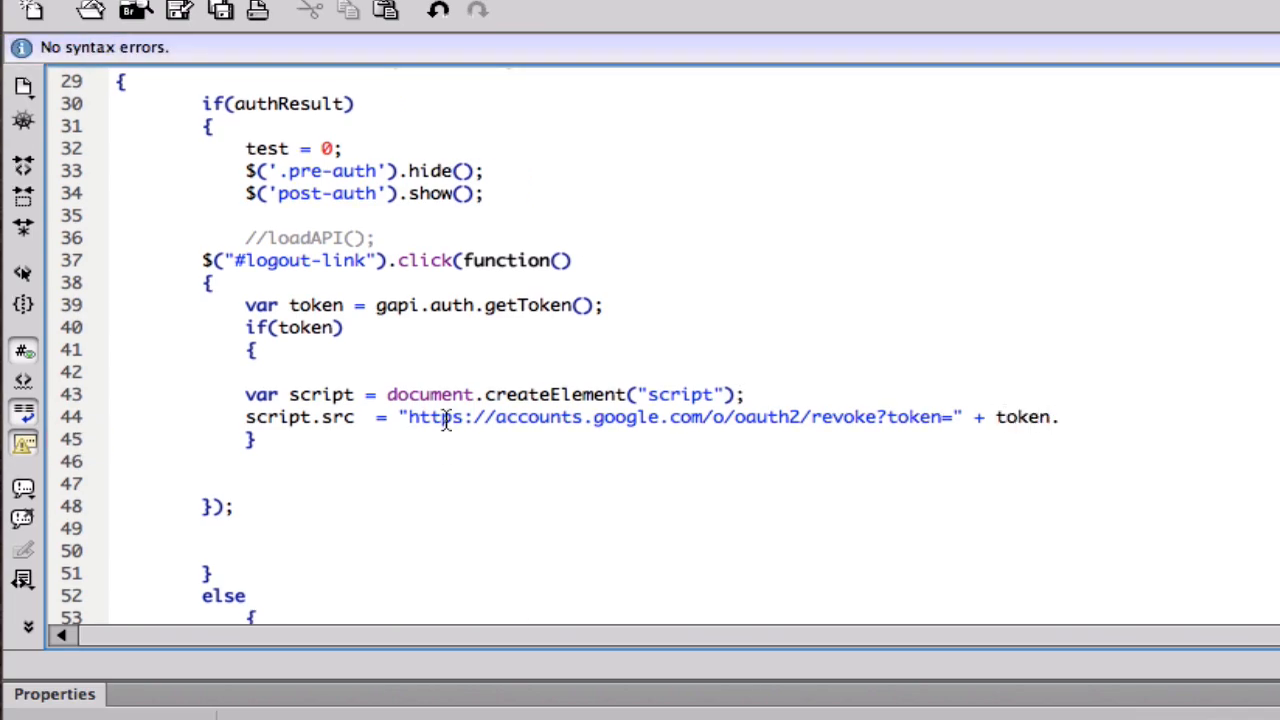
text(ac)
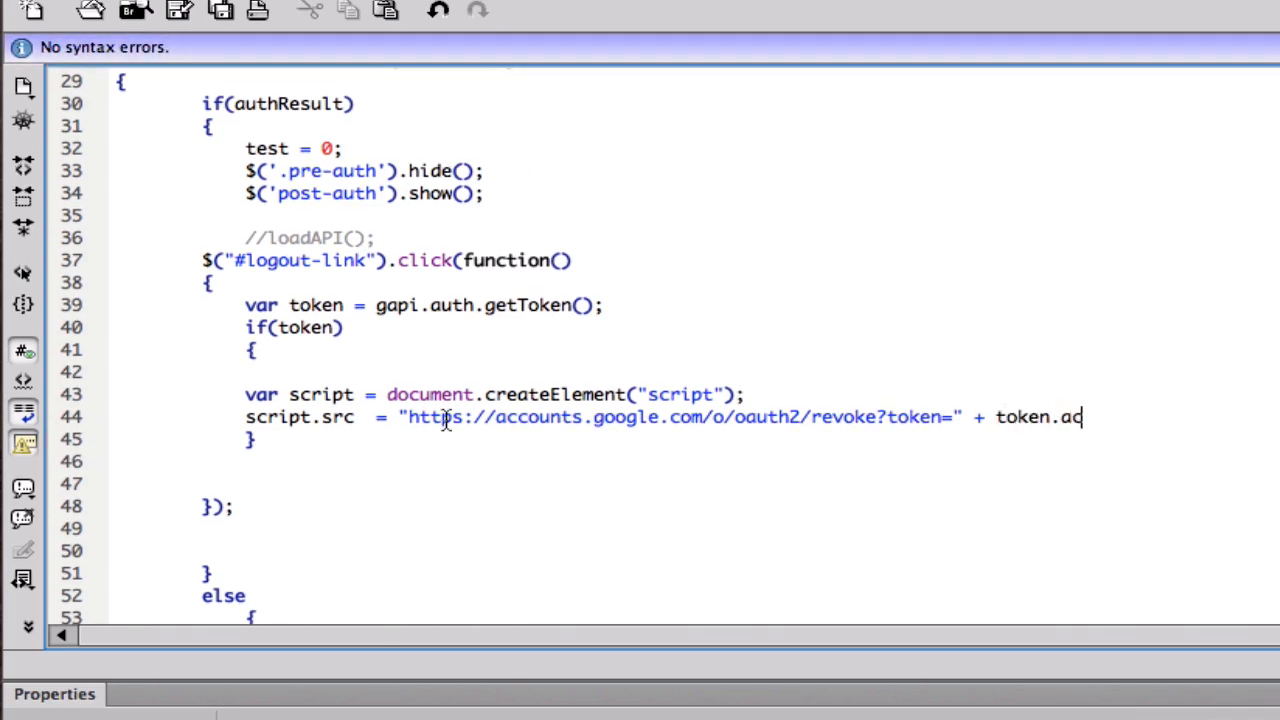
text(cess)
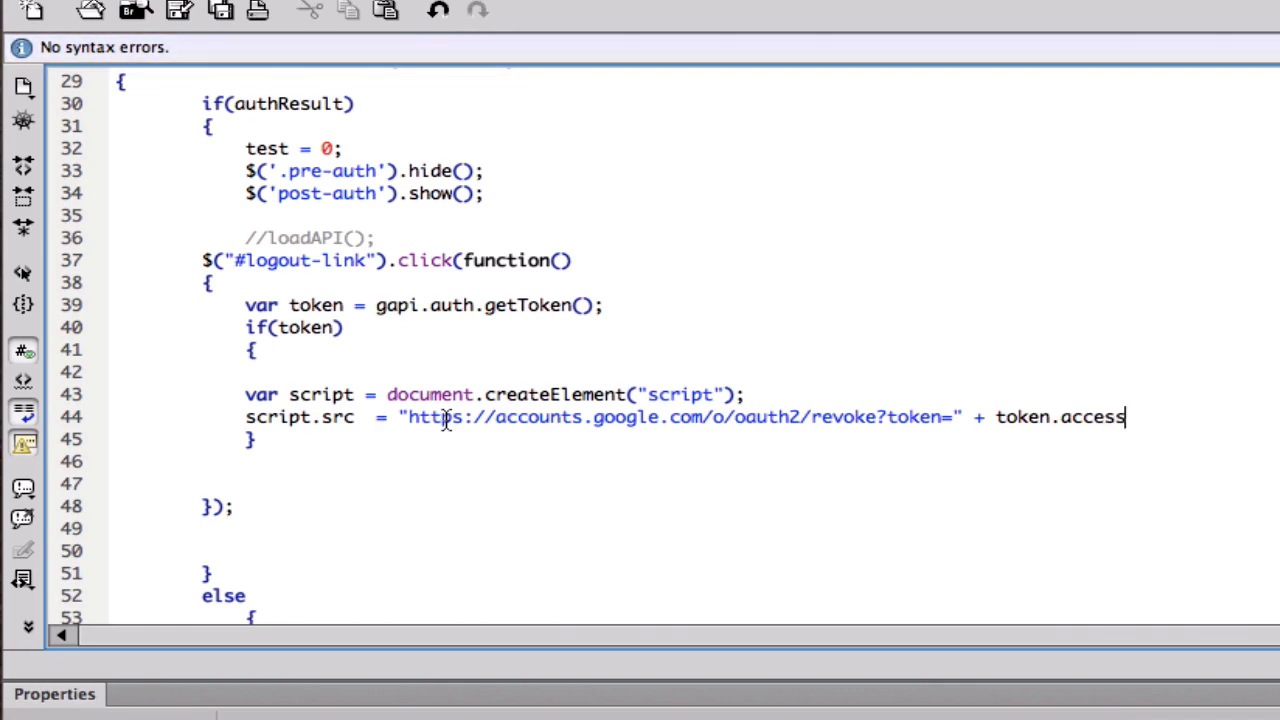
text(_toke)
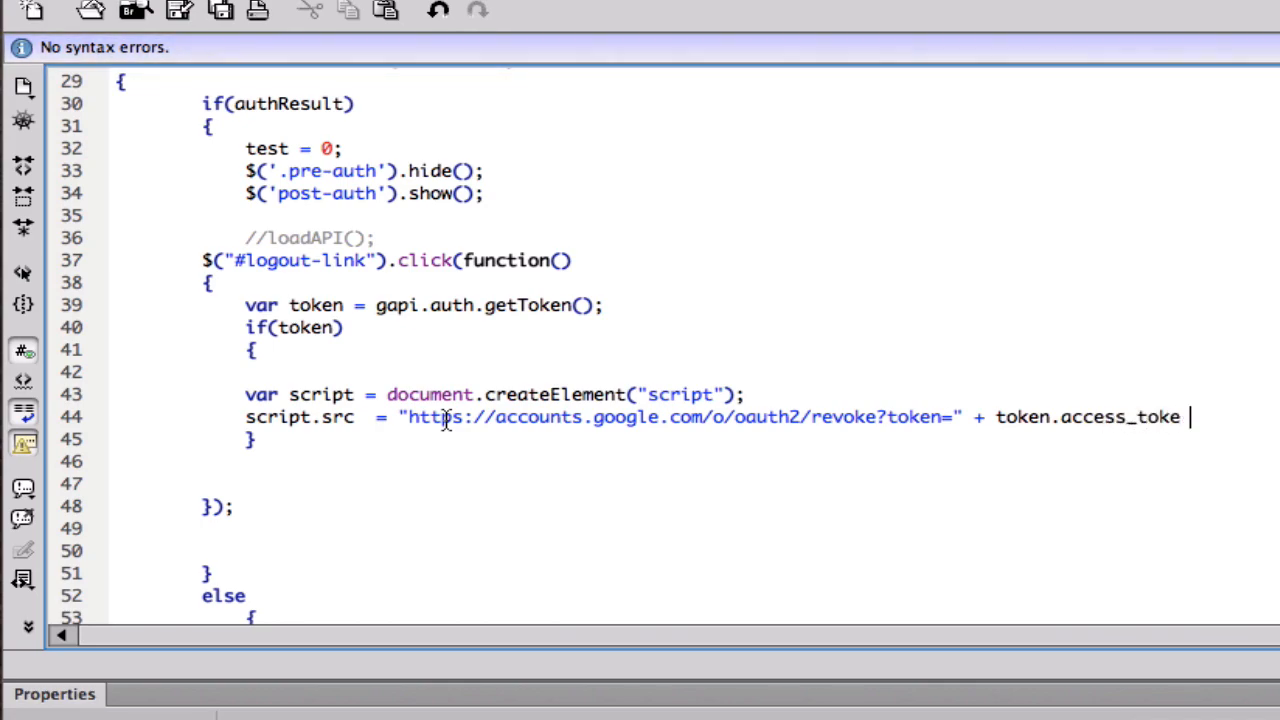
text(n;)
text(docou)
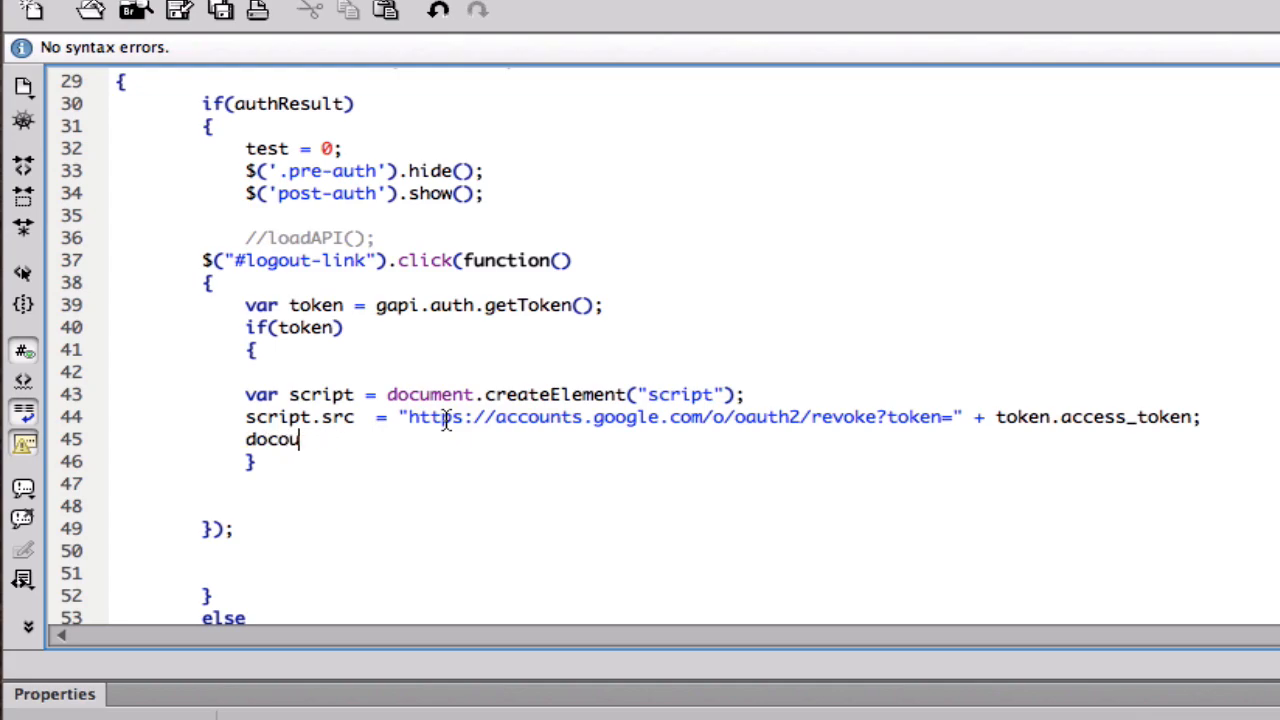
Add document.body.appendChild(script); and document.body.removeChild(script); then a new line after the brace
text(ment.)
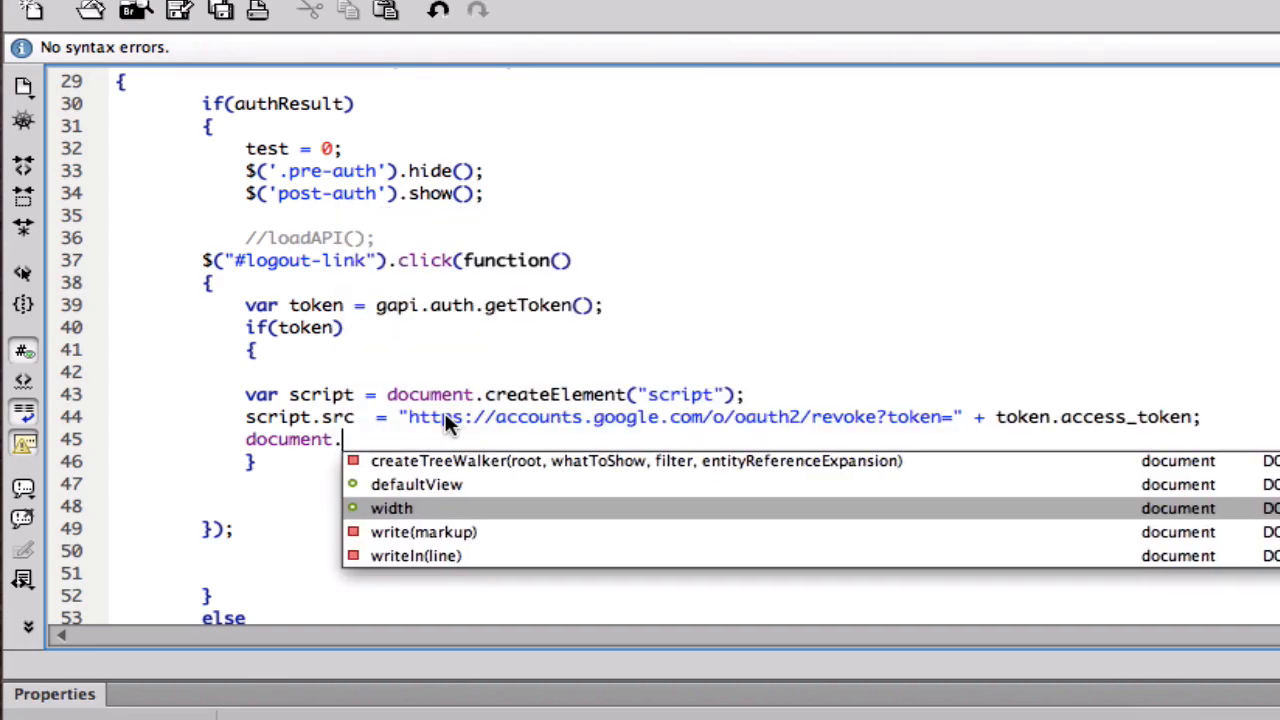
text(body)
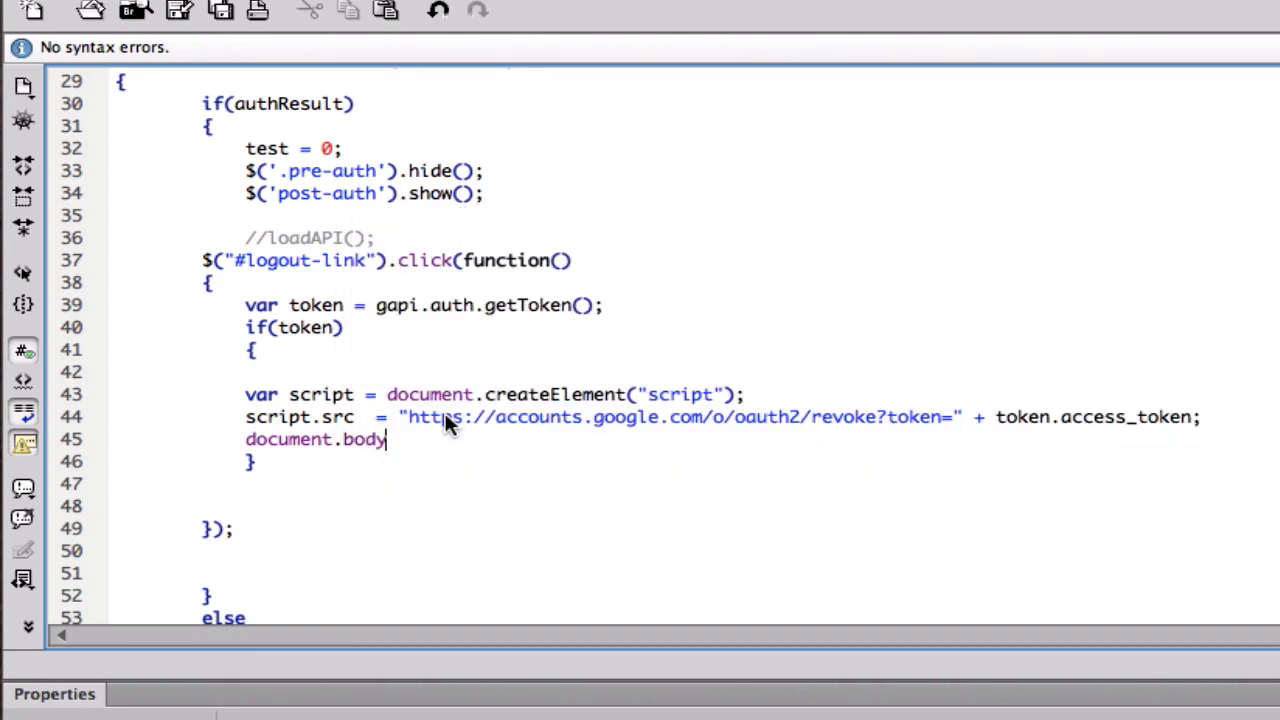
text(.appendChild()
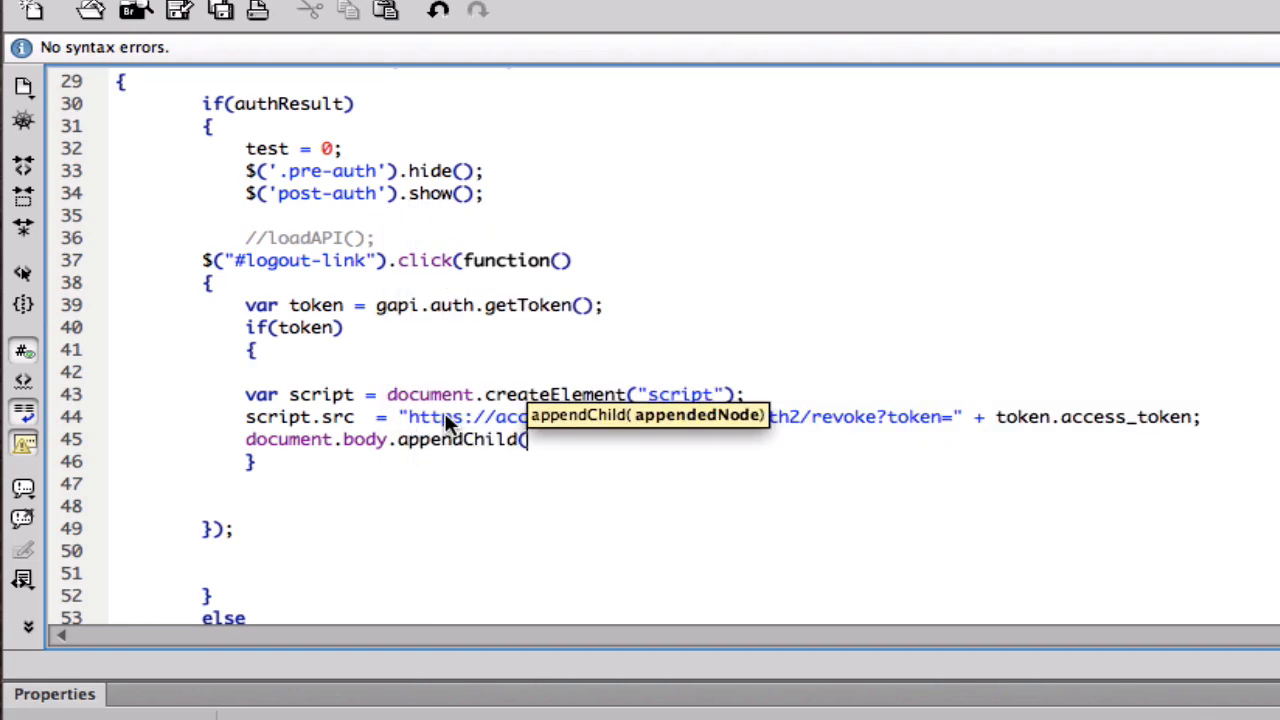
text(script);)
text(doucm)
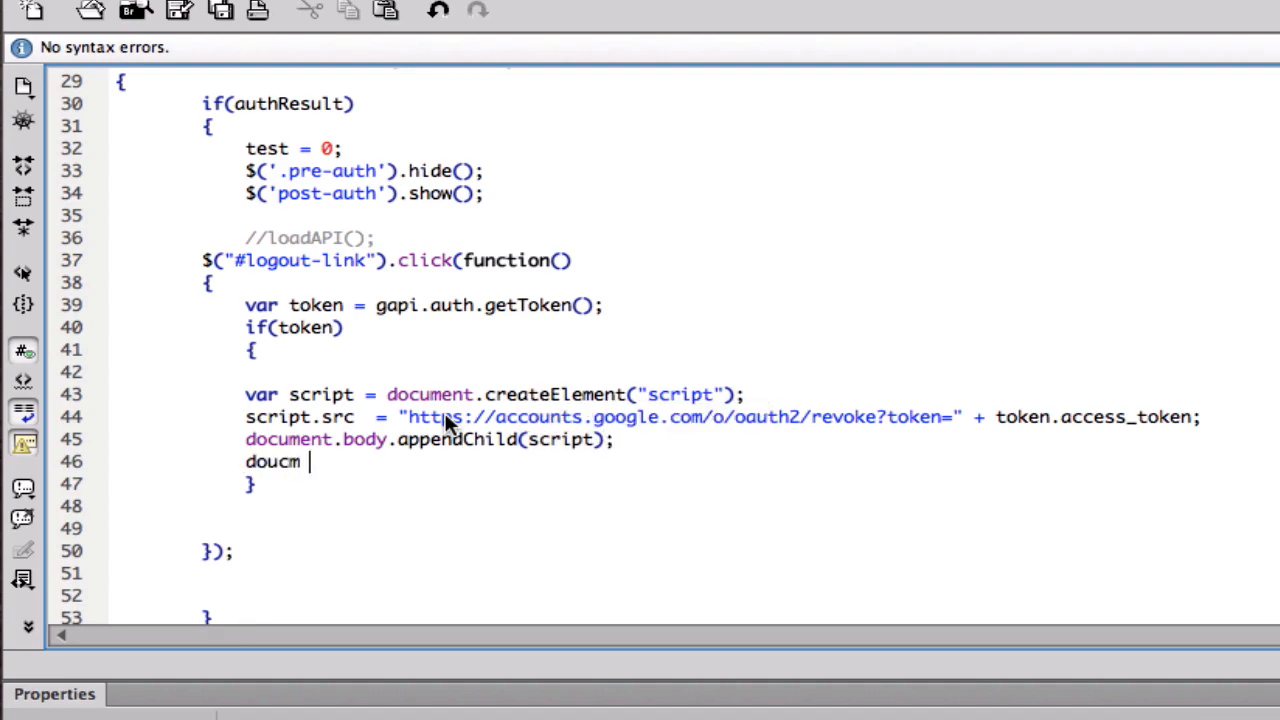
key(Backspace)
text(cument.body.remo)
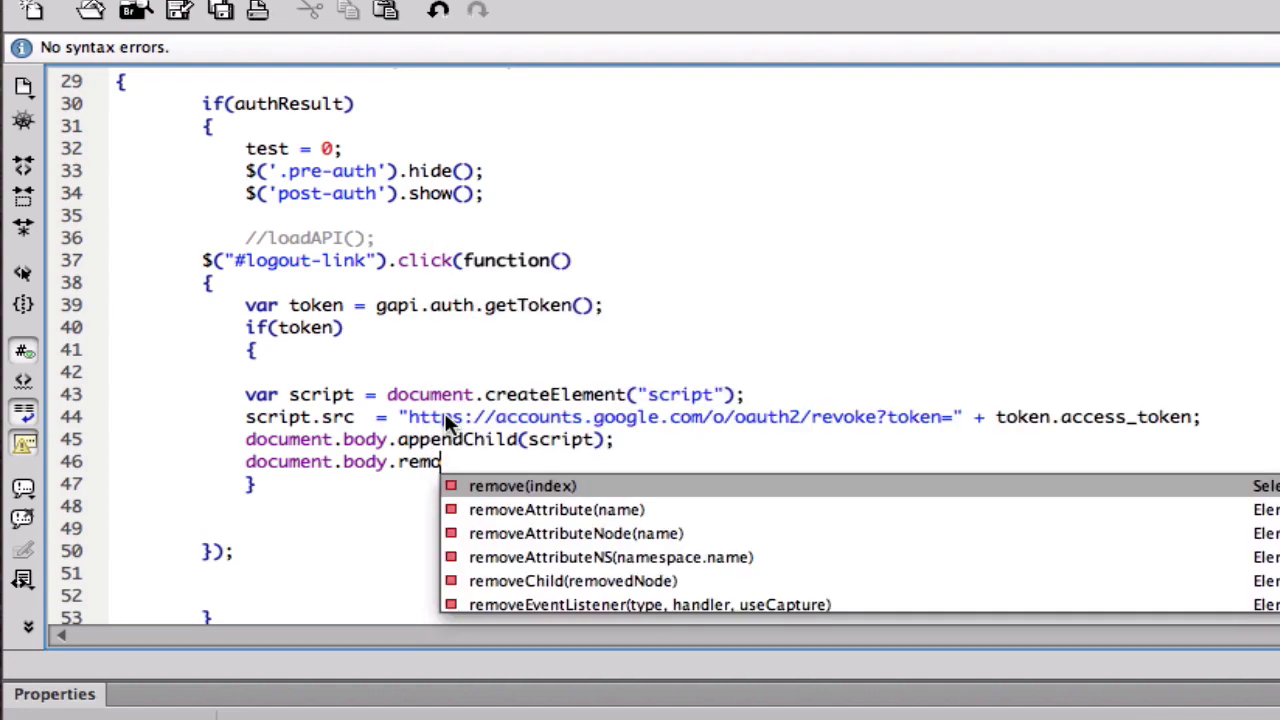
text(veChild()
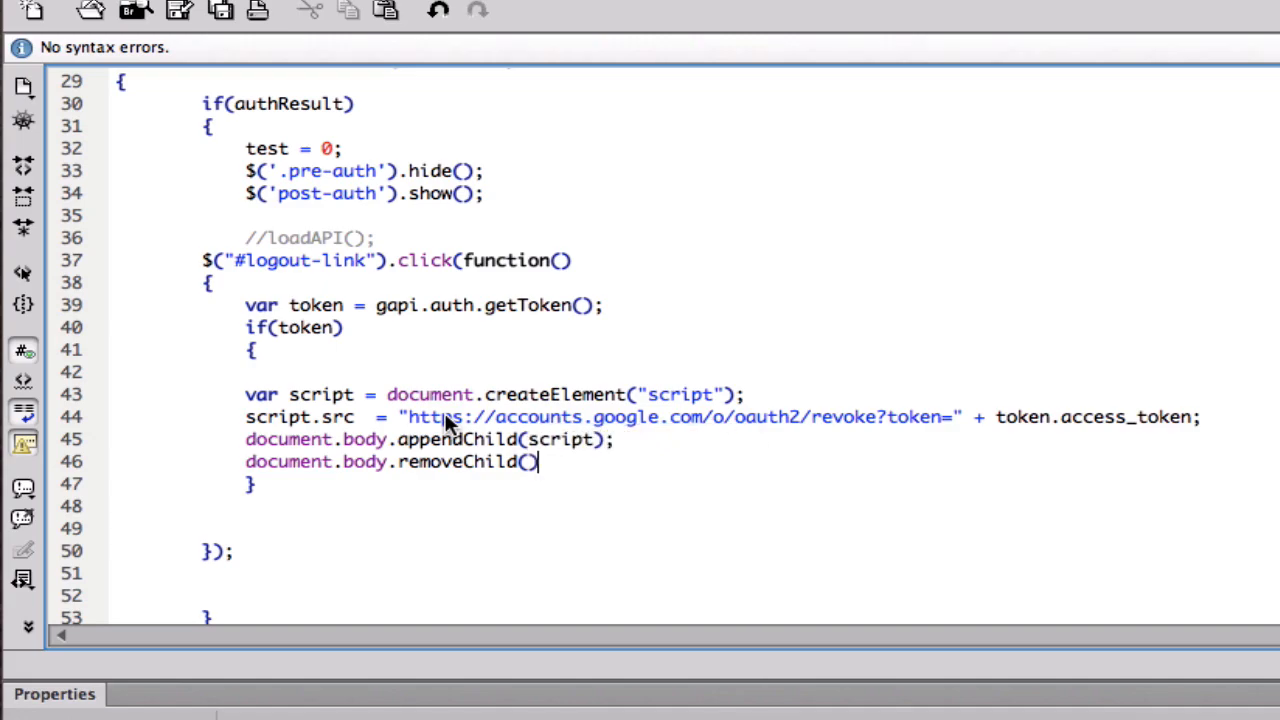
text(script)
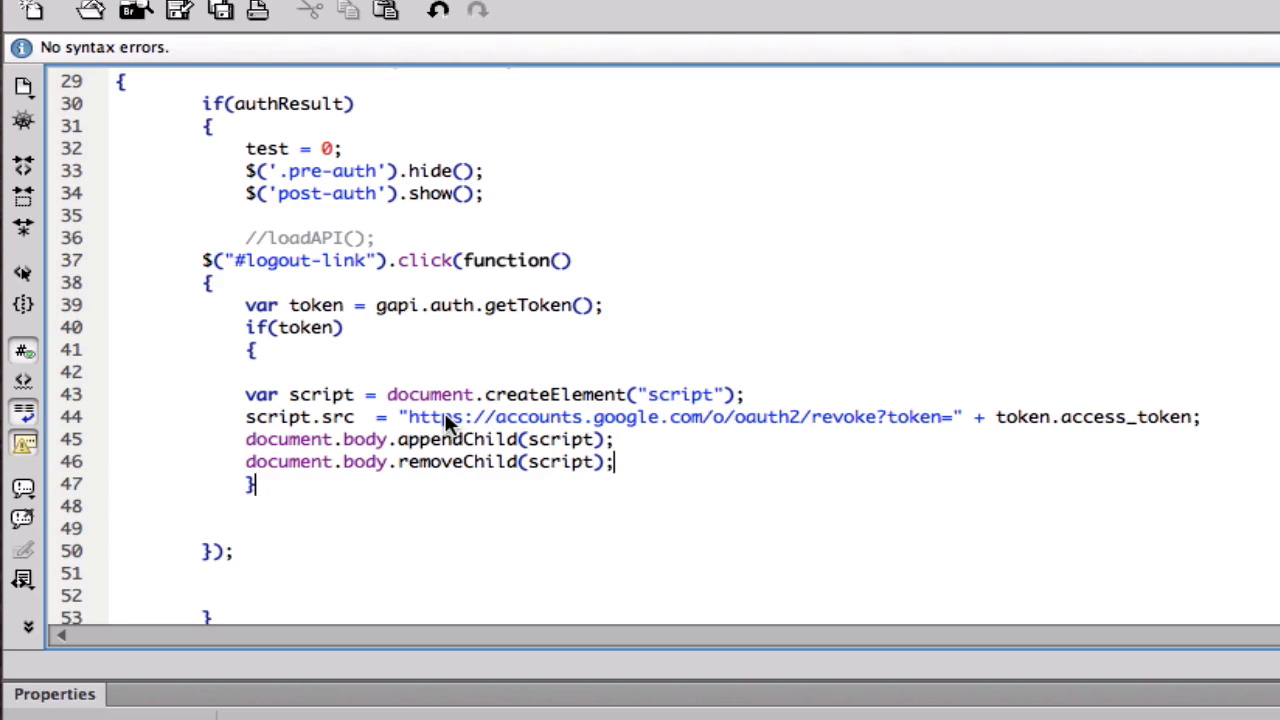
key(Return)
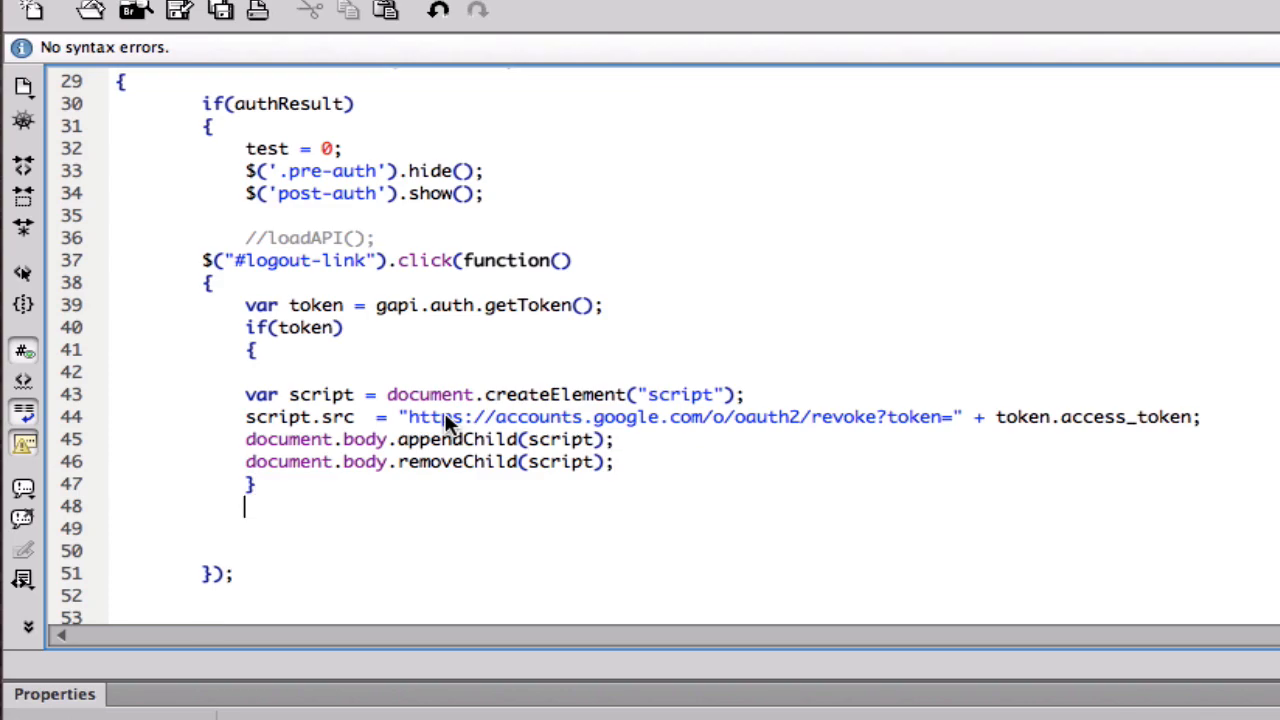
Review the code up to checkAuth and delete the stray letter after the if(token) closing brace
text(d)
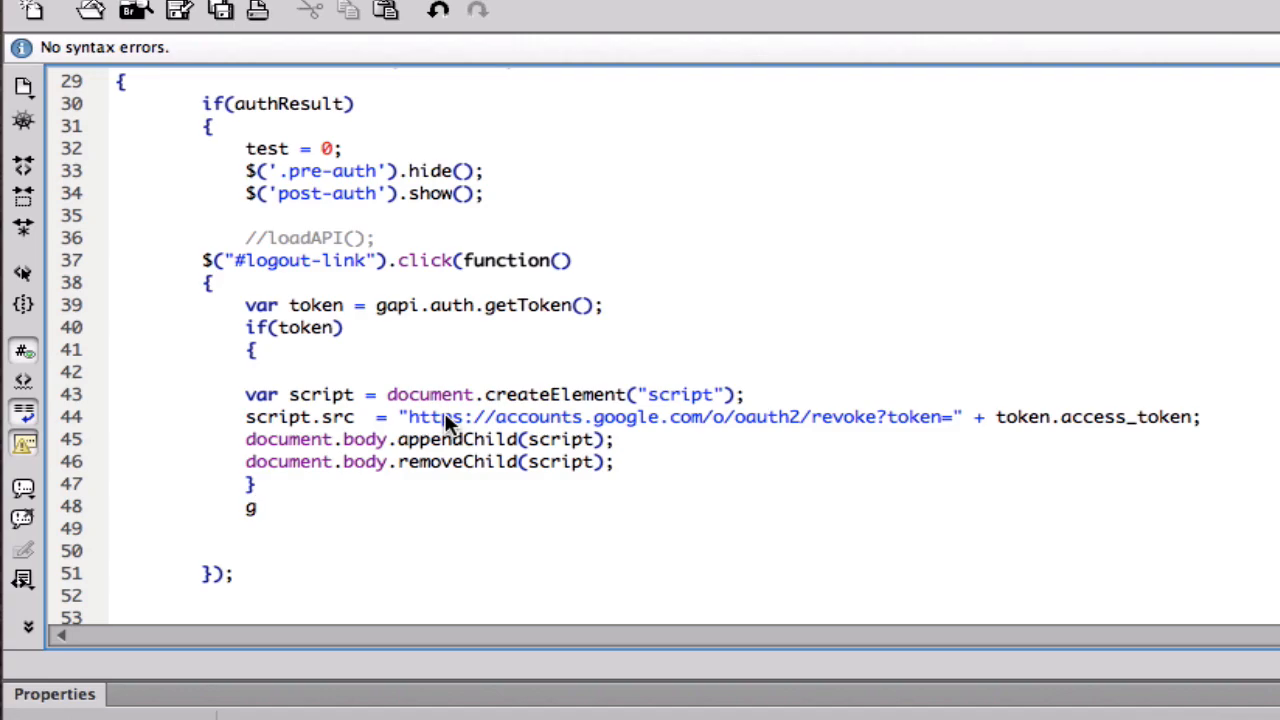
scroll(up, 3)
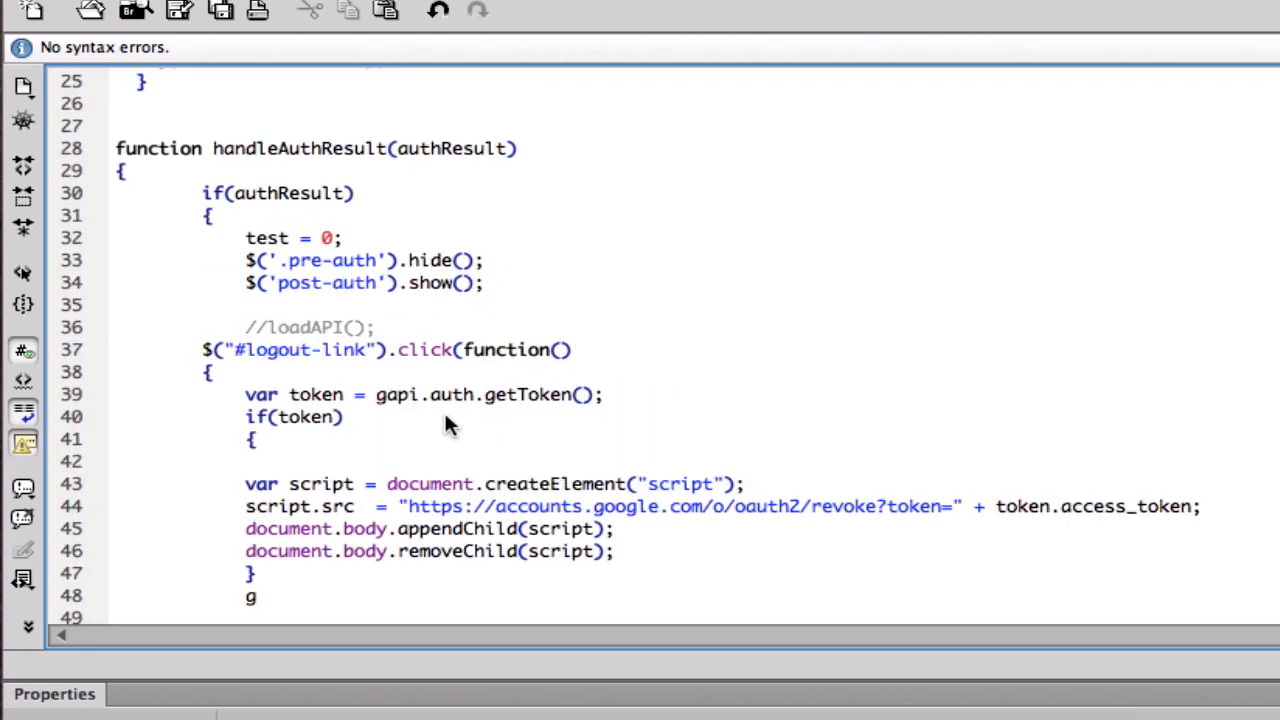
scroll(up, 3)
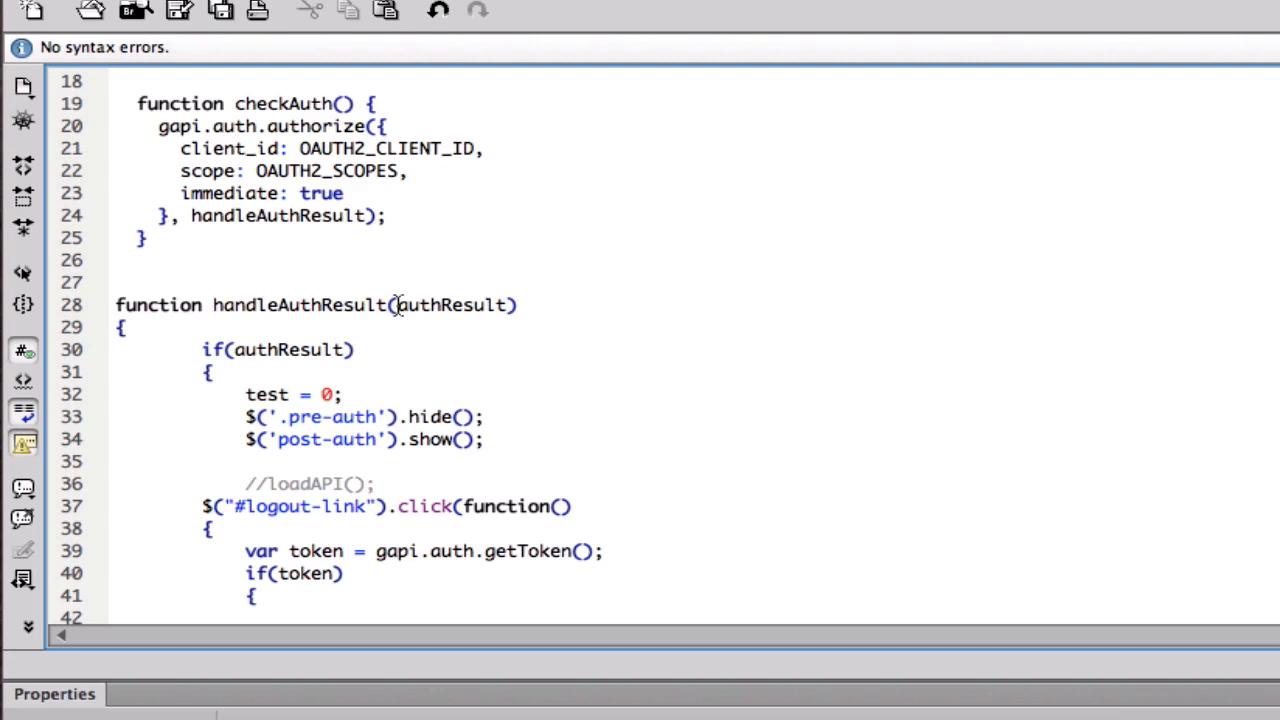
double_click(452, 304)
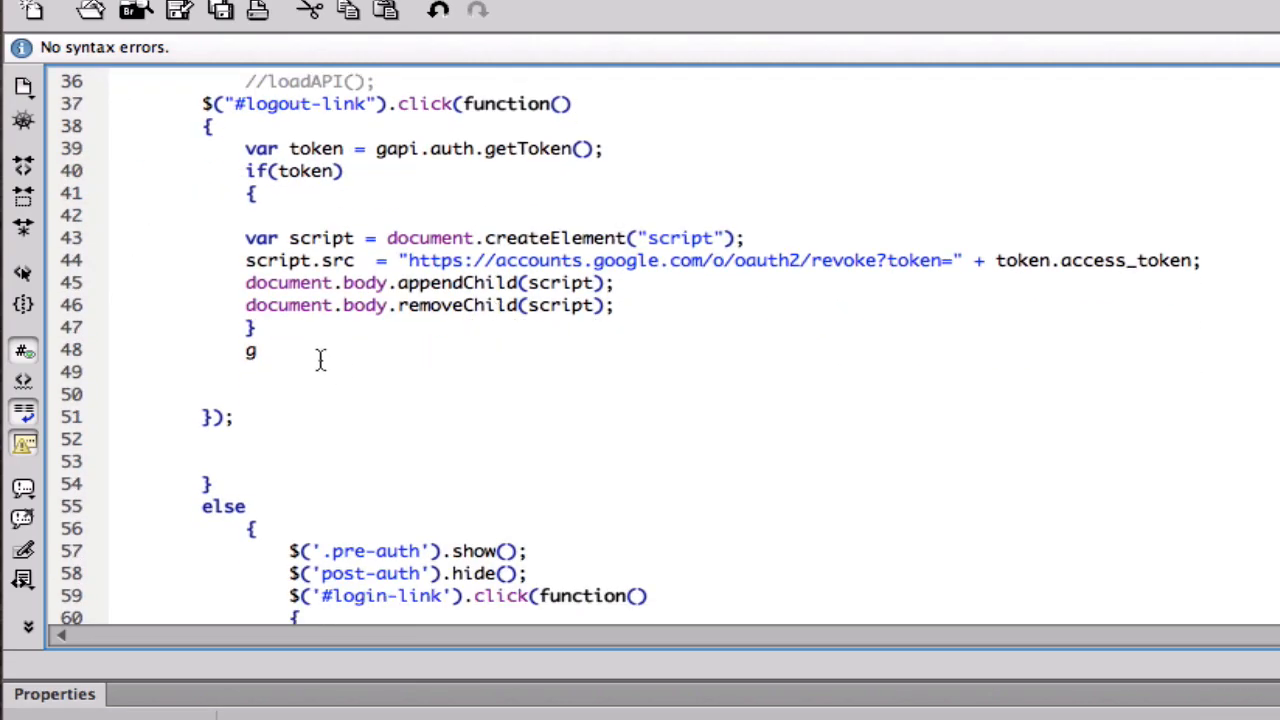
key(Backspace)
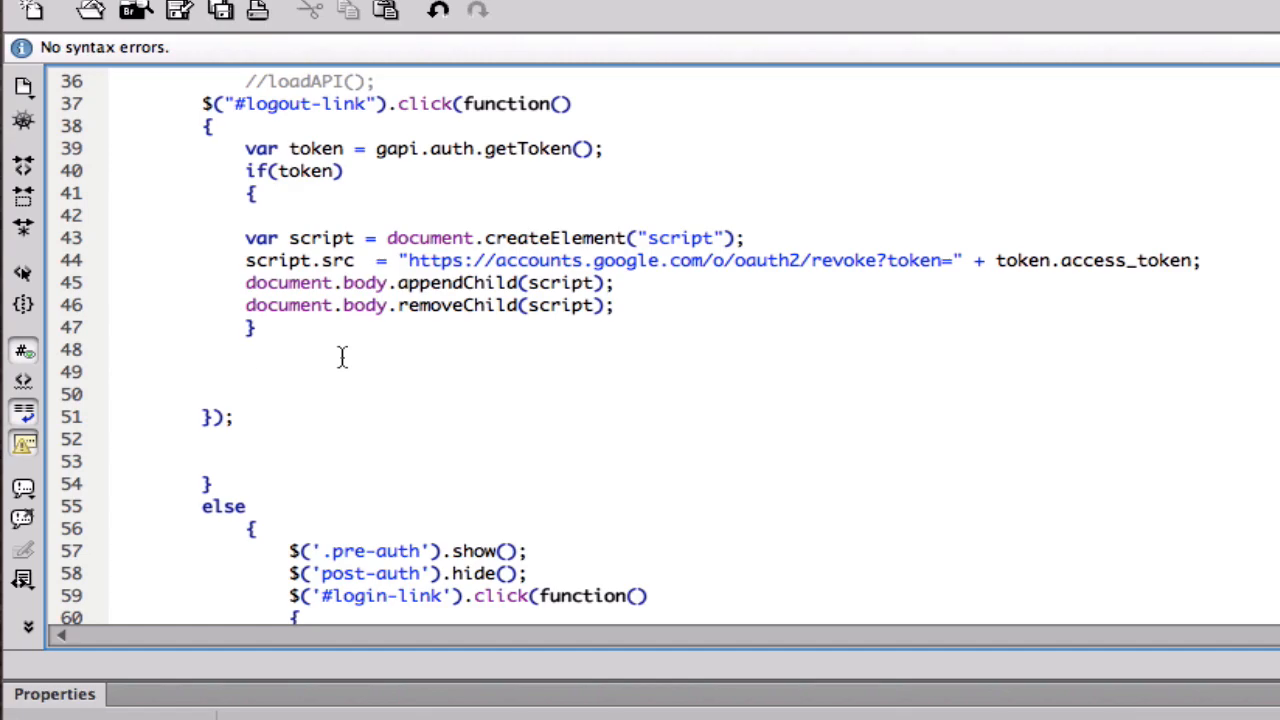
click(244, 348)
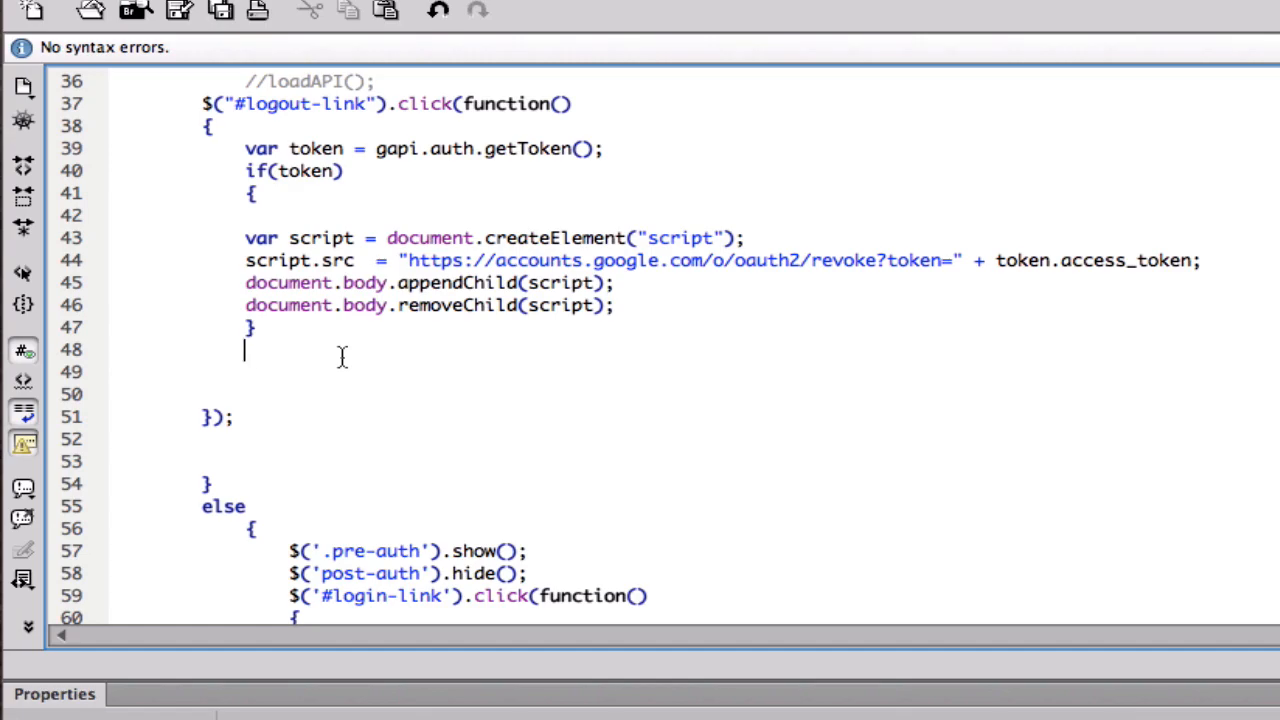
Call gapi.auth.setToken(null); after the if(token) block
text(g)
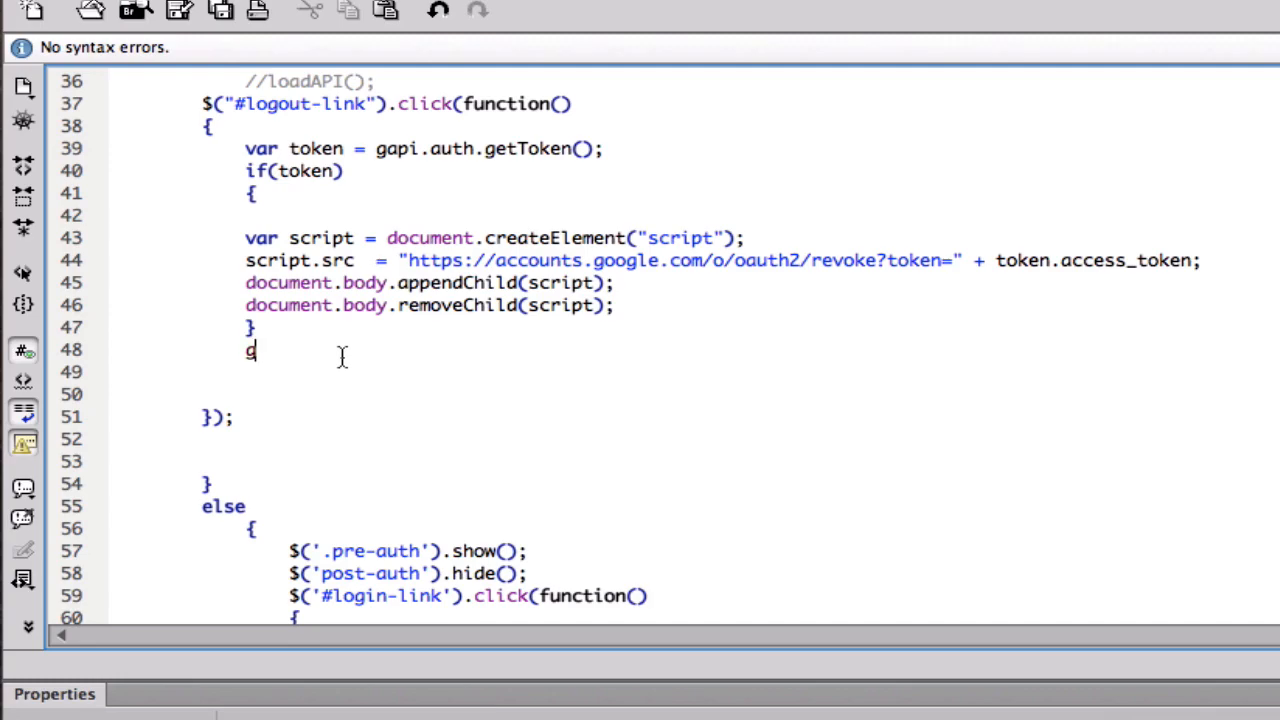
text(api.d)
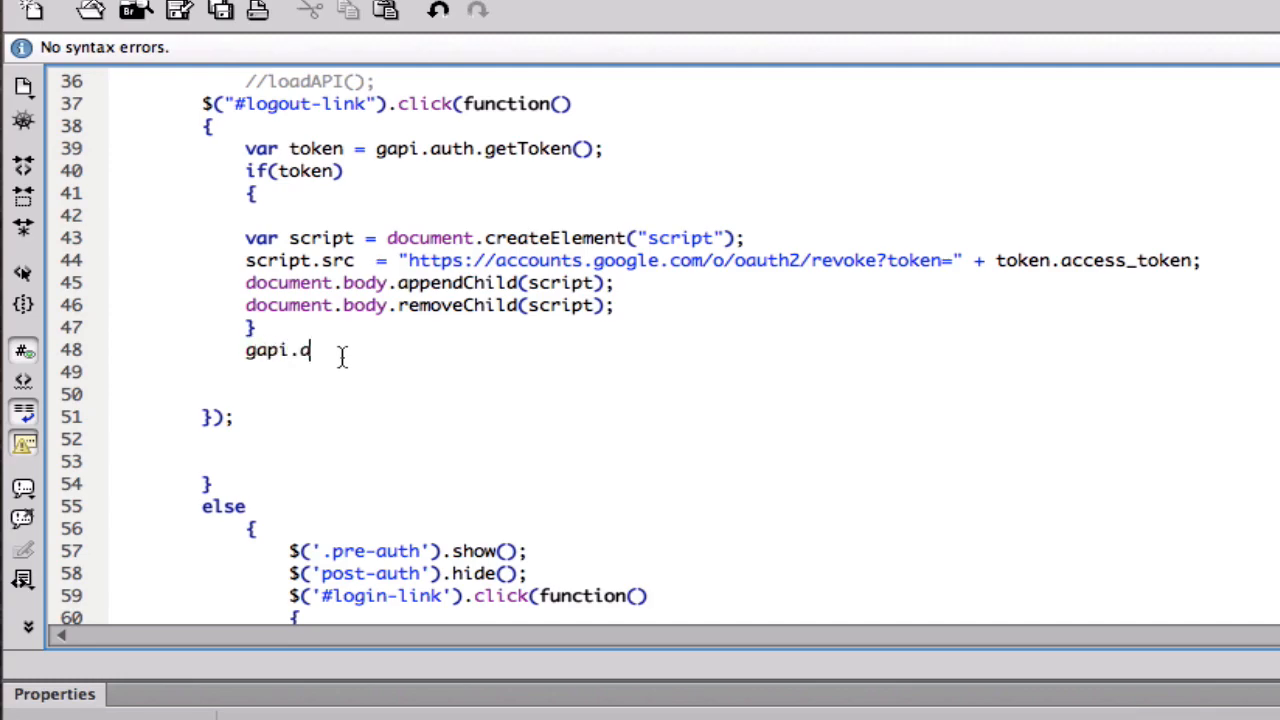
text(uth.set)
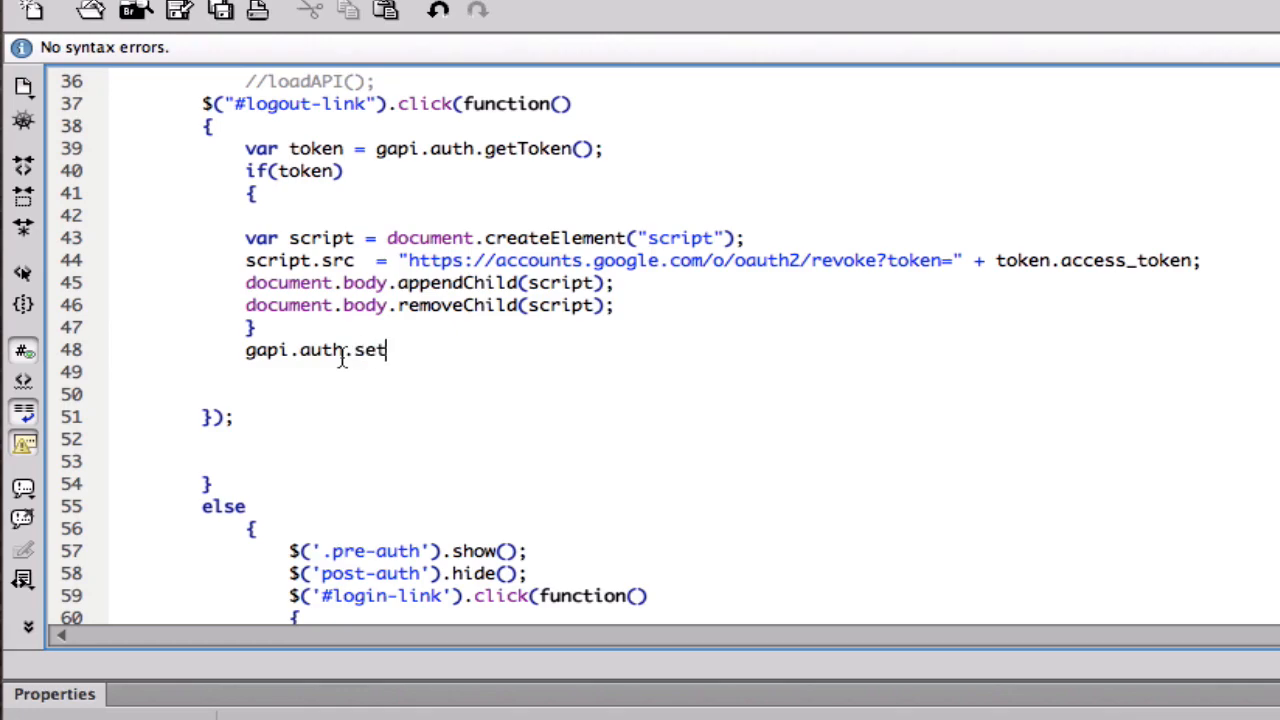
text(Token())
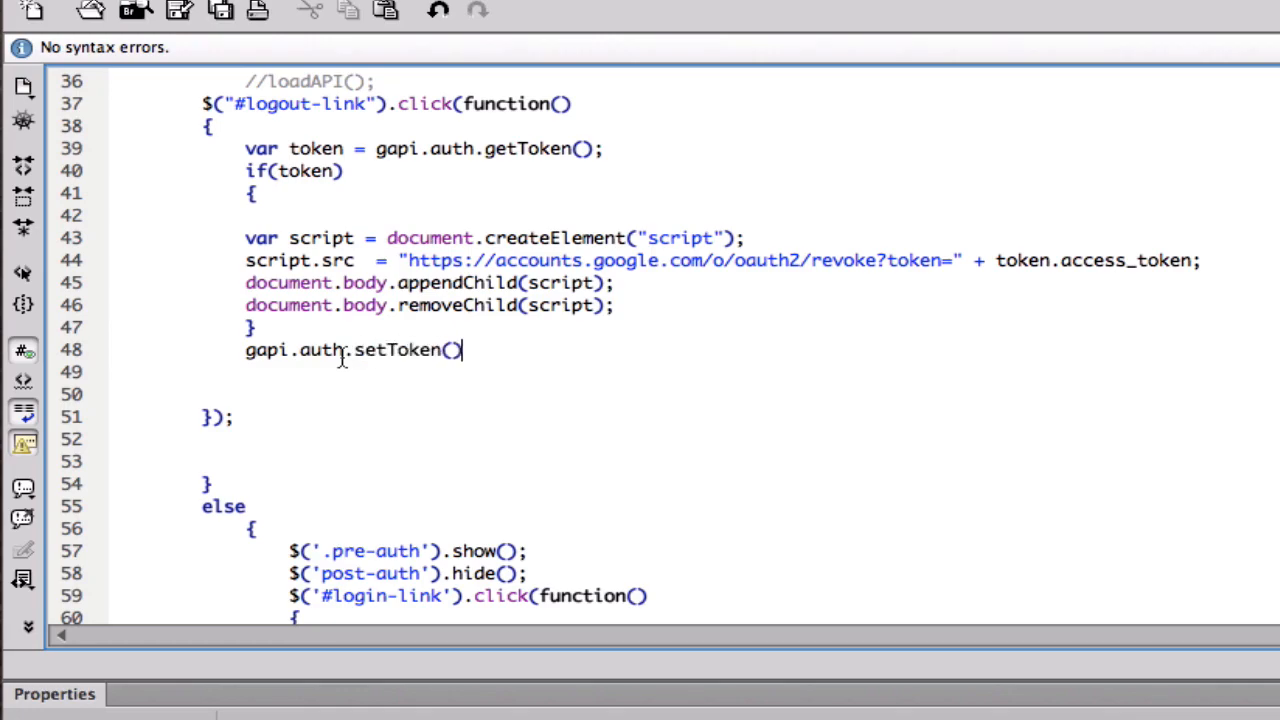
text(null)
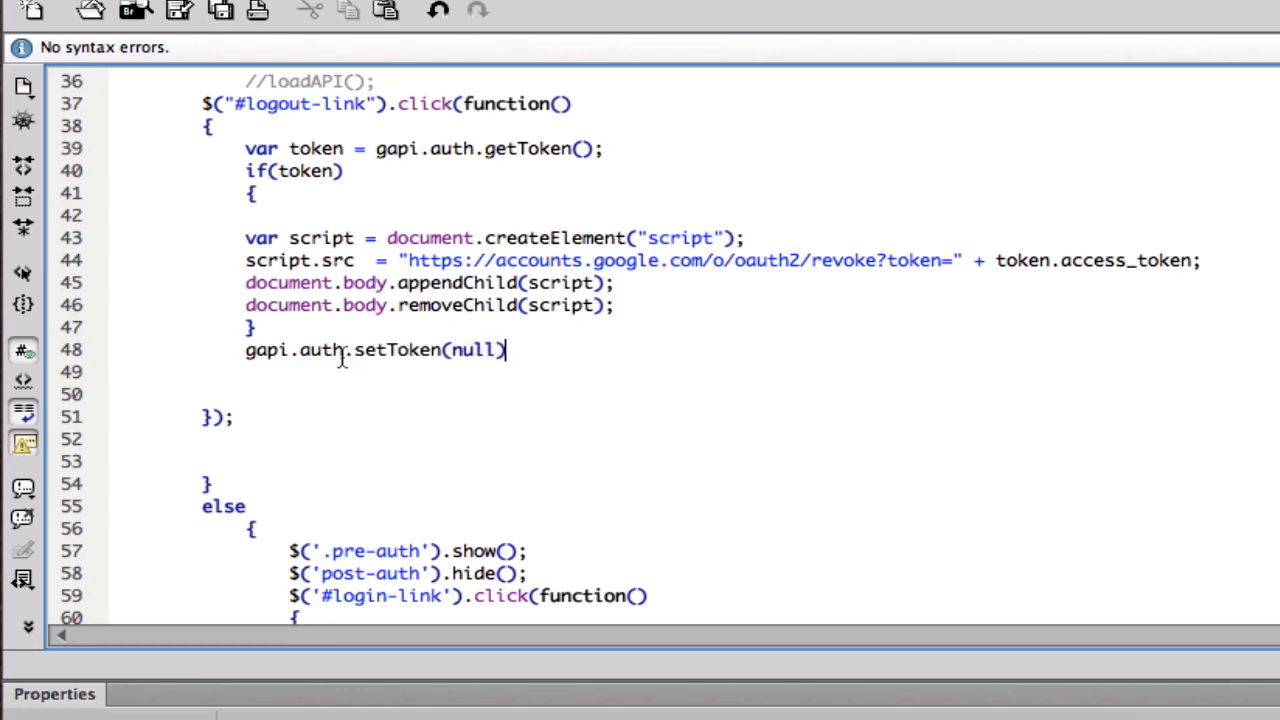
text(;)
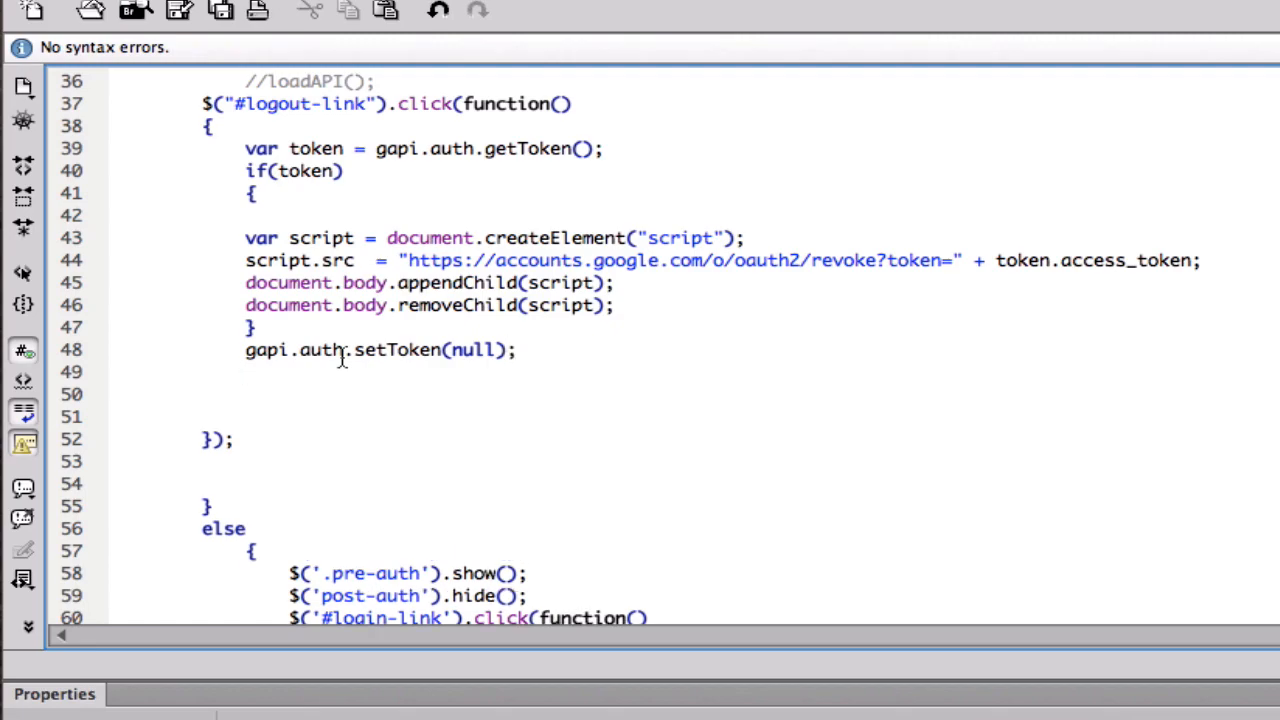
Follow it with handleAuthResult(null) to reset the page
text(handle)
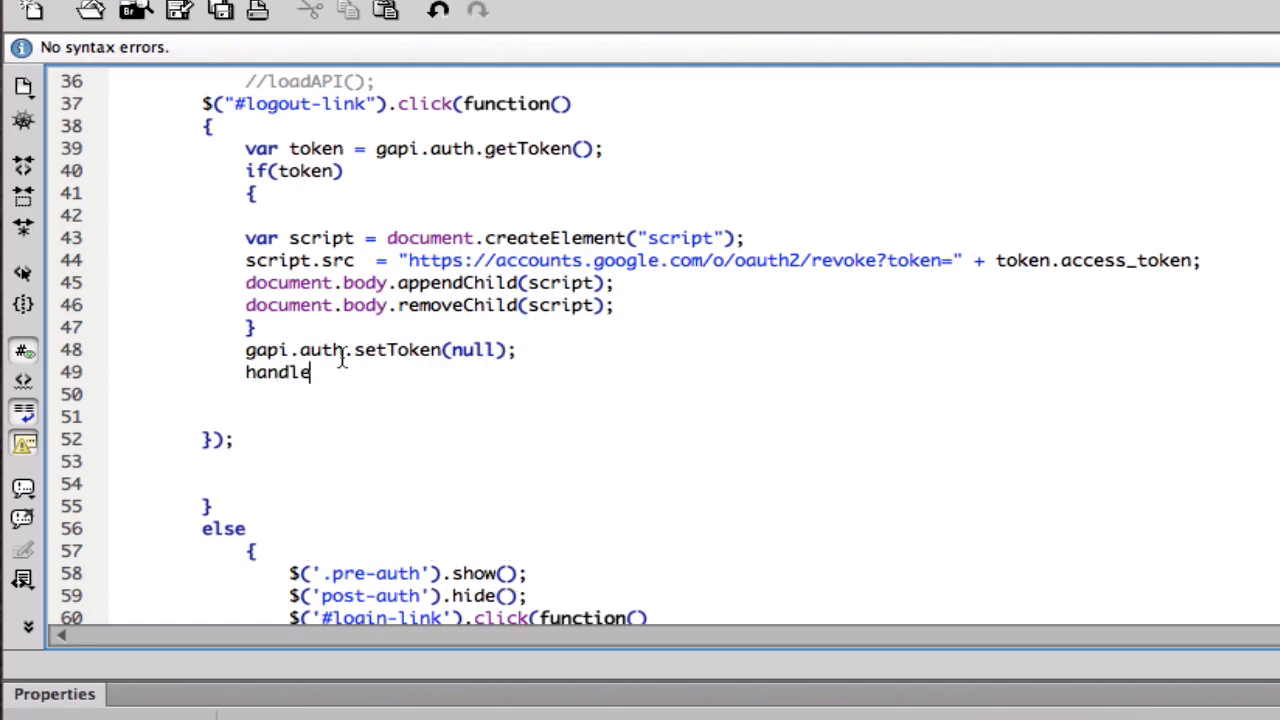
text(AuthR)
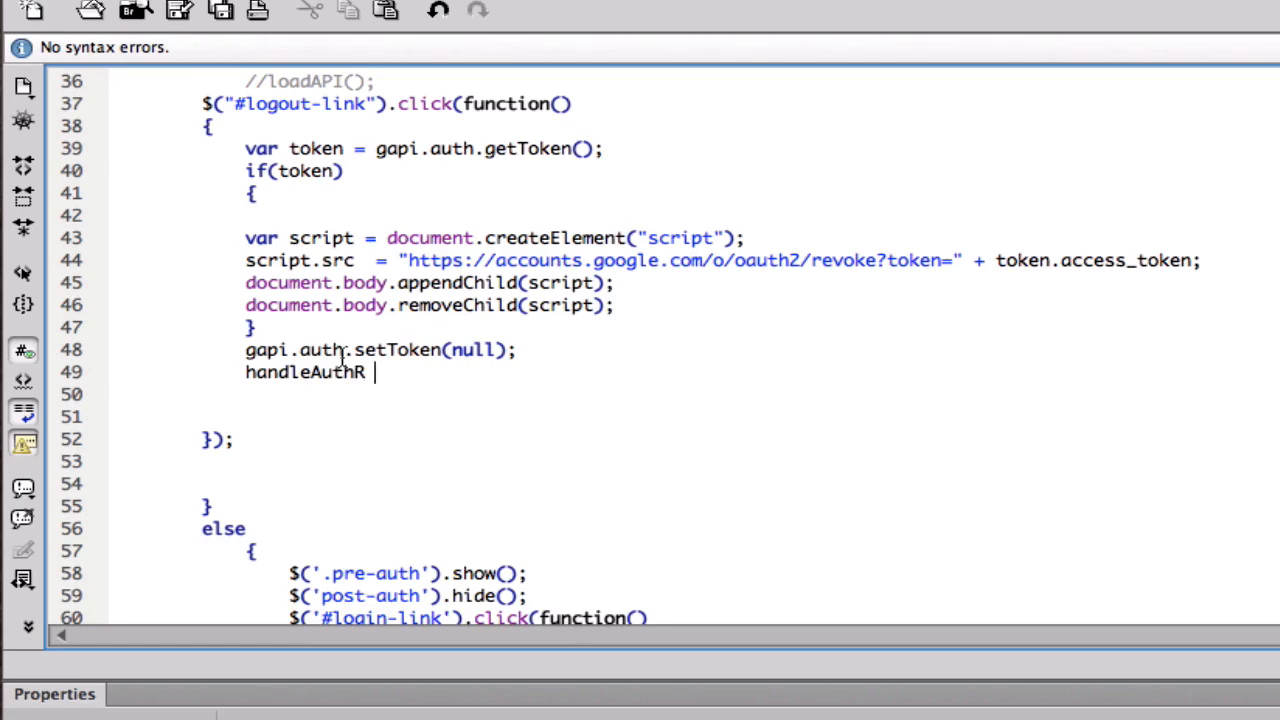
text(esult())
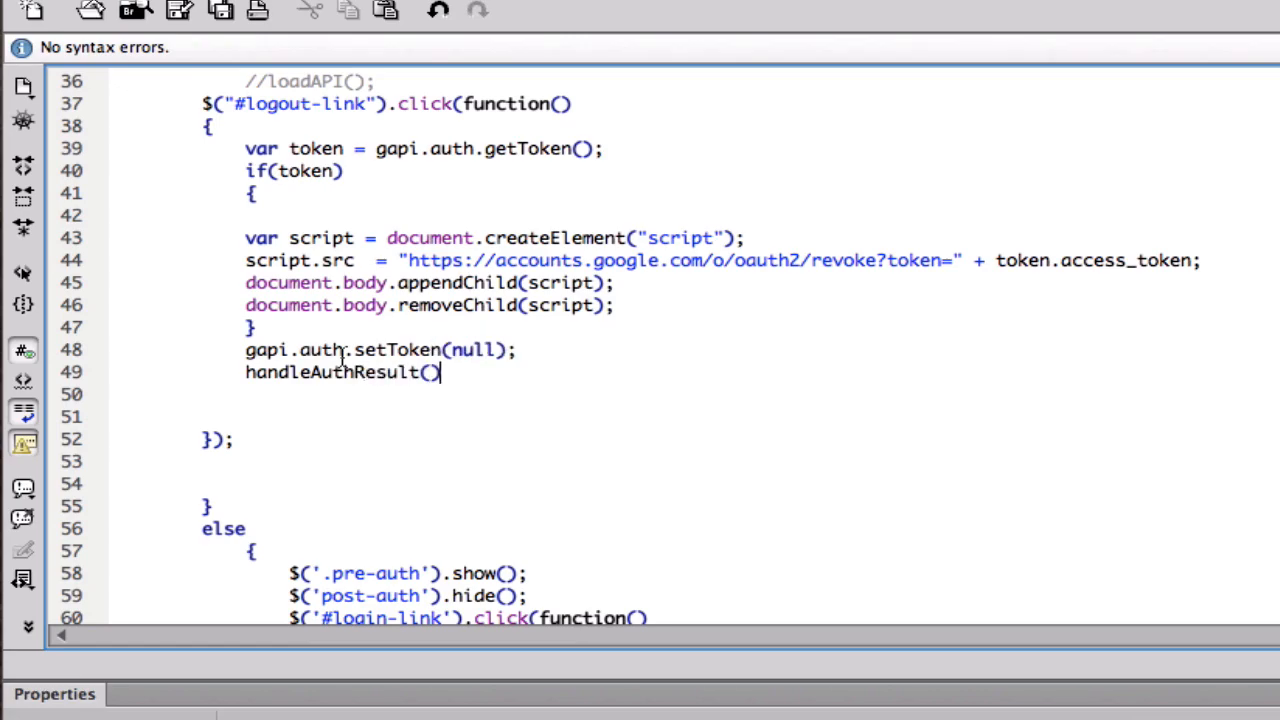
text(null)
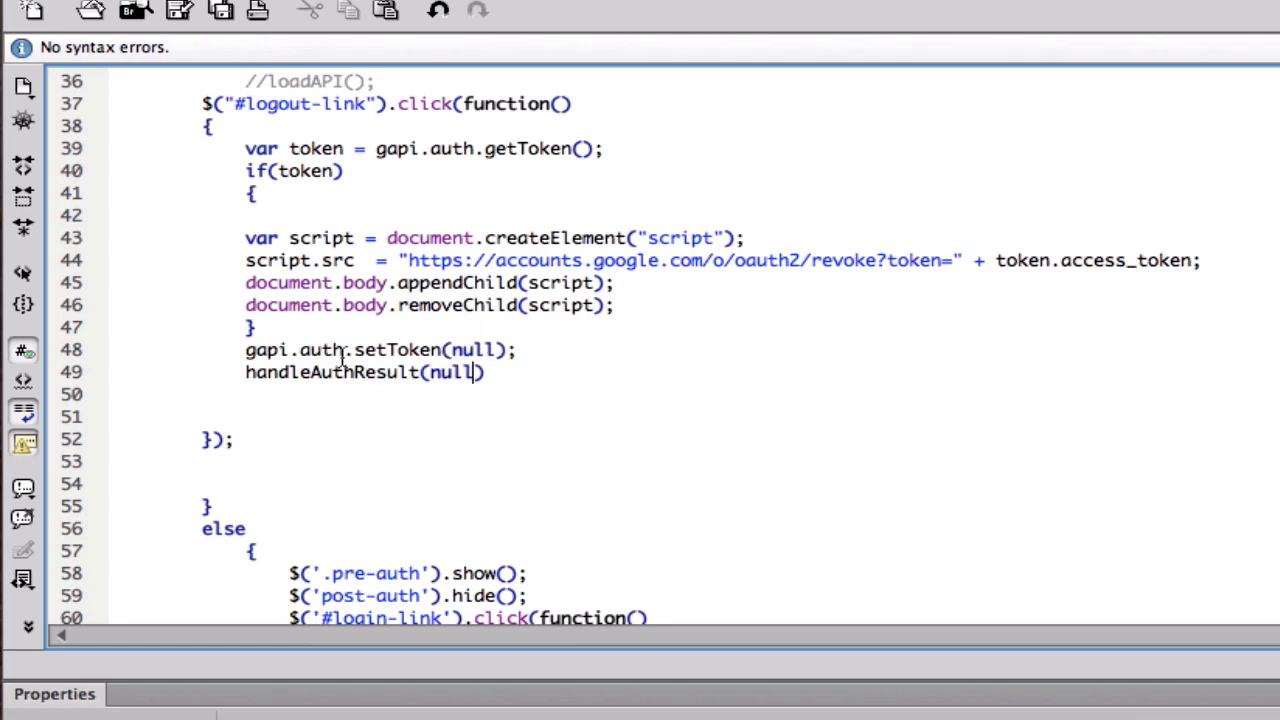
scroll(up, 3)
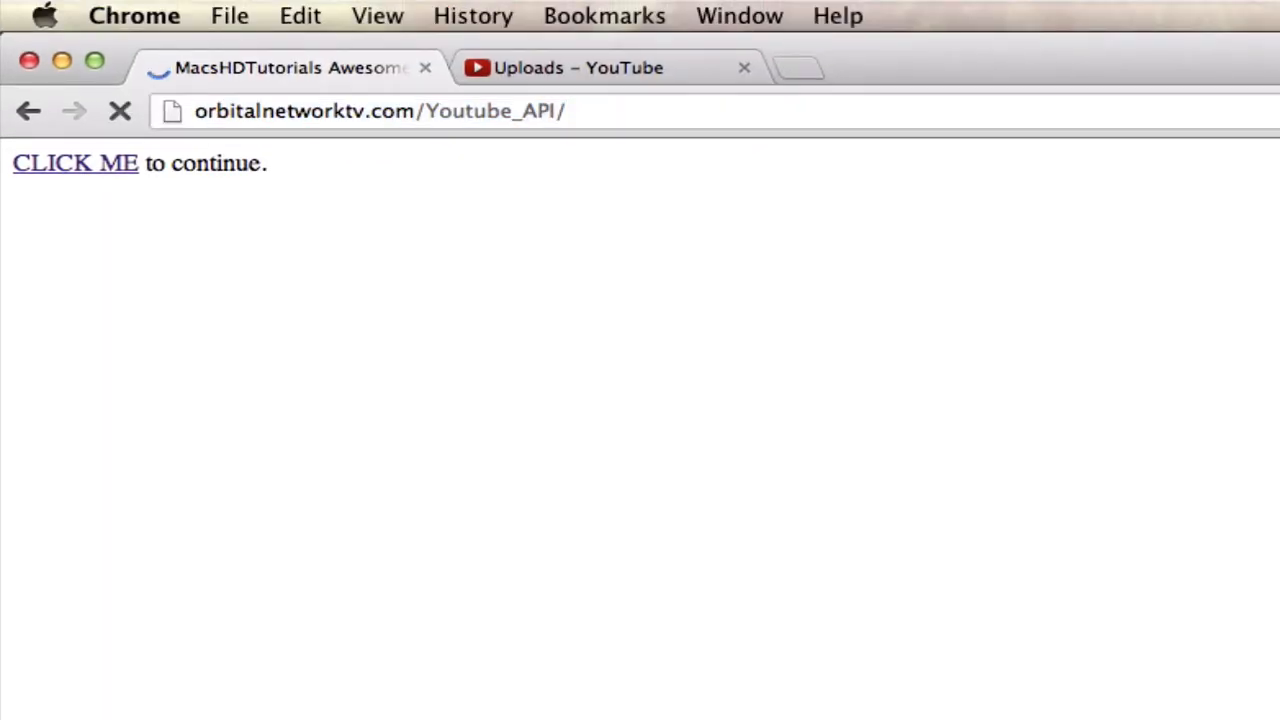
Sign in via CLICK ME in Chrome and allow access in the Google permission popup
click(76, 162)
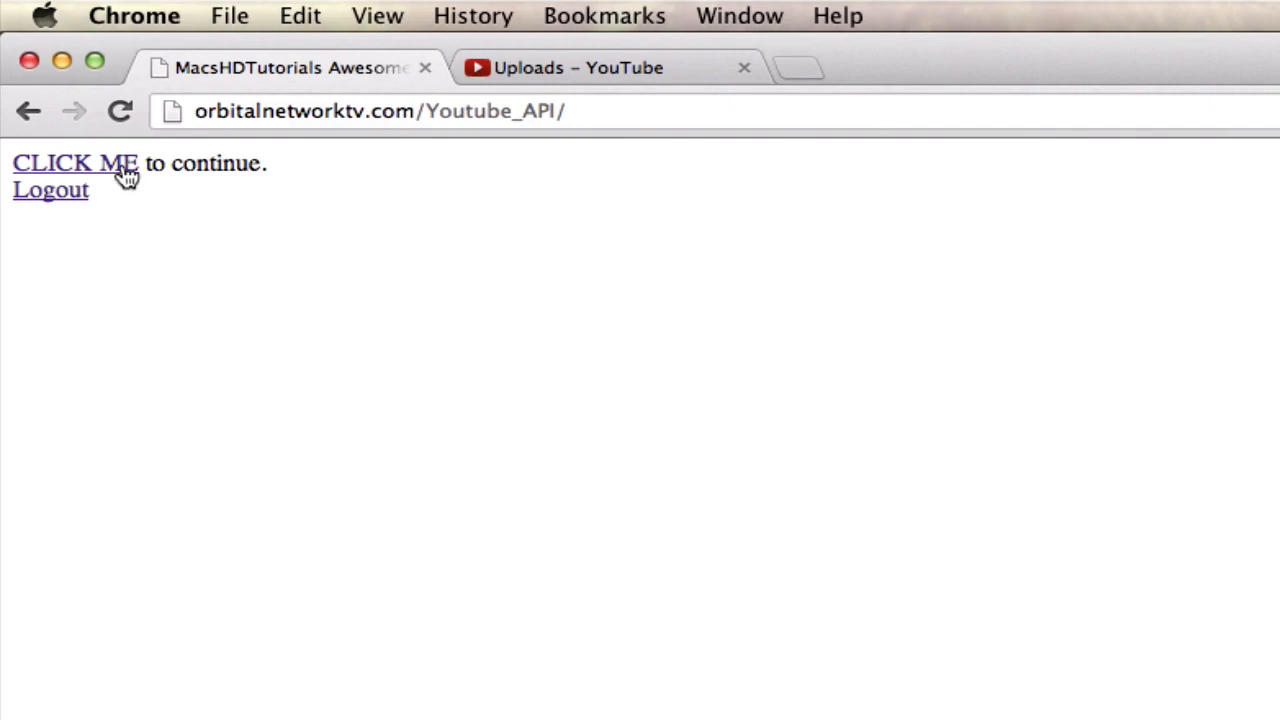
click(76, 162)
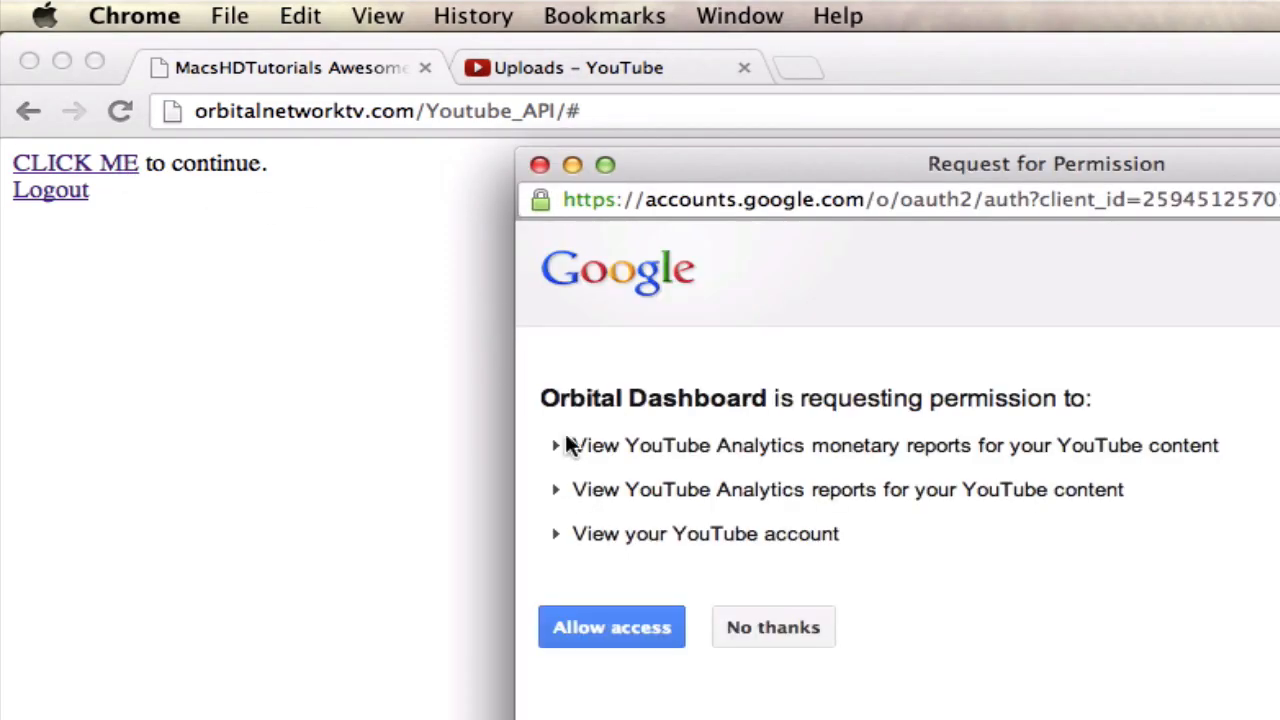
click(612, 628)
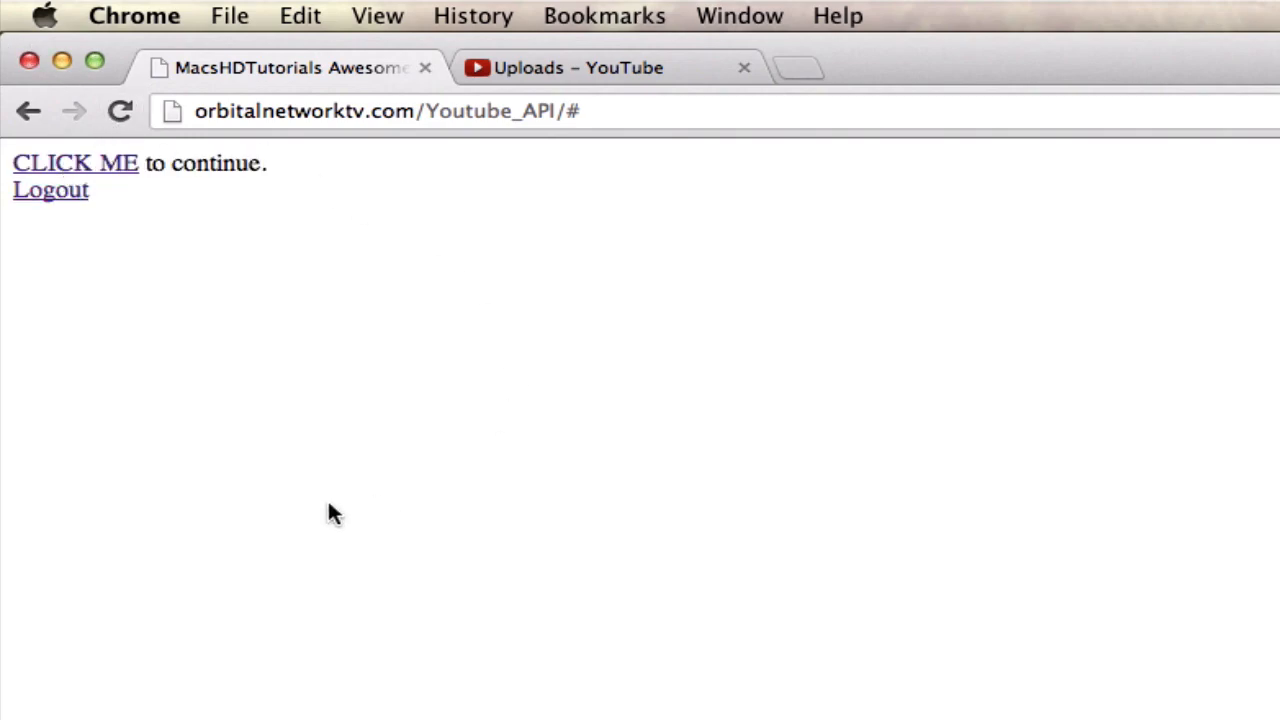
mouse_move(78, 228)
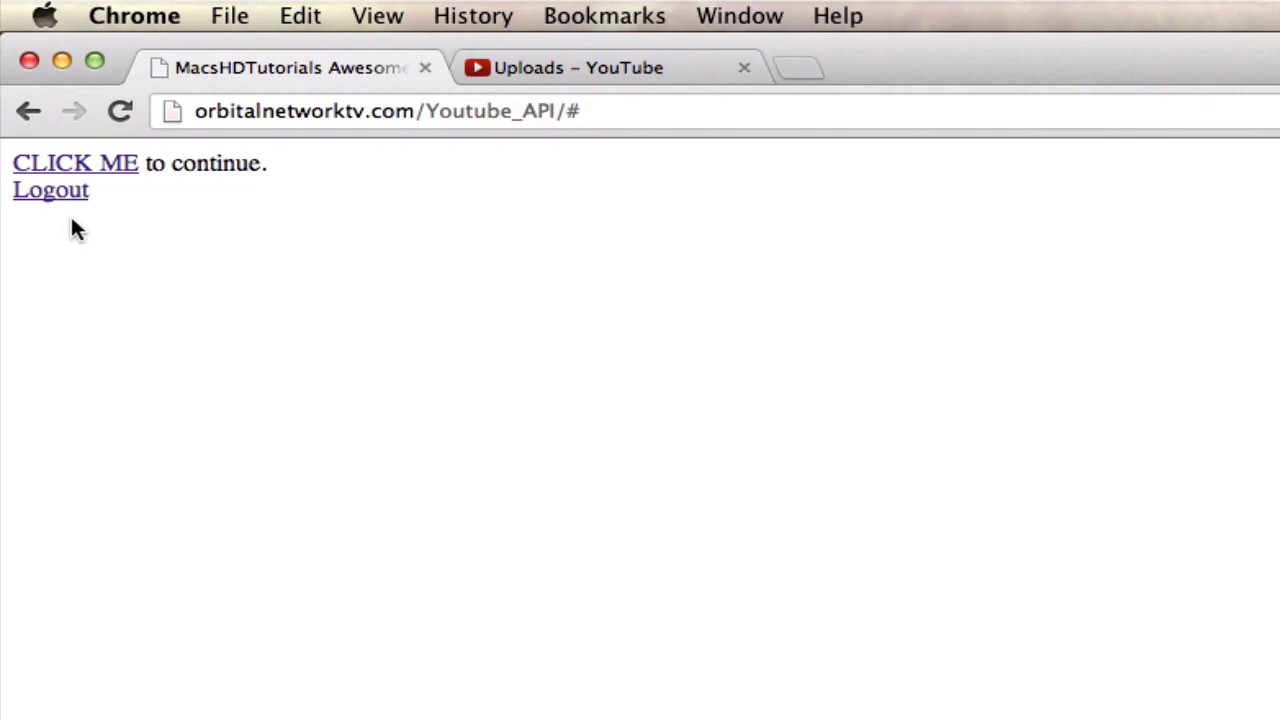
mouse_move(970, 656)
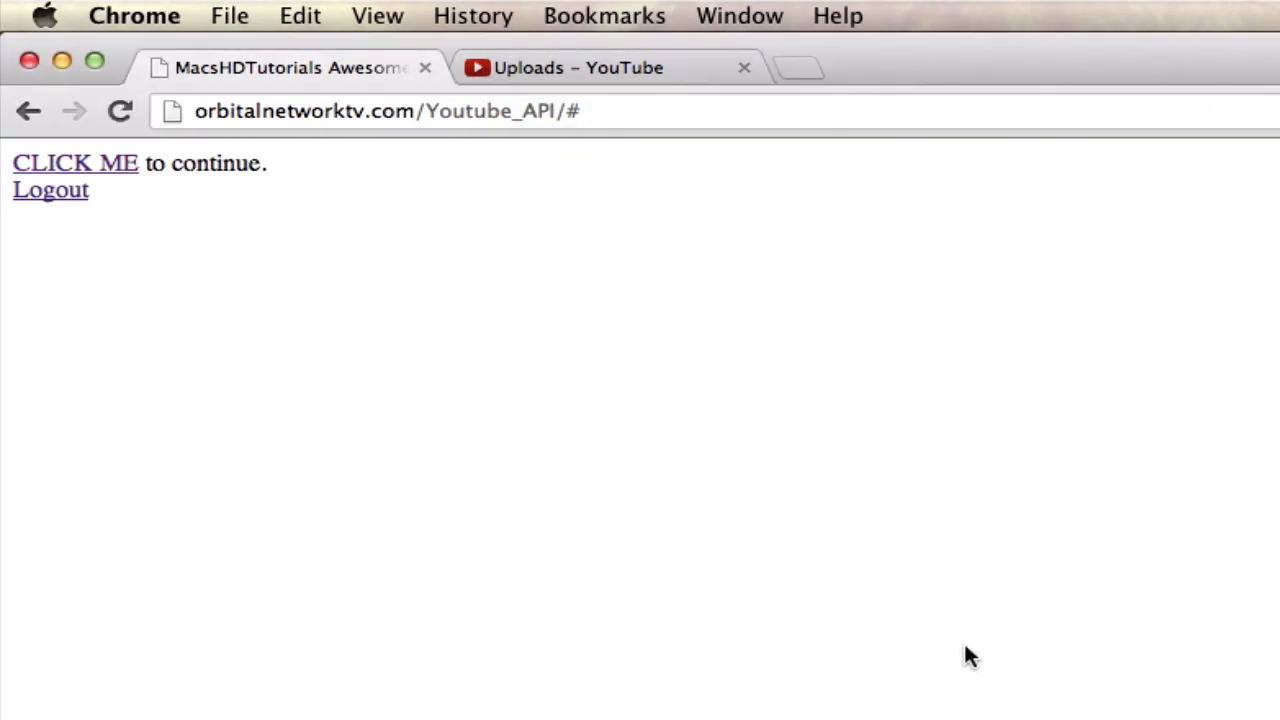
mouse_move(970, 656)
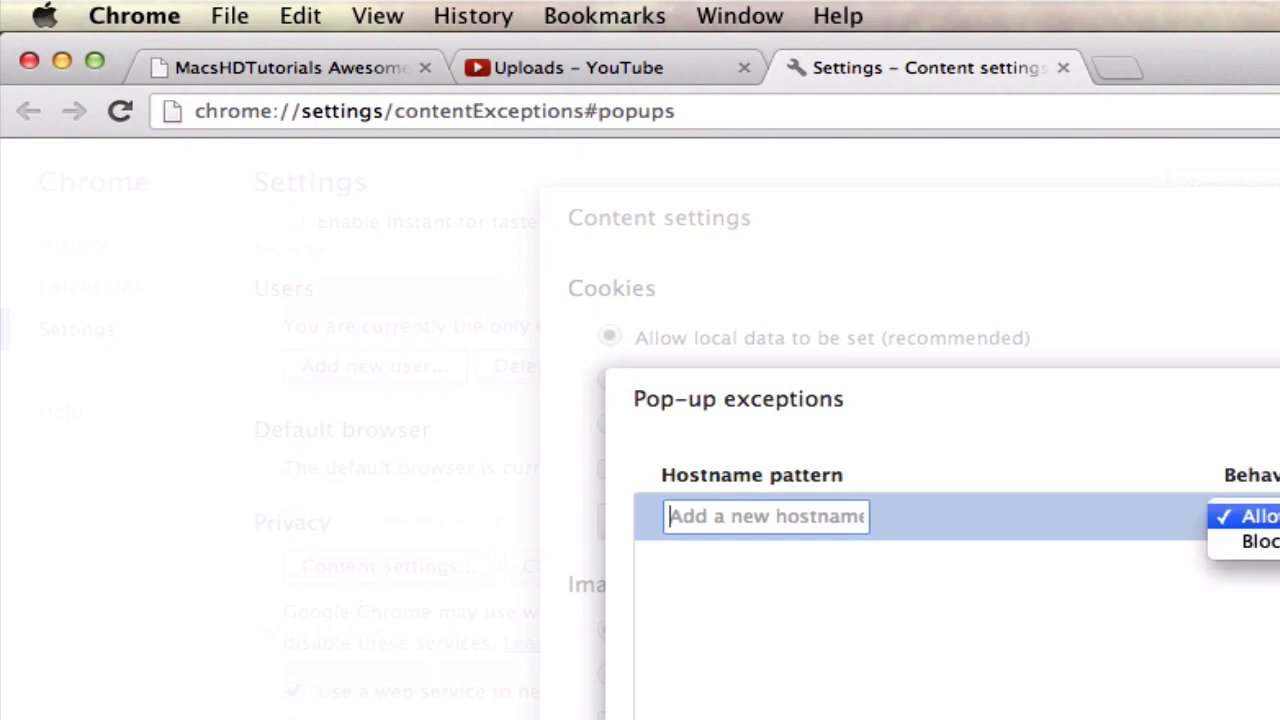
Add the site as a pop-up exception, then close content settings and the Settings tab
click(28, 112)
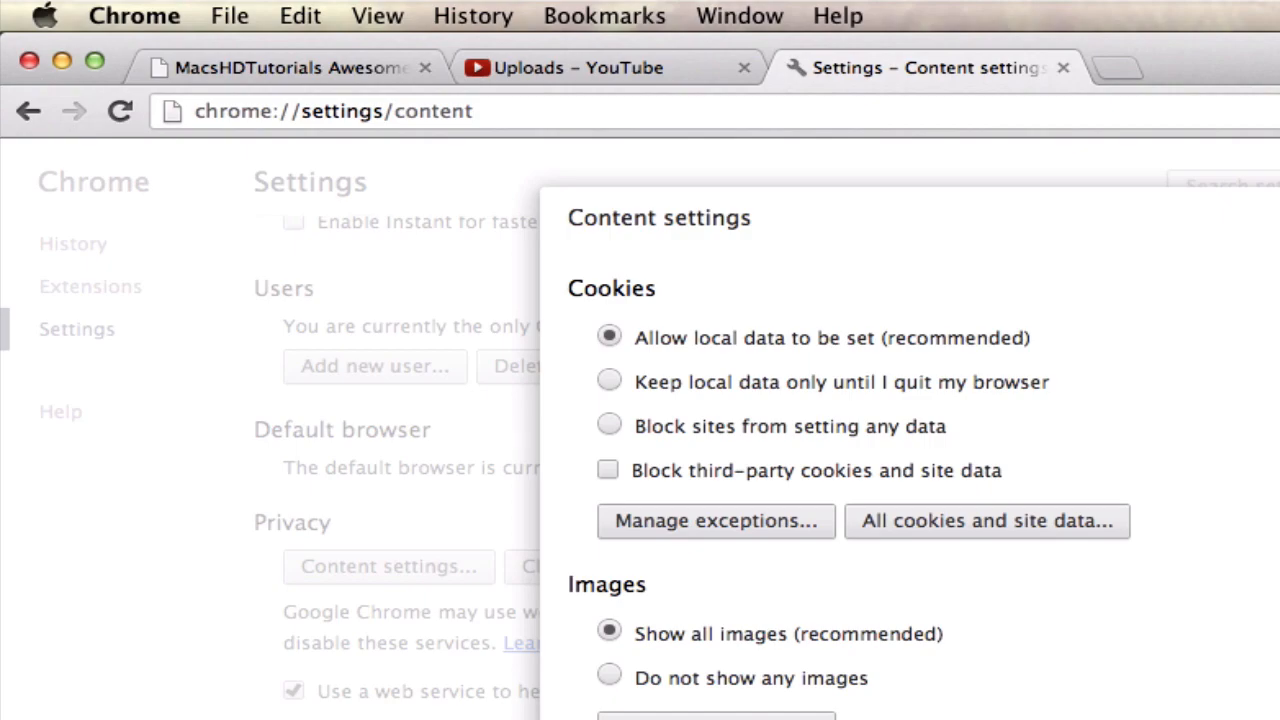
click(1064, 68)
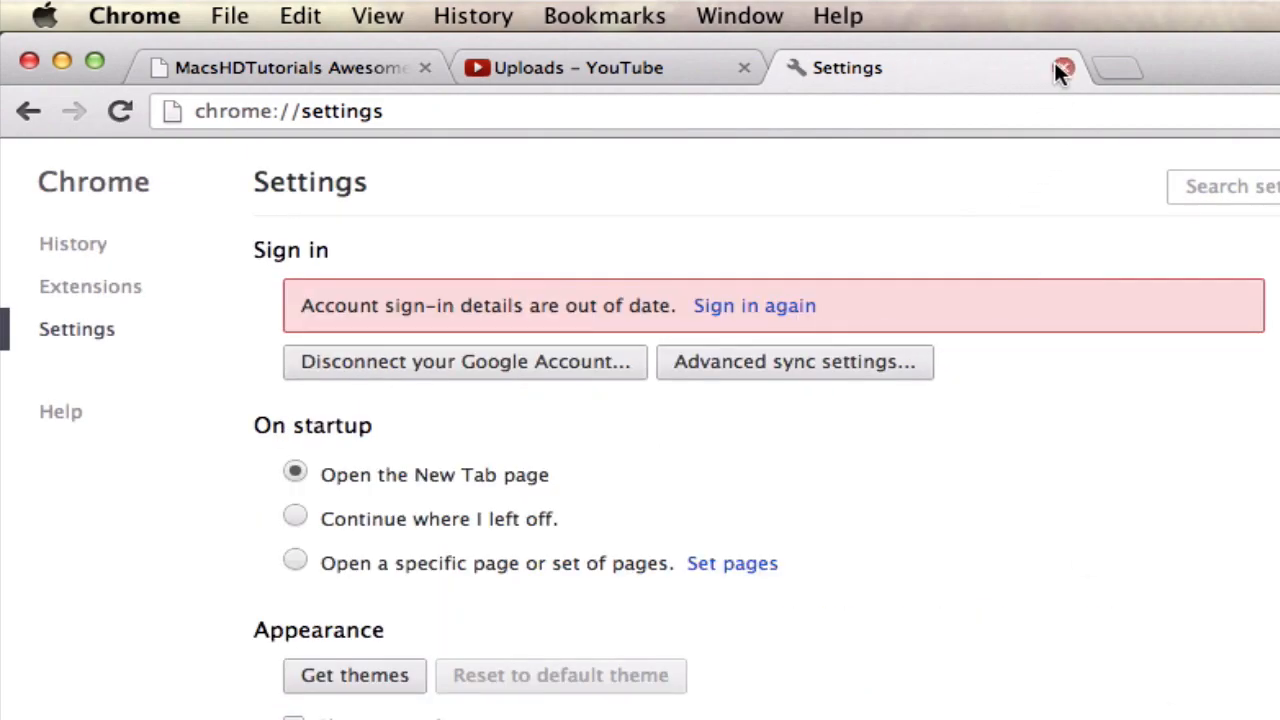
click(1064, 68)
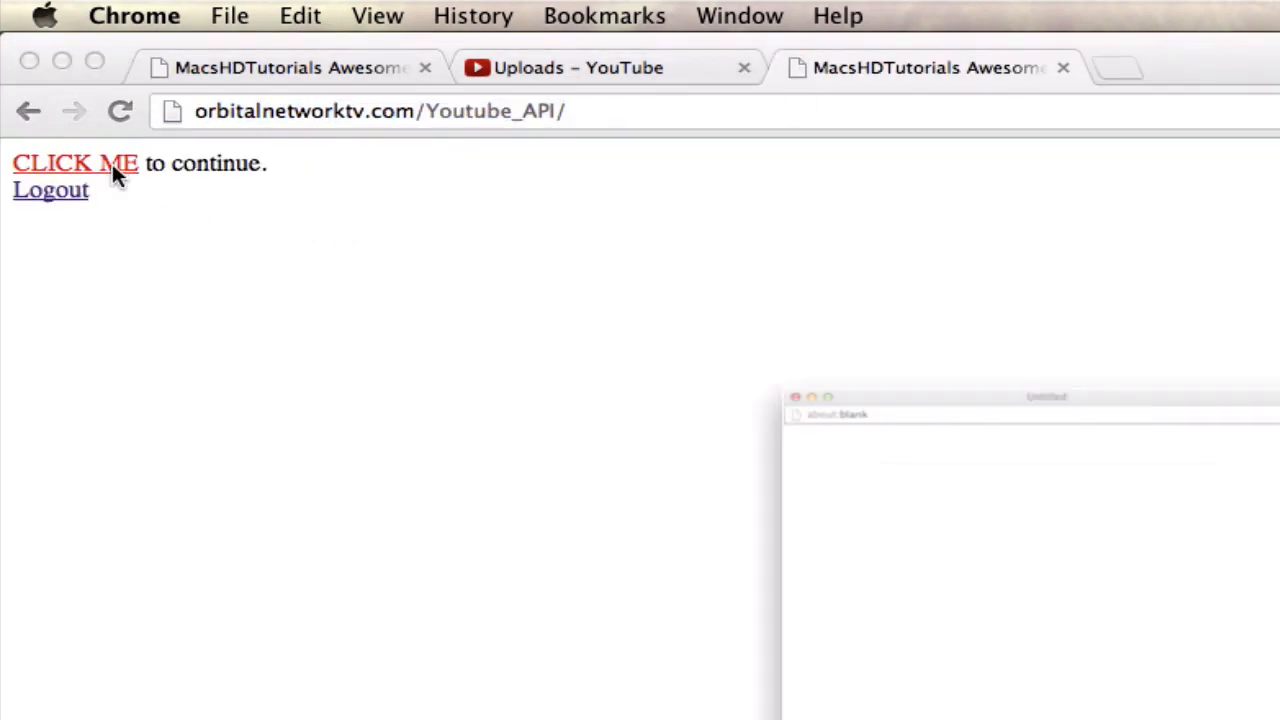
Sign in again via the CLICK ME link on the test page
click(76, 164)
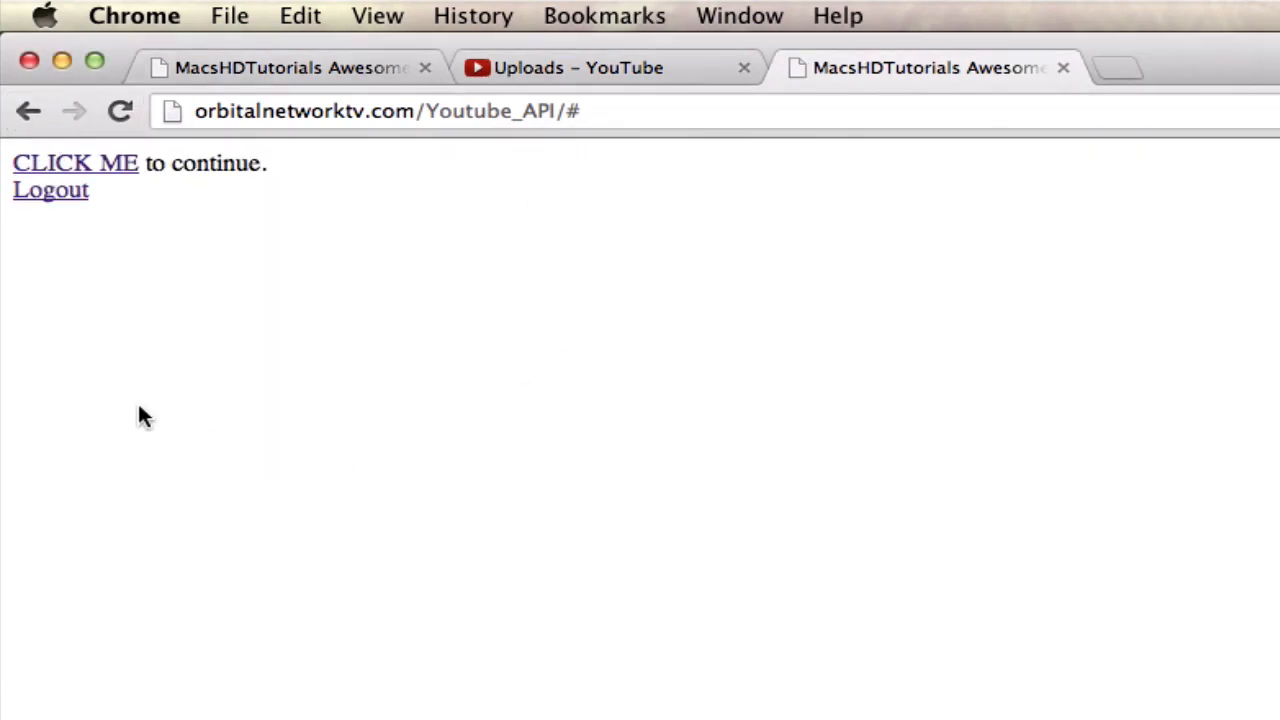
mouse_move(864, 324)
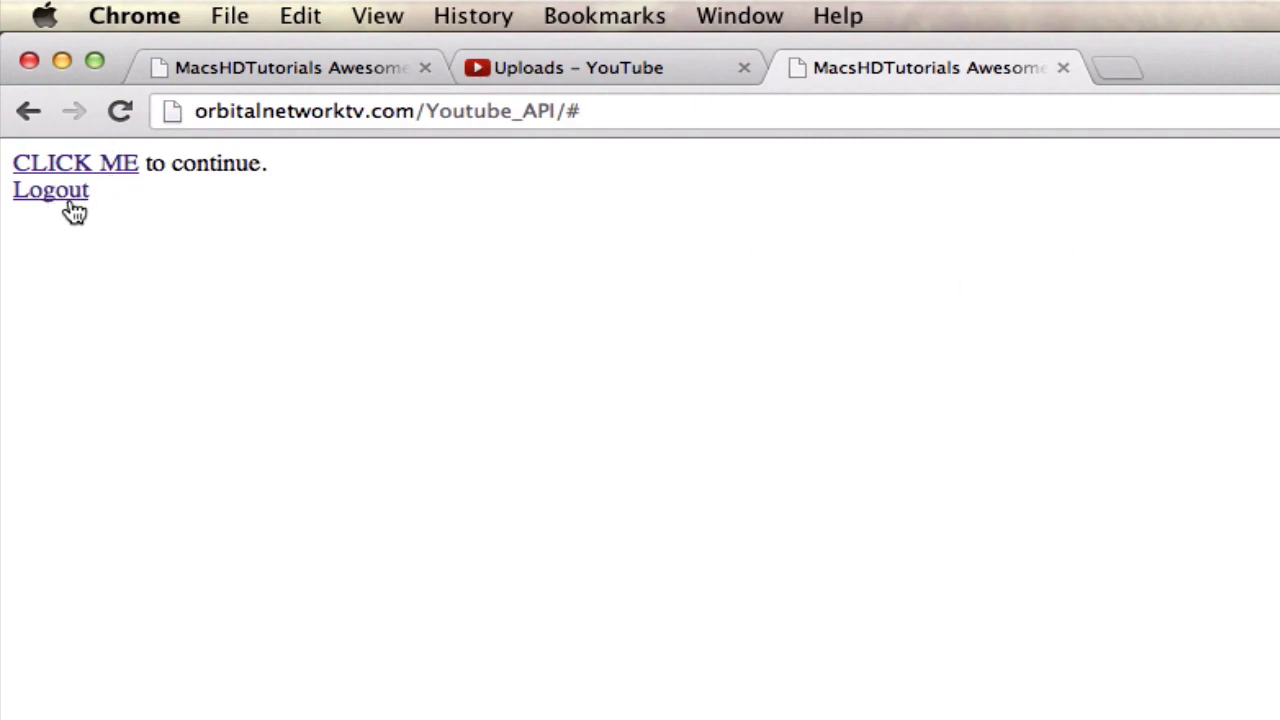
mouse_move(62, 60)
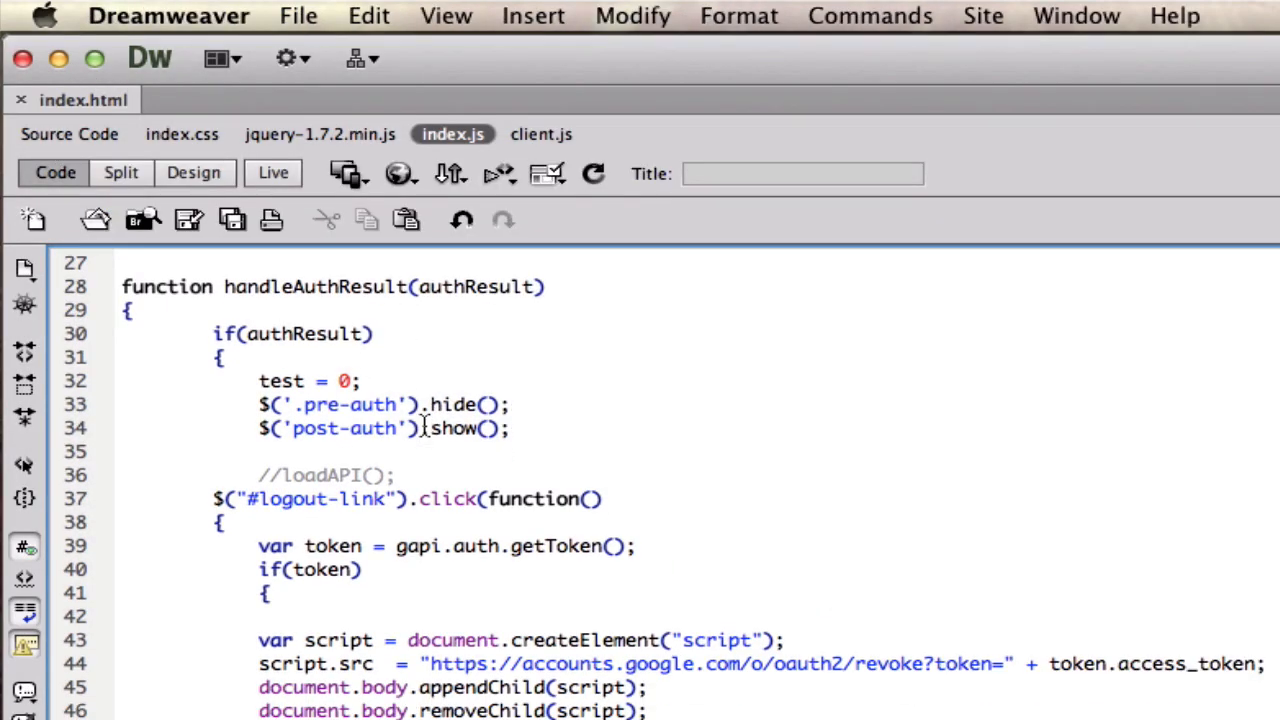
End the handleAuthResult(null) call in the logout handler with a semicolon
scroll(down, 3)
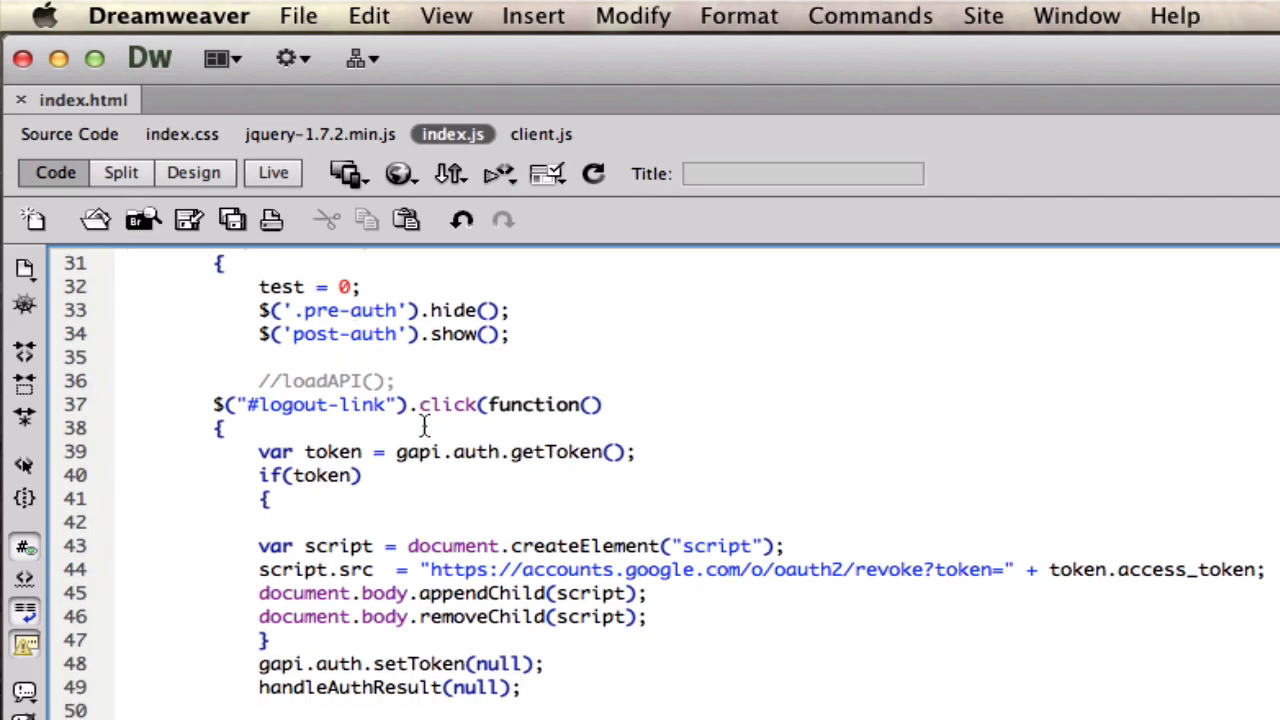
click(520, 688)
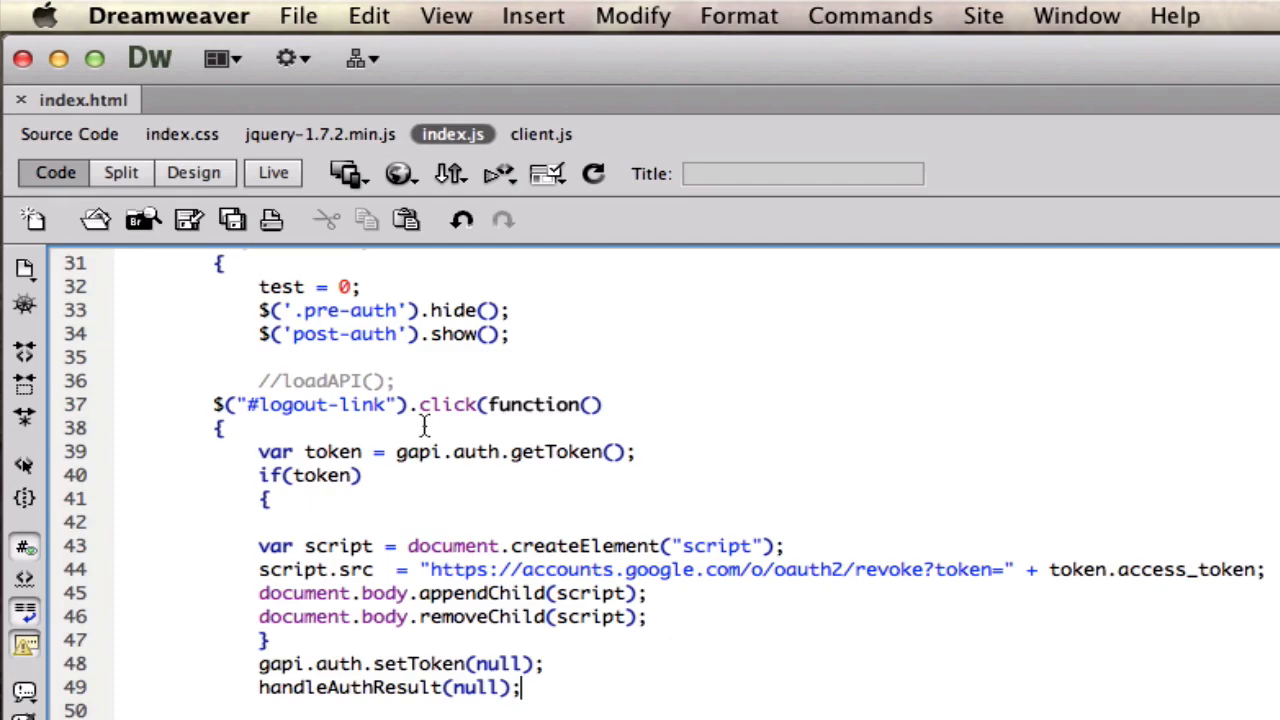
mouse_move(424, 424)
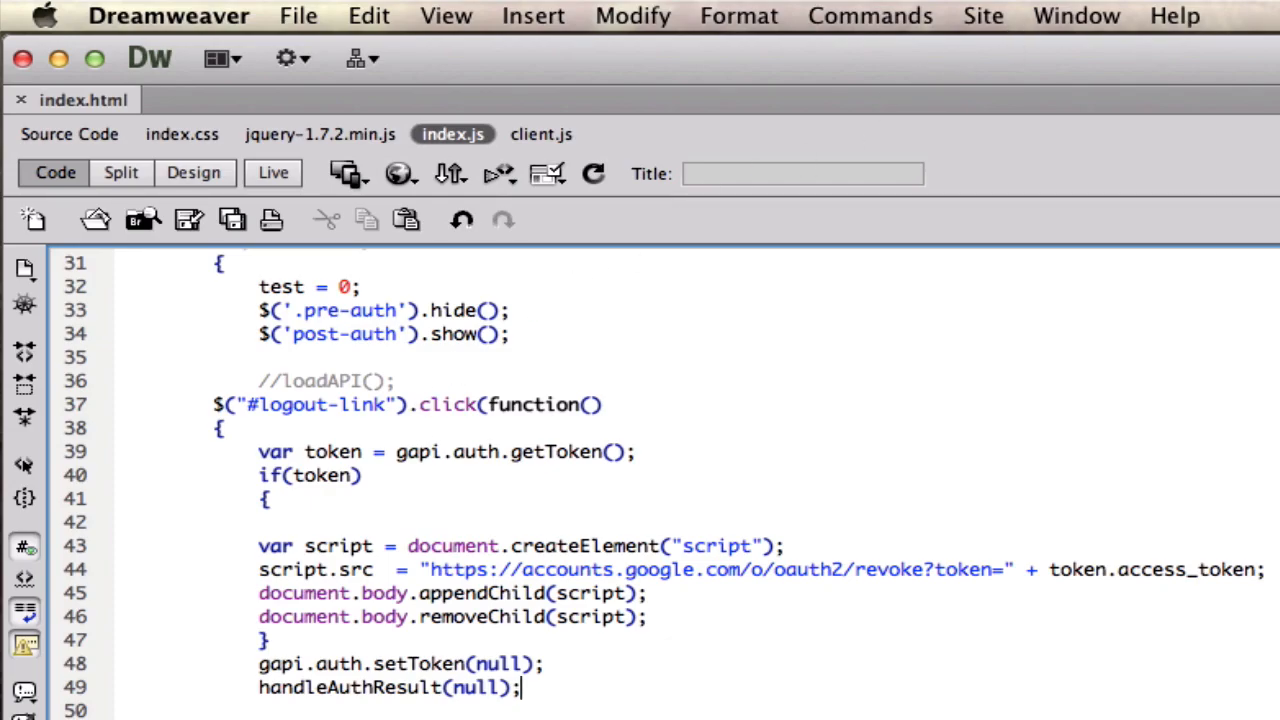